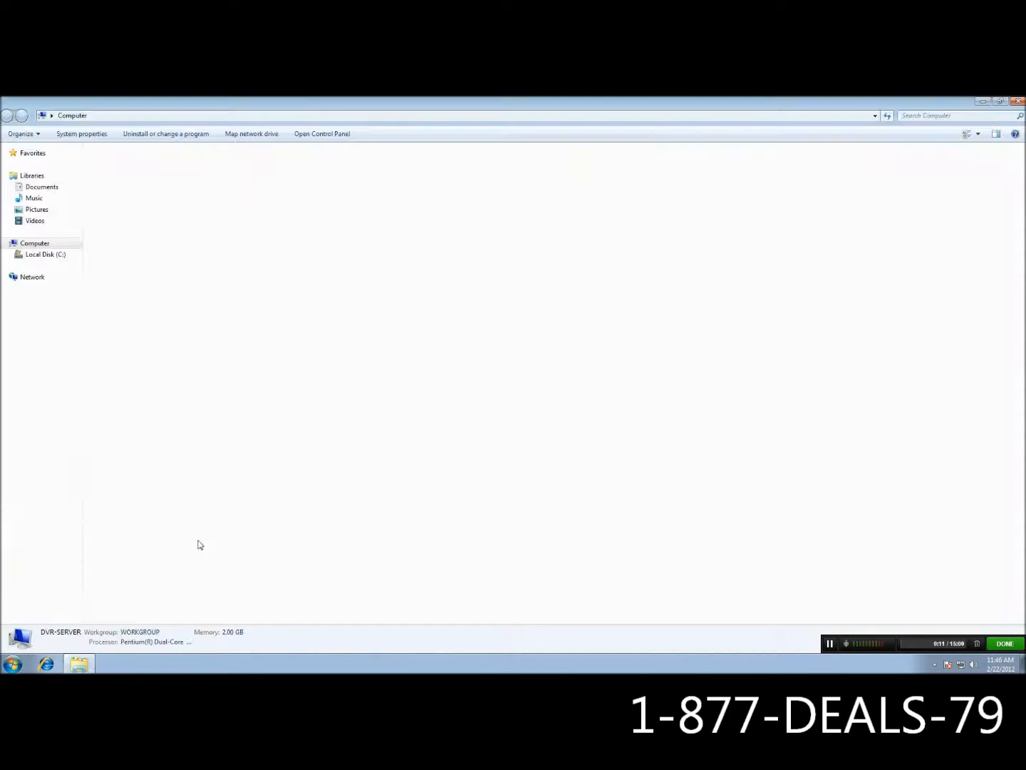
- Select Local Disk (C:), then the DVD RW Drive (D:) to view its details
{"action": "left_click", "coordinate": [34, 243]}
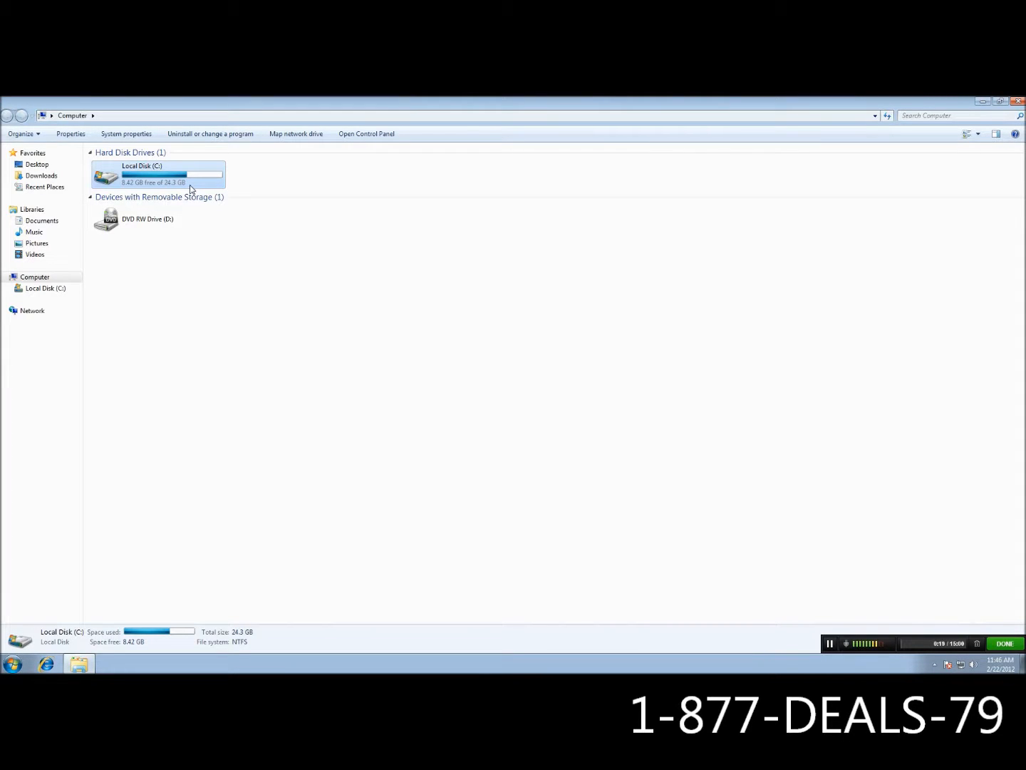
{"action": "mouse_move", "coordinate": [190, 165]}
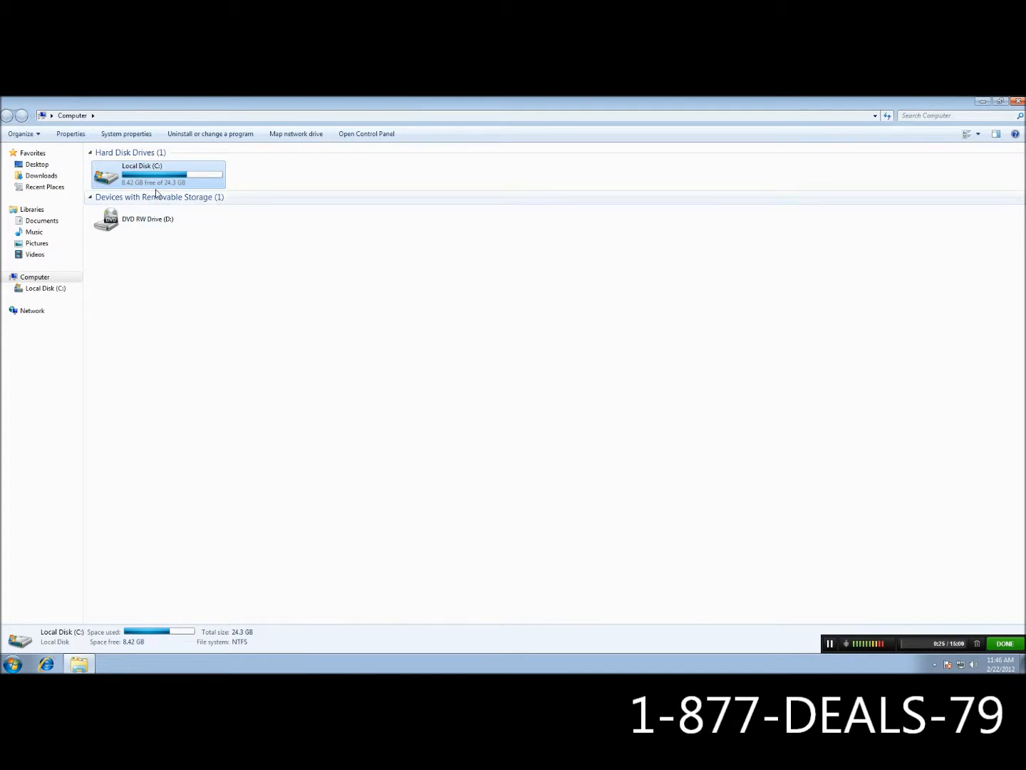
{"action": "left_click", "coordinate": [157, 218]}
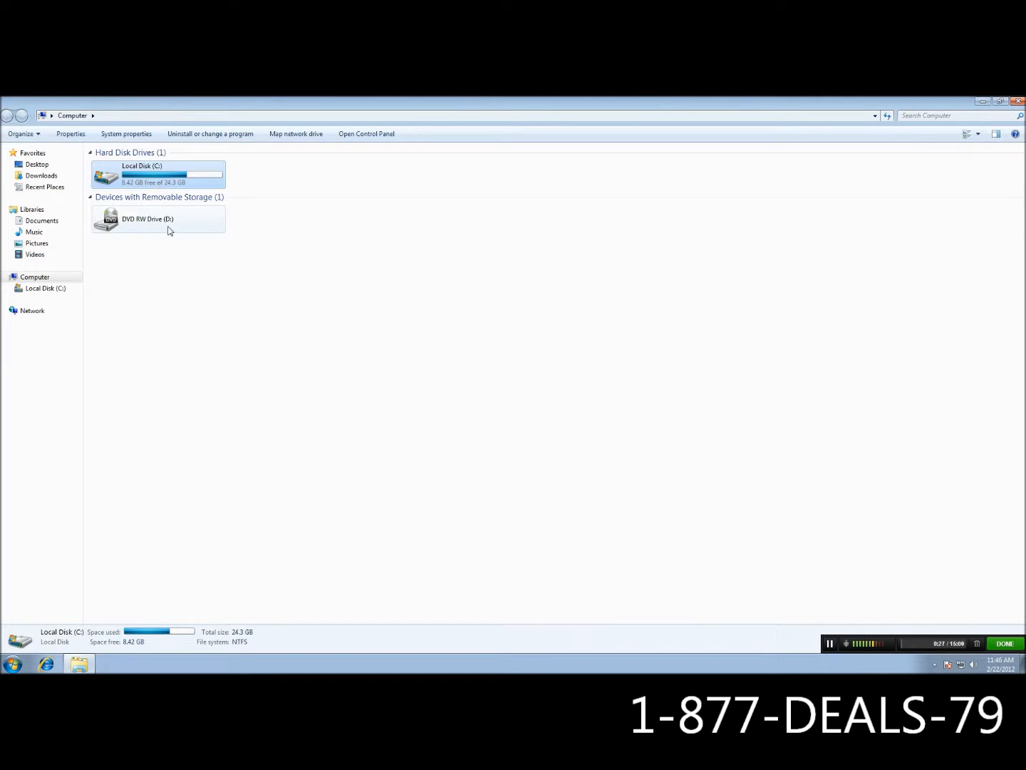
{"action": "left_click", "coordinate": [158, 219]}
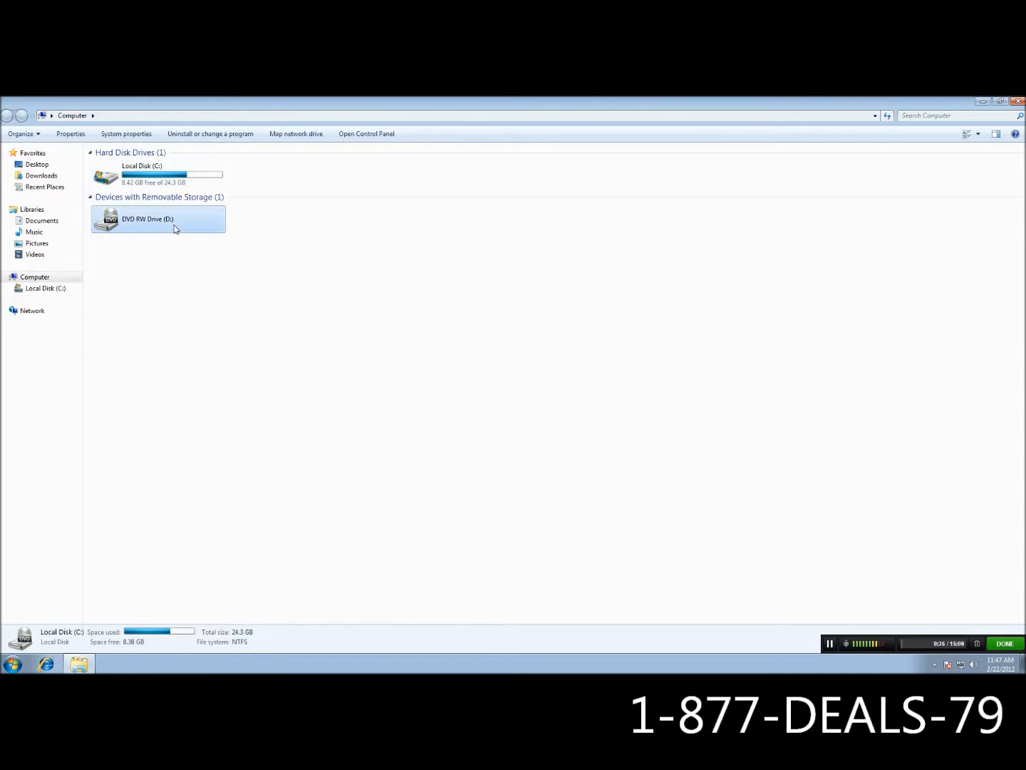
{"action": "left_click", "coordinate": [158, 219]}
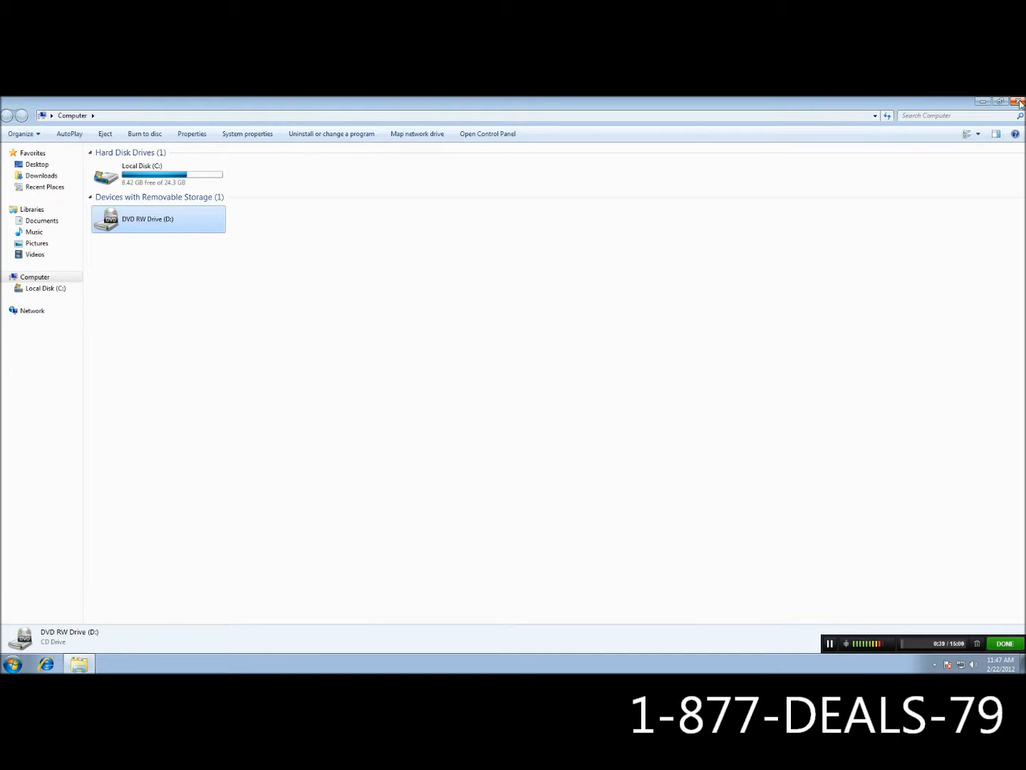
{"action": "mouse_move", "coordinate": [1018, 101]}
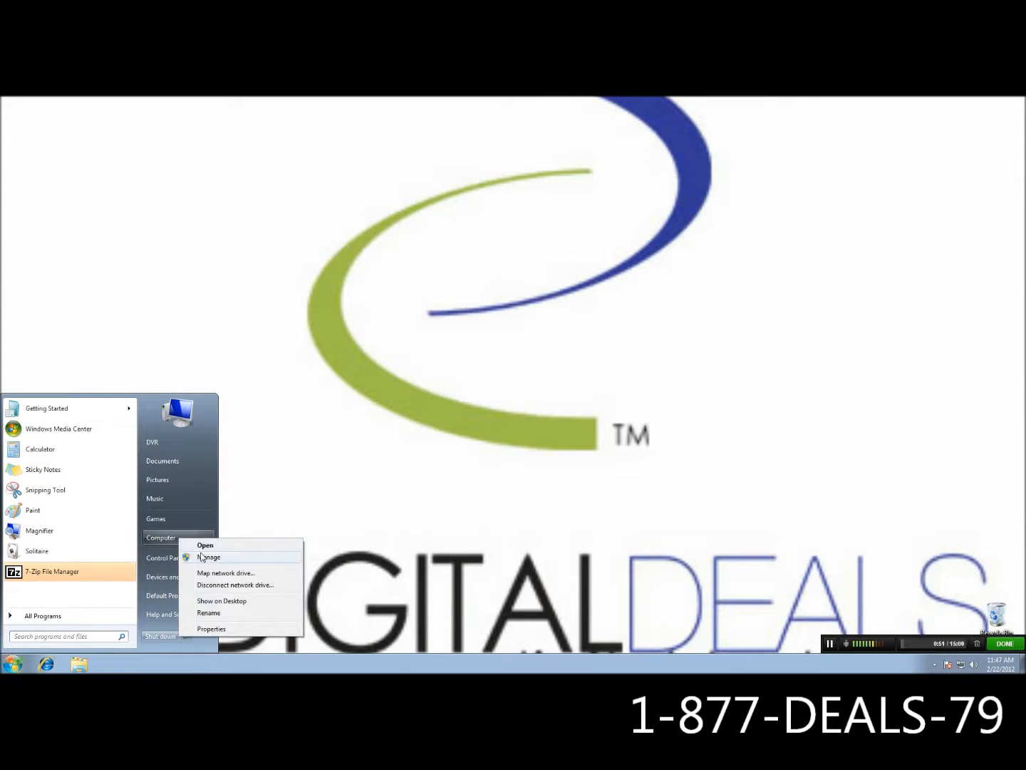
- Open Computer Management from the Start menu's Computer entry and maximize it
{"action": "left_click", "coordinate": [209, 556]}
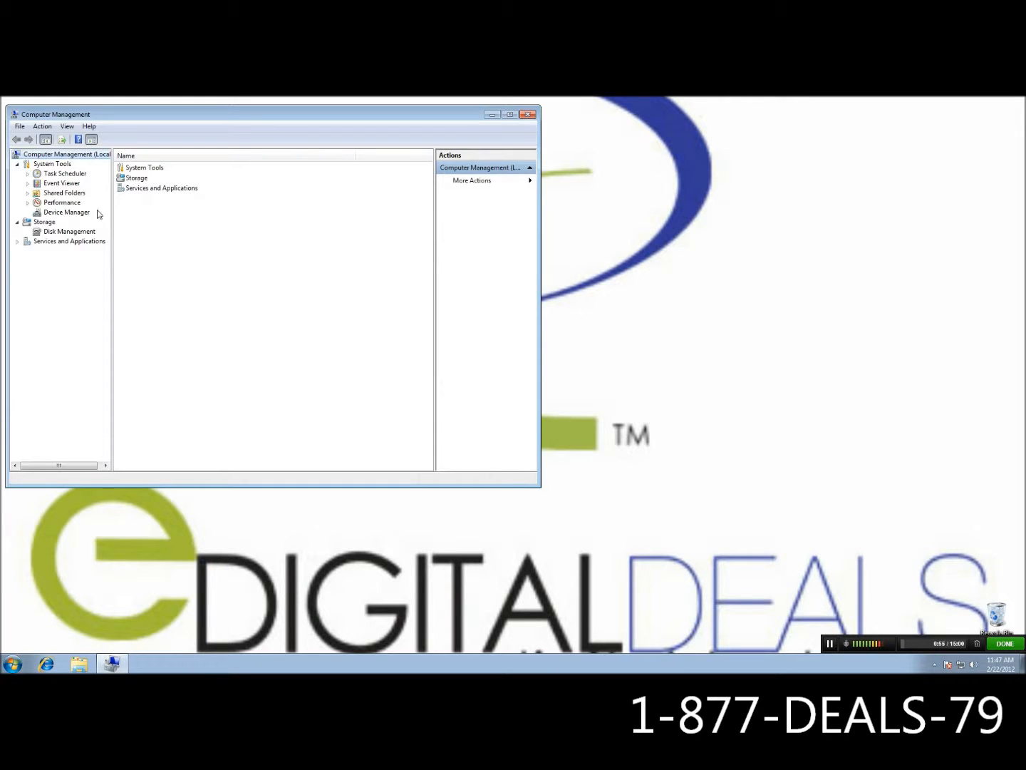
{"action": "left_click", "coordinate": [510, 114]}
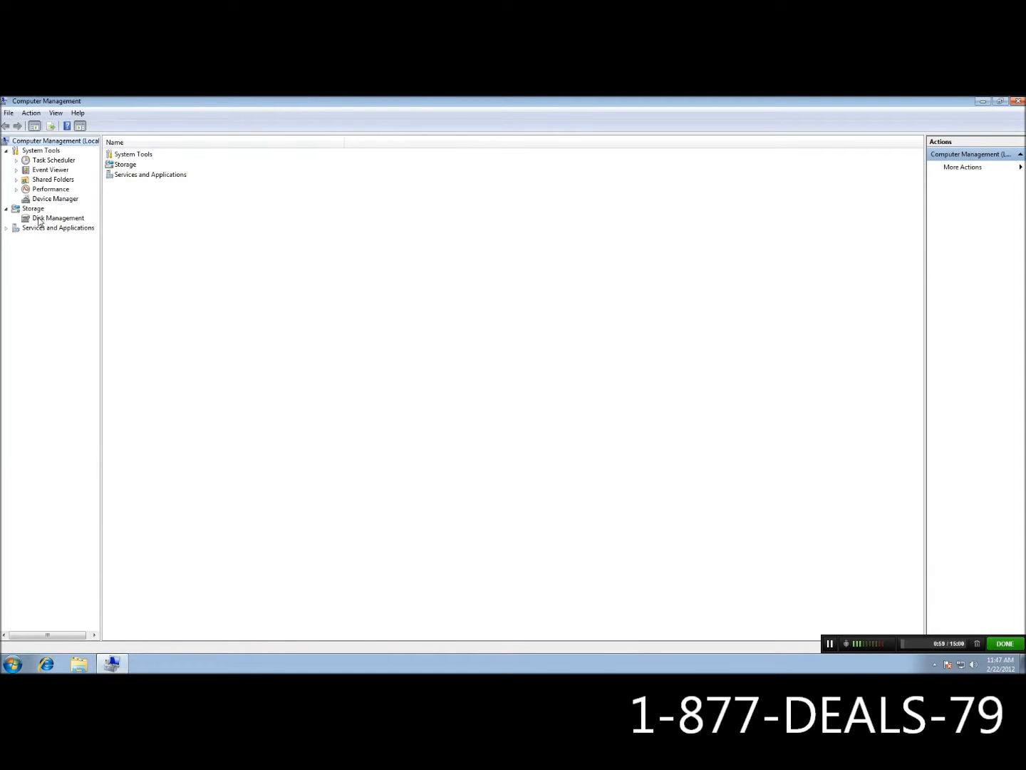
- Open Disk Management and right-click Disk 0's 907.10 GB unallocated space
{"action": "left_click", "coordinate": [58, 218]}
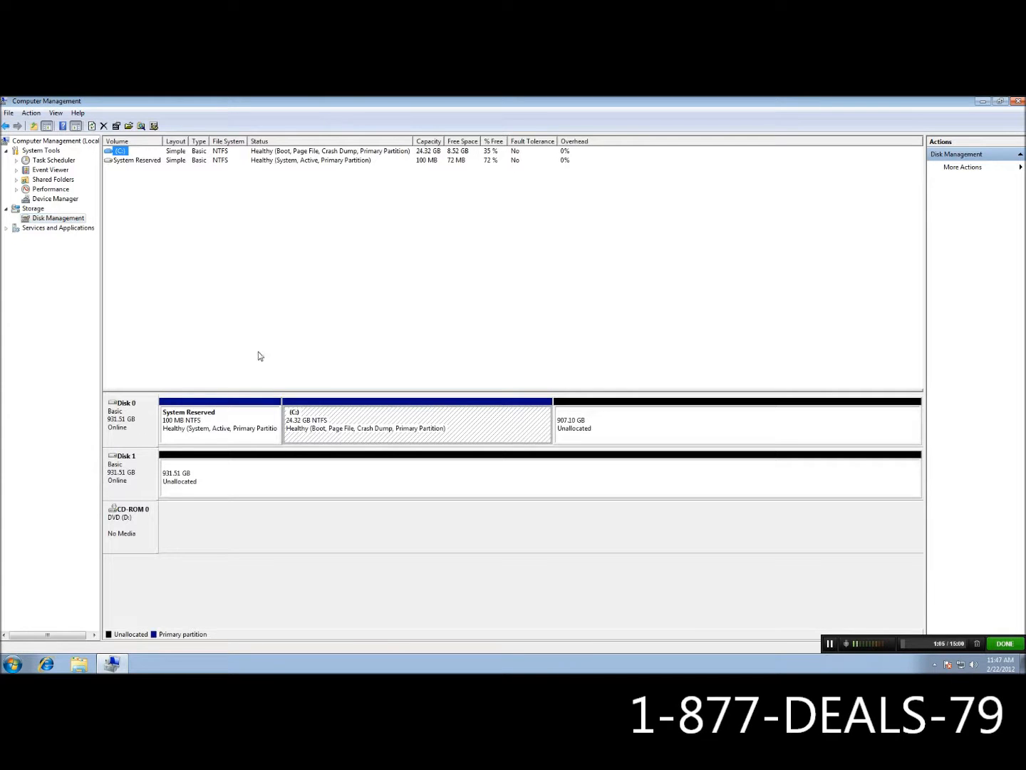
{"action": "mouse_move", "coordinate": [343, 342]}
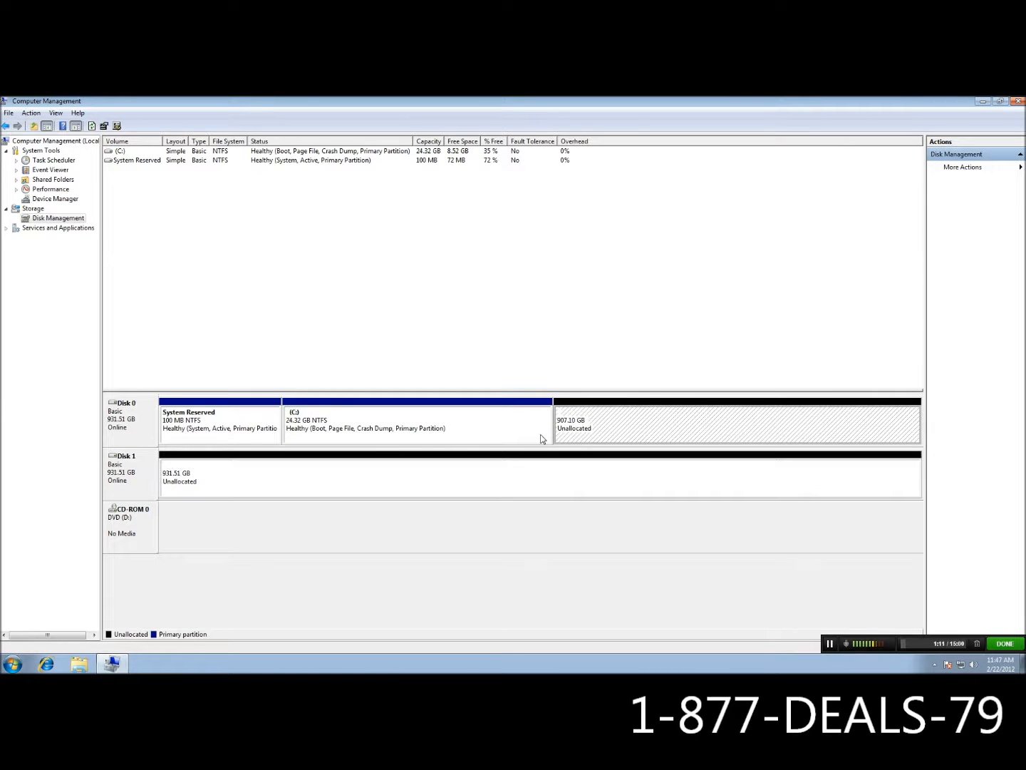
{"action": "left_click", "coordinate": [417, 420]}
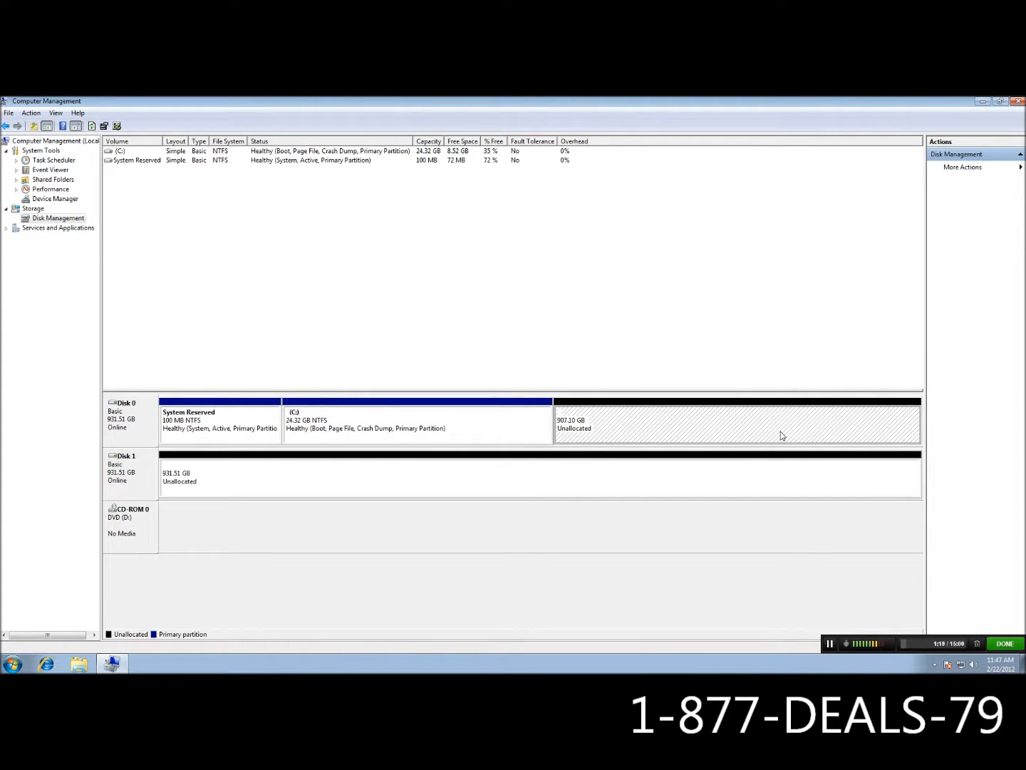
{"action": "left_click", "coordinate": [417, 423]}
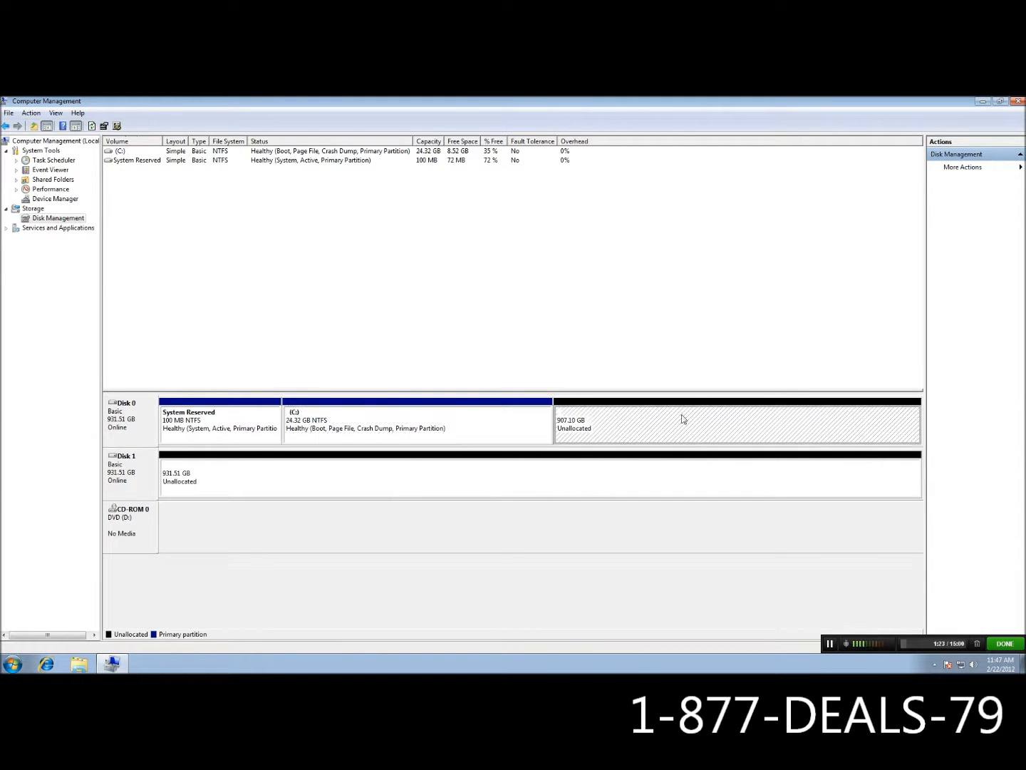
{"action": "mouse_move", "coordinate": [691, 419]}
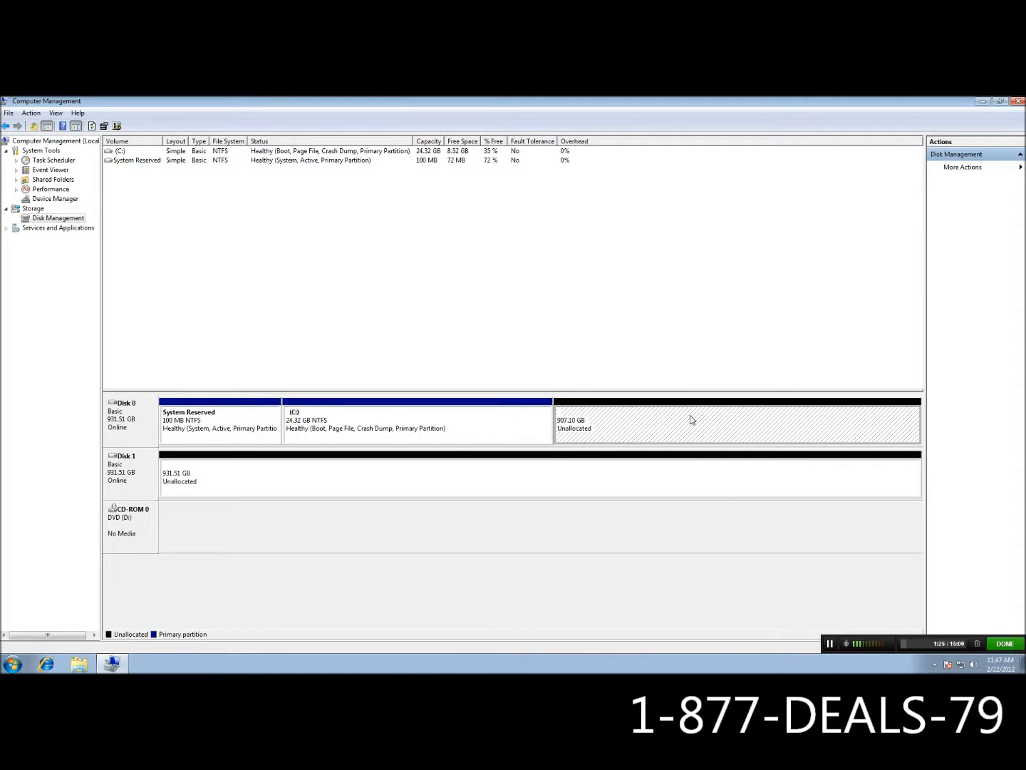
{"action": "right_click", "coordinate": [691, 419]}
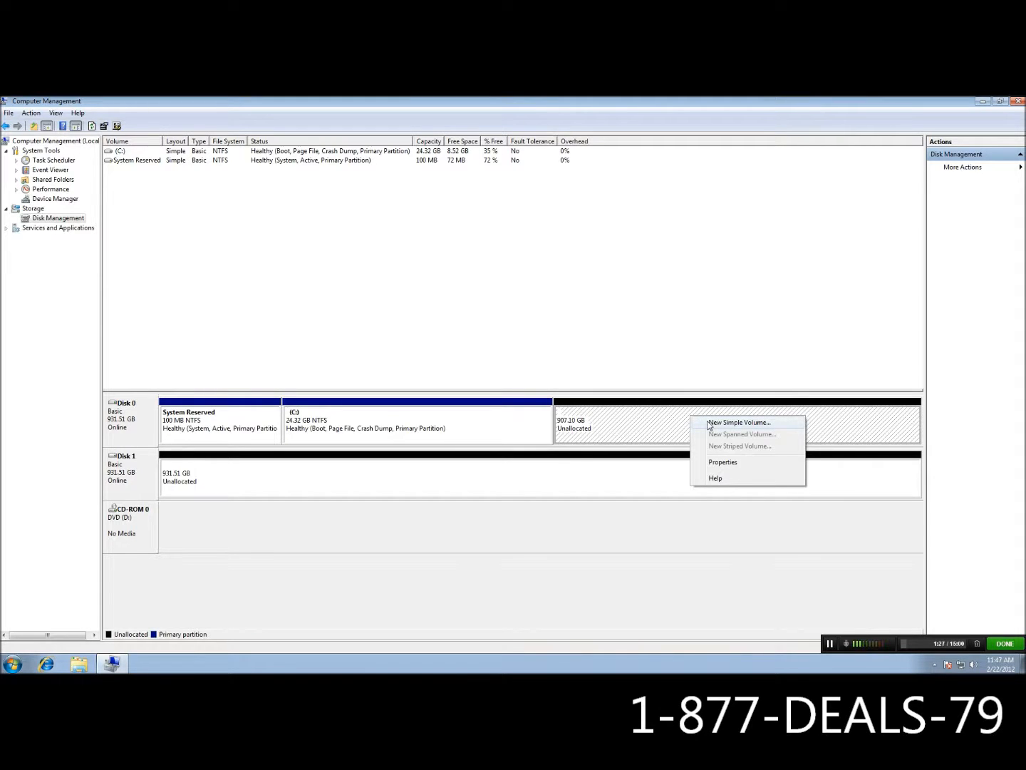
- Run the New Simple Volume wizard on Disk 0, keeping the full 928867 MB size
{"action": "left_click", "coordinate": [740, 422]}
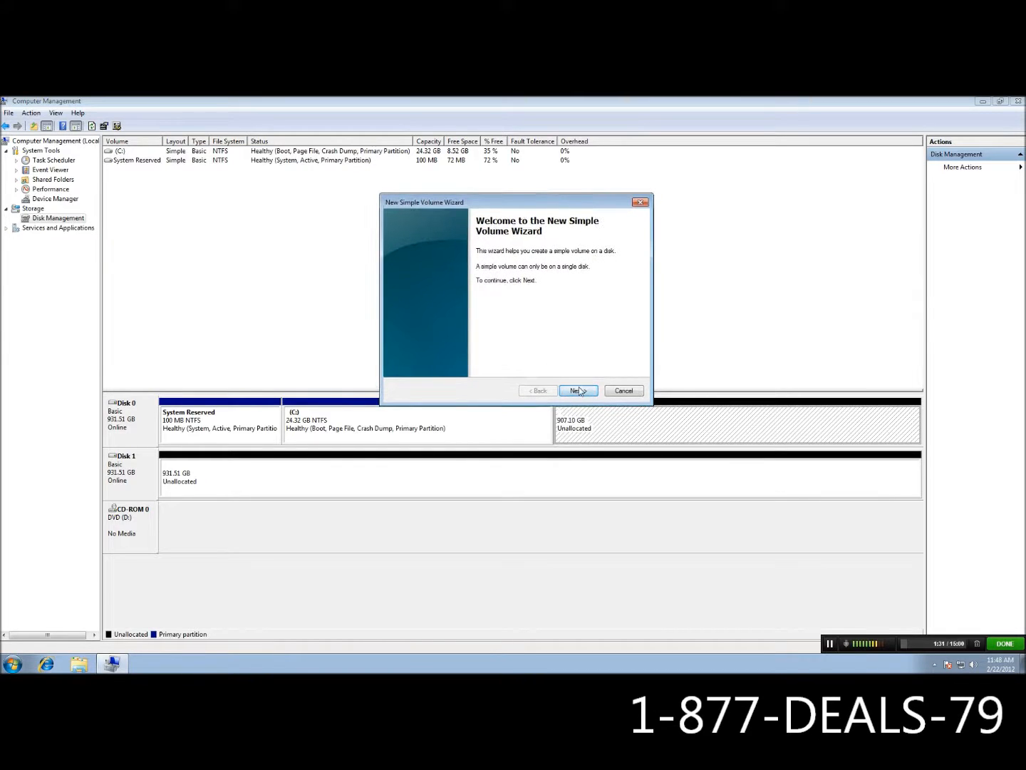
{"action": "left_click", "coordinate": [577, 390]}
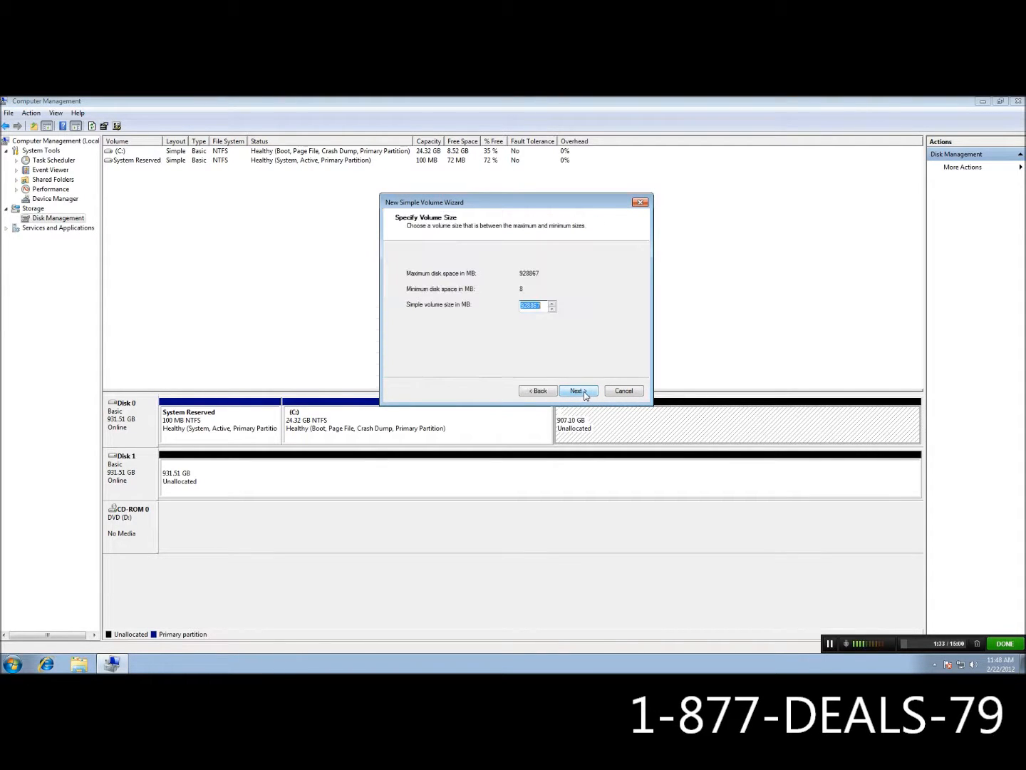
{"action": "mouse_move", "coordinate": [502, 317]}
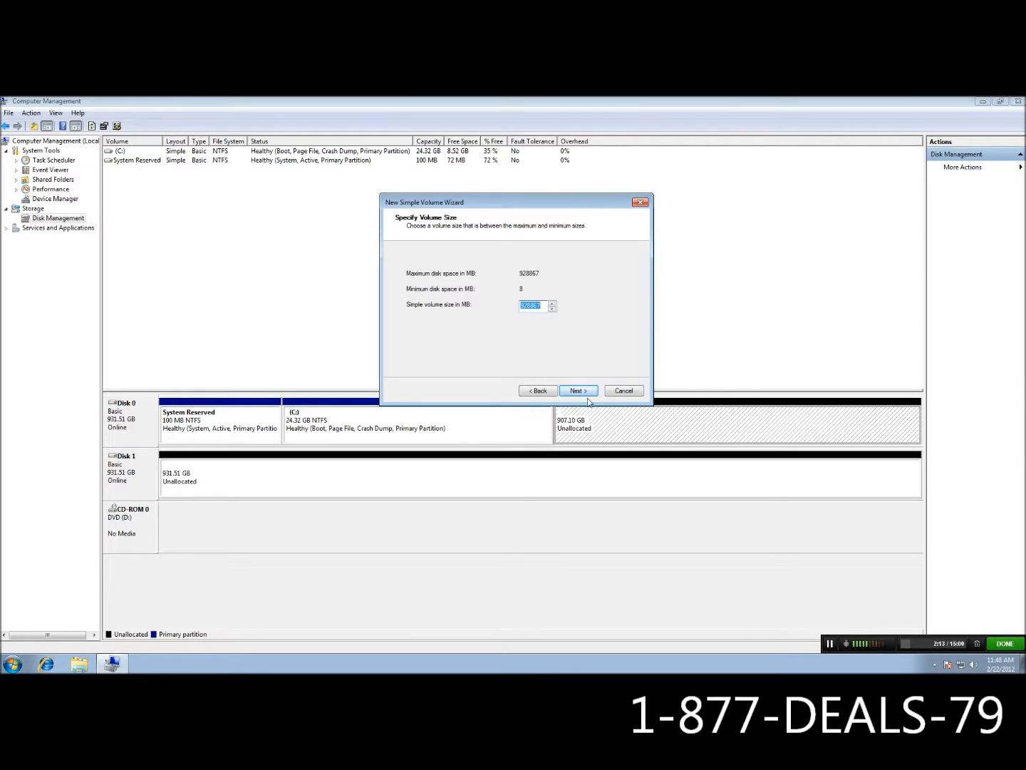
{"action": "left_click", "coordinate": [578, 389]}
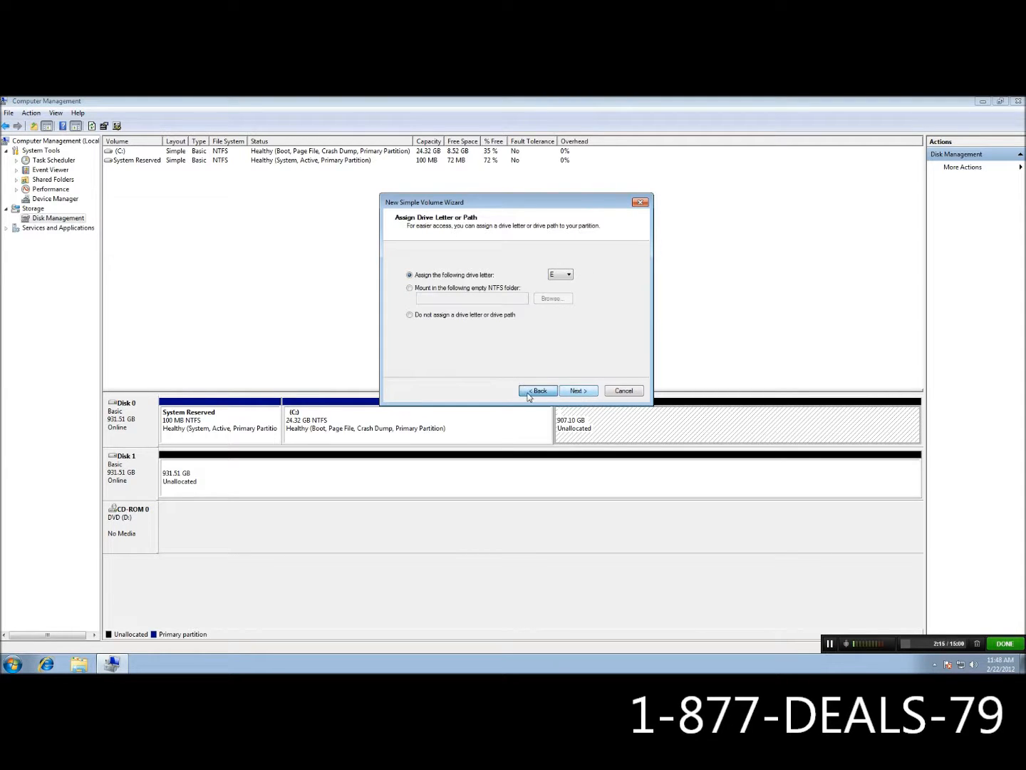
{"action": "left_click", "coordinate": [538, 390]}
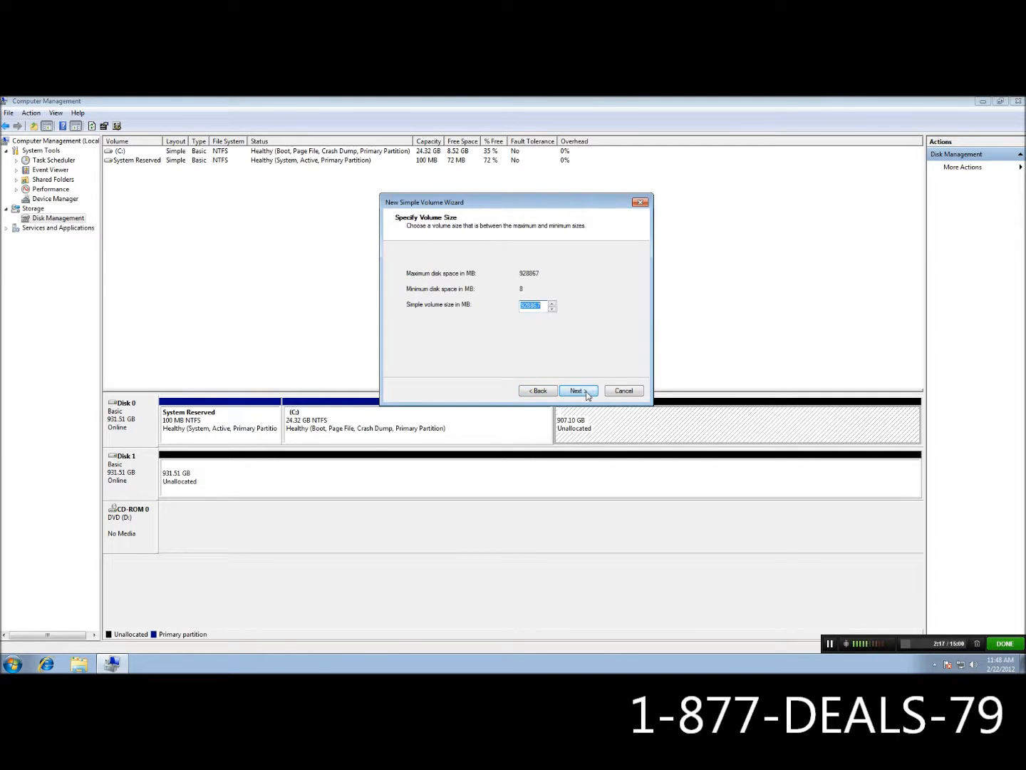
{"action": "left_click", "coordinate": [577, 390]}
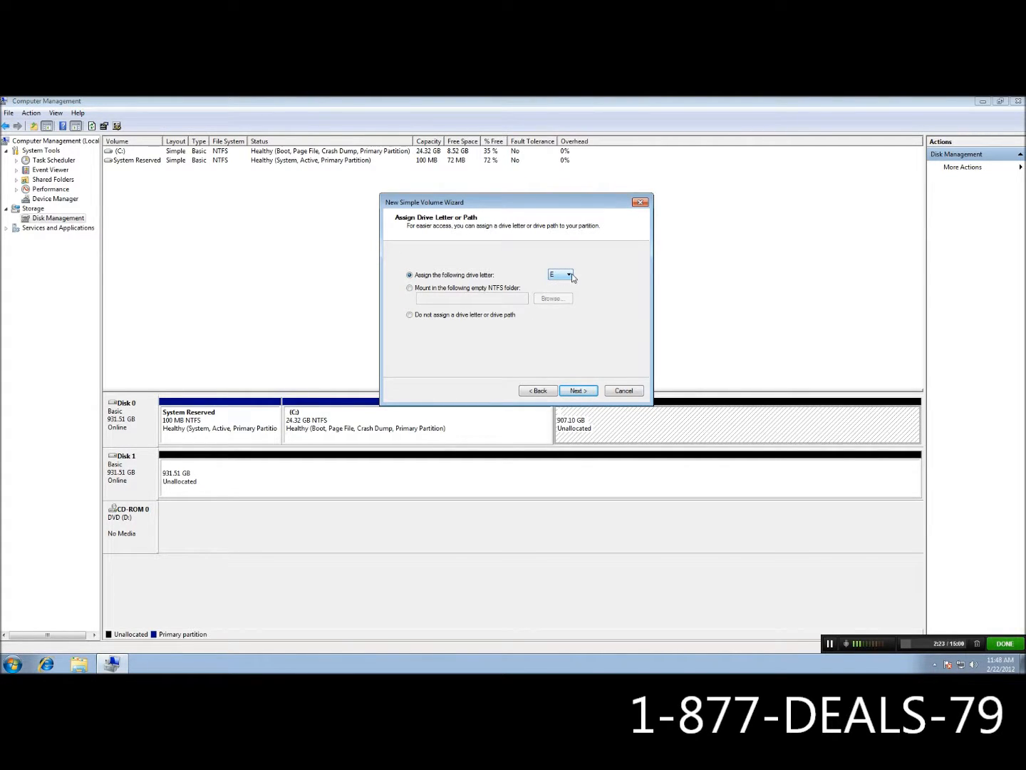
{"action": "mouse_move", "coordinate": [596, 300]}
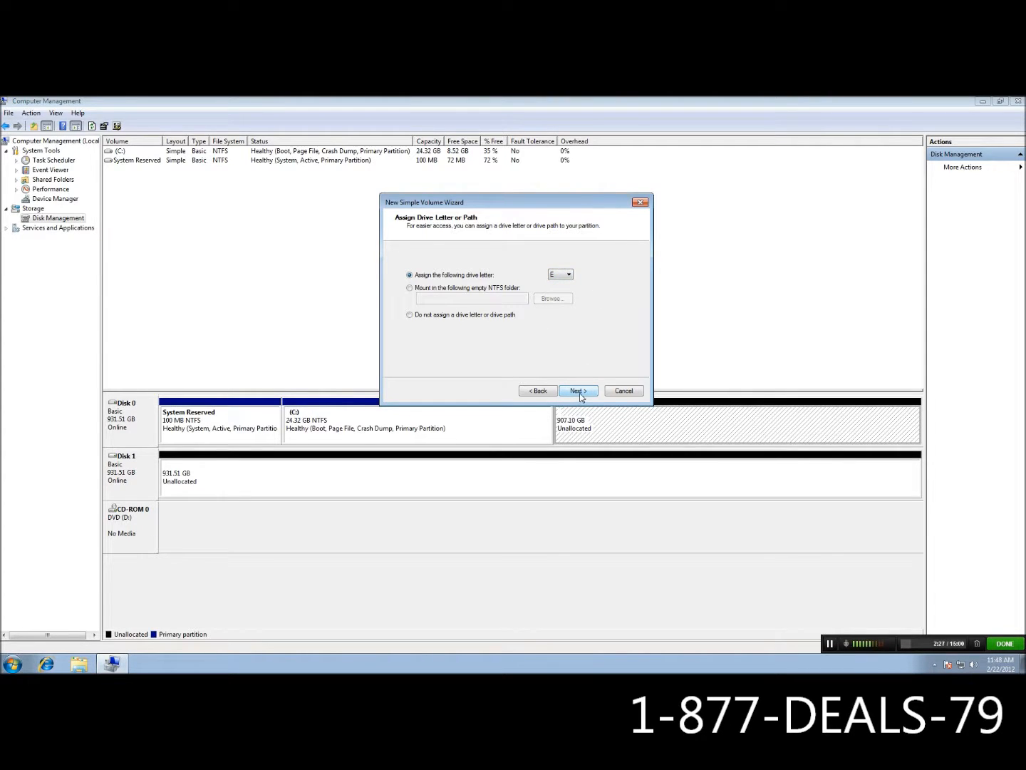
- Finish the Disk 0 volume as drive E, NTFS, labelled 'Storage'
{"action": "left_click", "coordinate": [577, 390]}
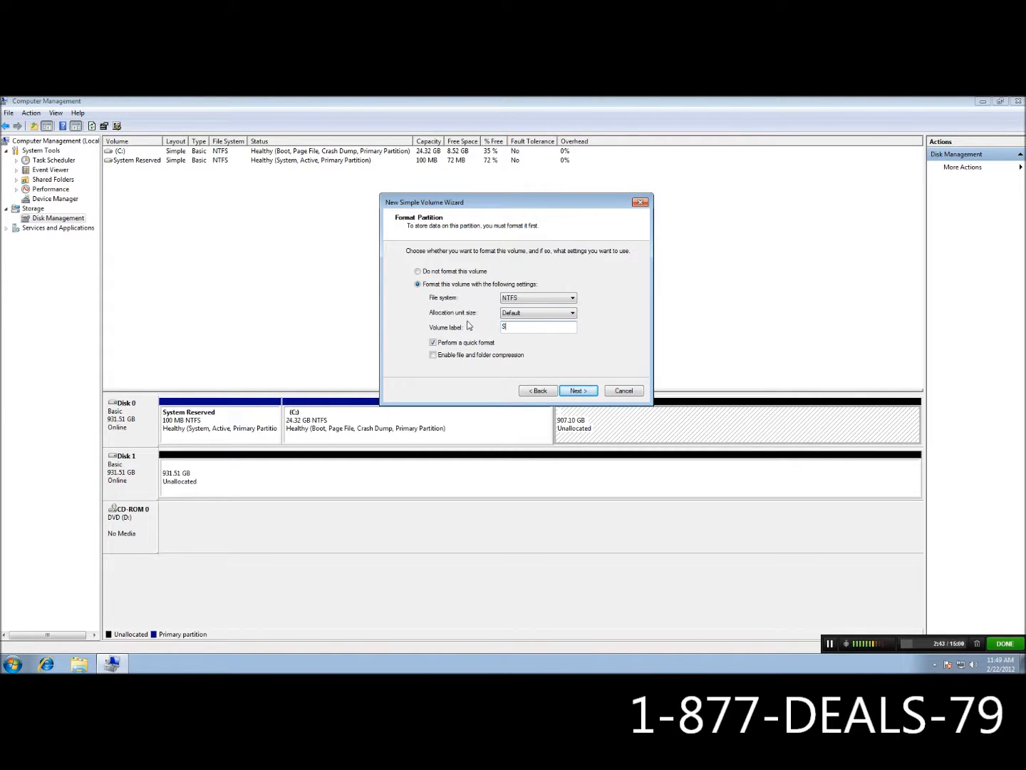
{"action": "type", "text": "Storage"}
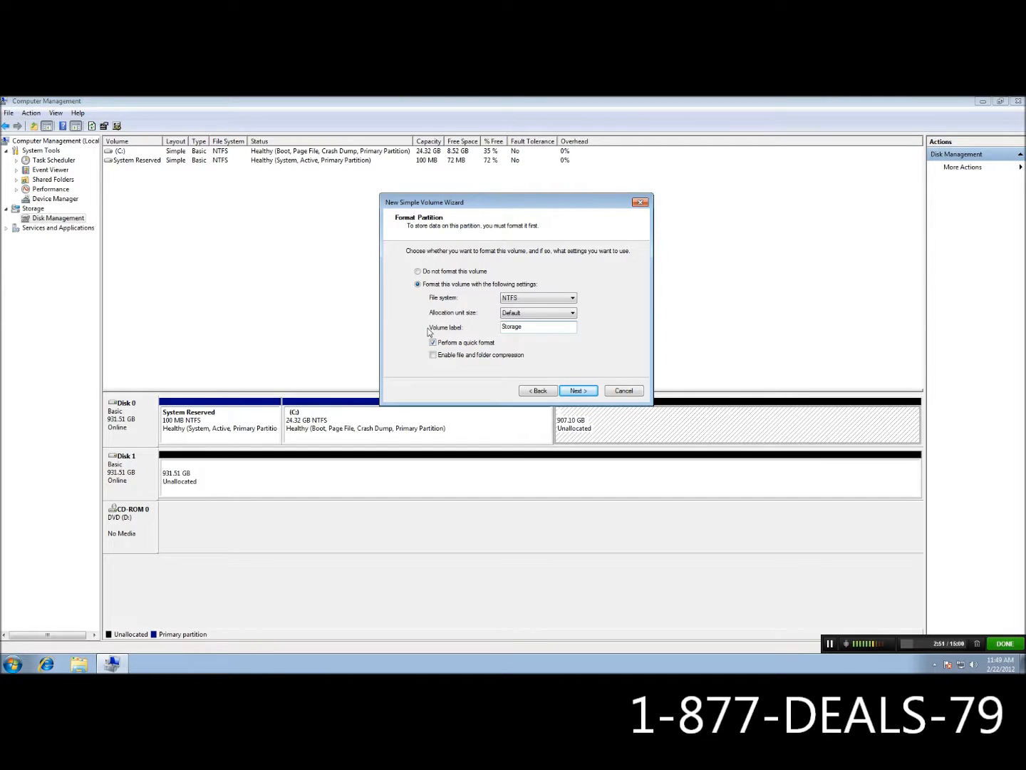
{"action": "mouse_move", "coordinate": [440, 351]}
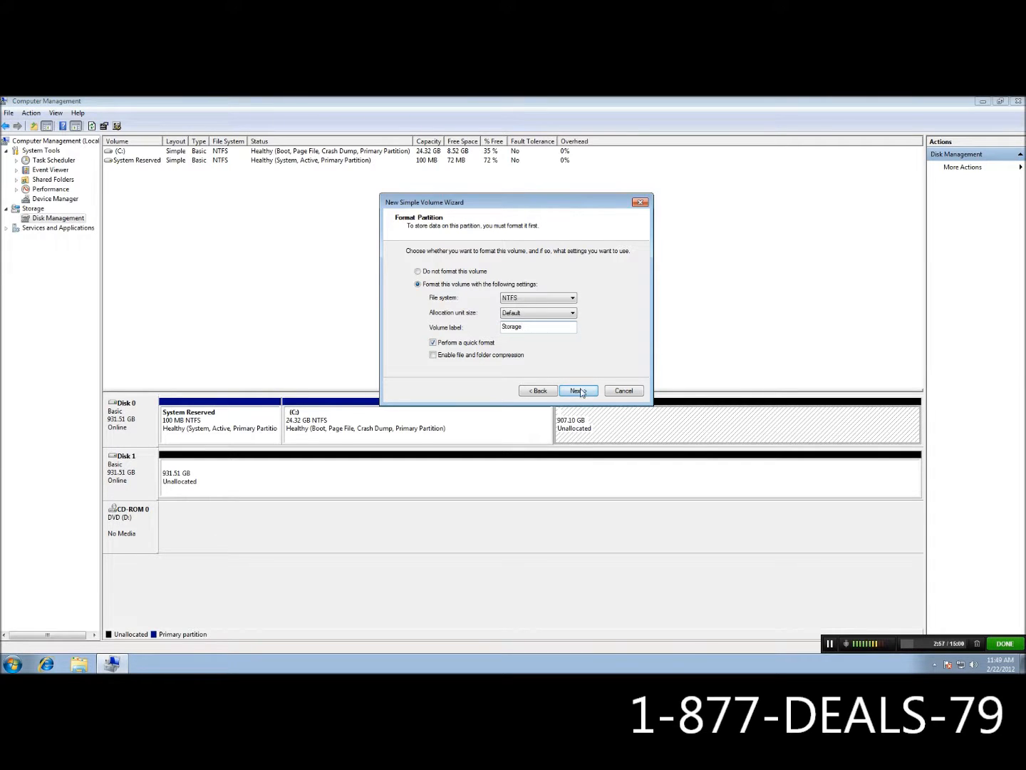
{"action": "left_click", "coordinate": [577, 390]}
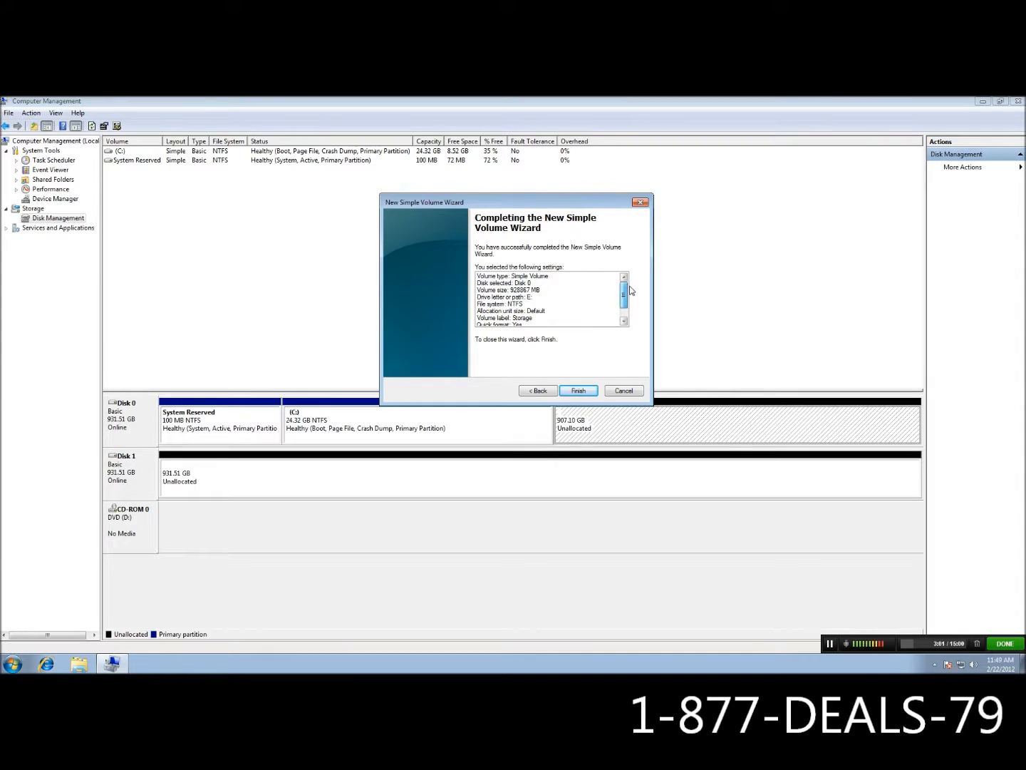
{"action": "left_click", "coordinate": [578, 390]}
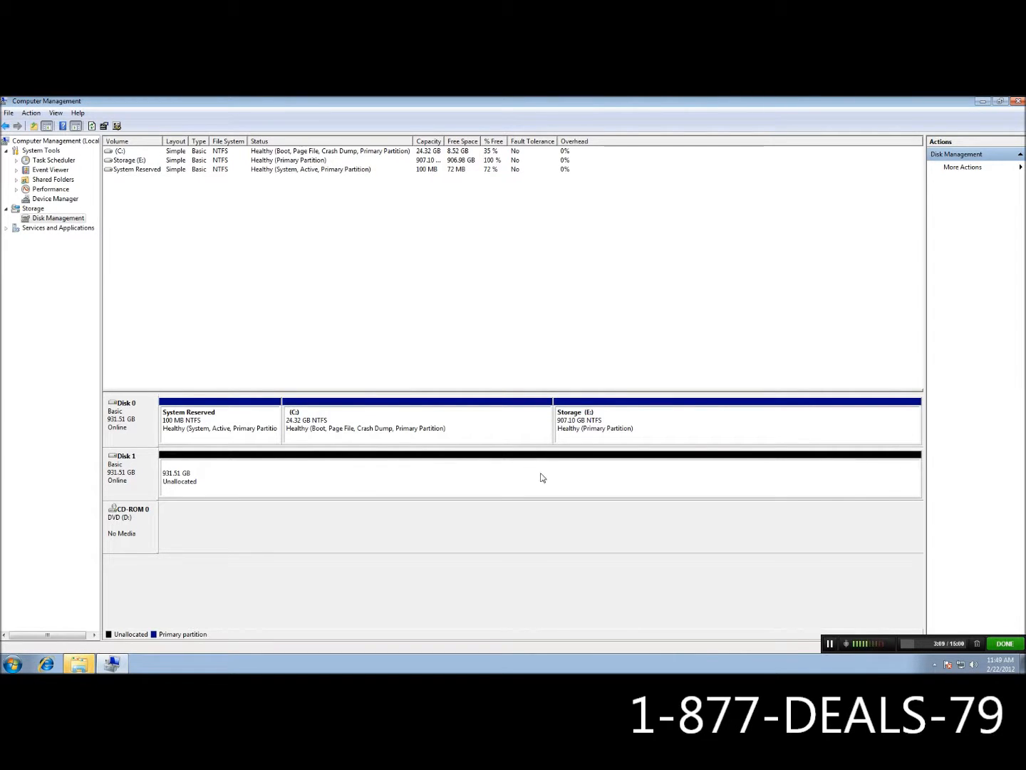
- Create a full-size NTFS simple volume labelled 'Storage' on Disk 1 as drive F
{"action": "right_click", "coordinate": [542, 476]}
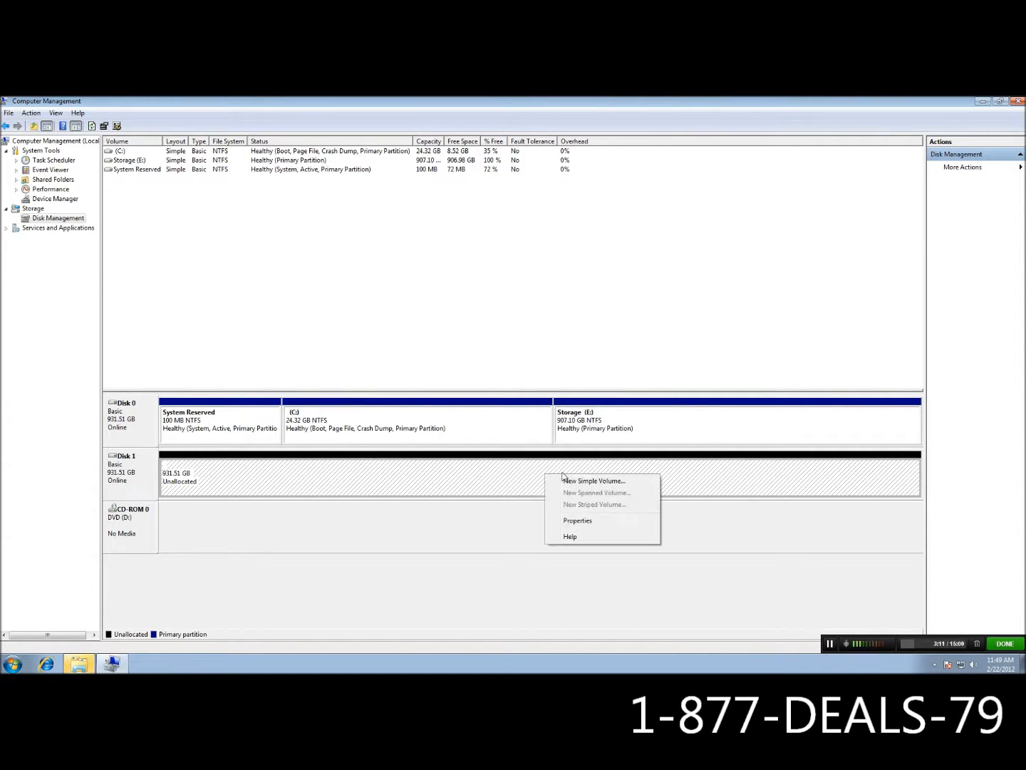
{"action": "left_click", "coordinate": [593, 480]}
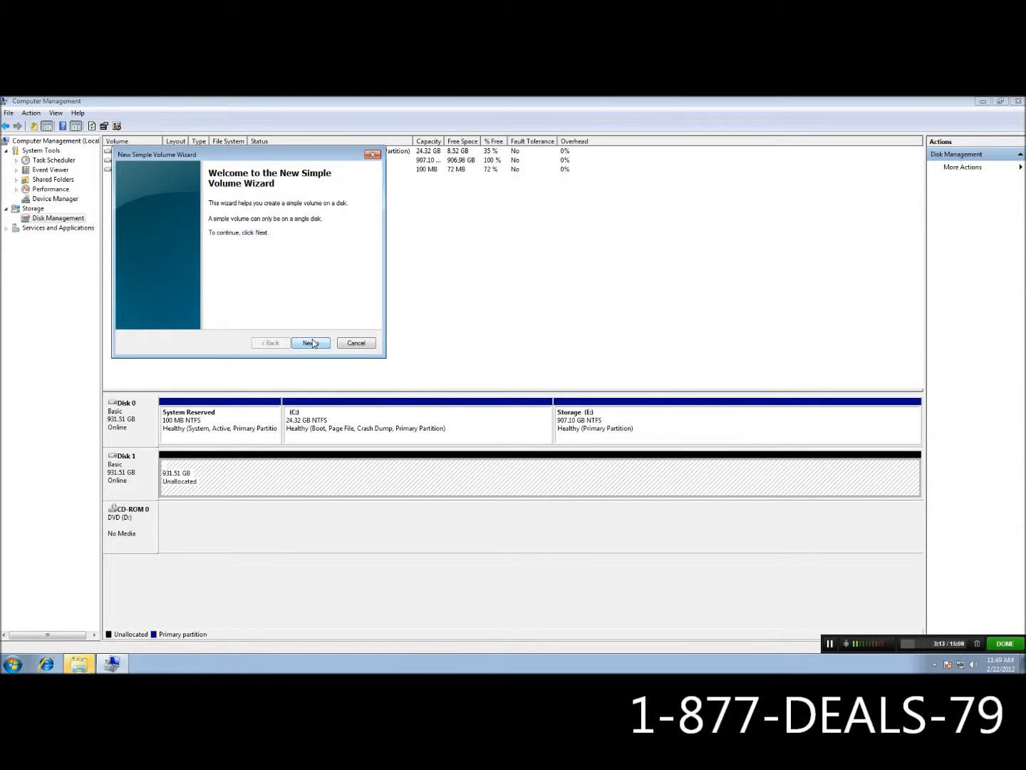
{"action": "left_click", "coordinate": [309, 343]}
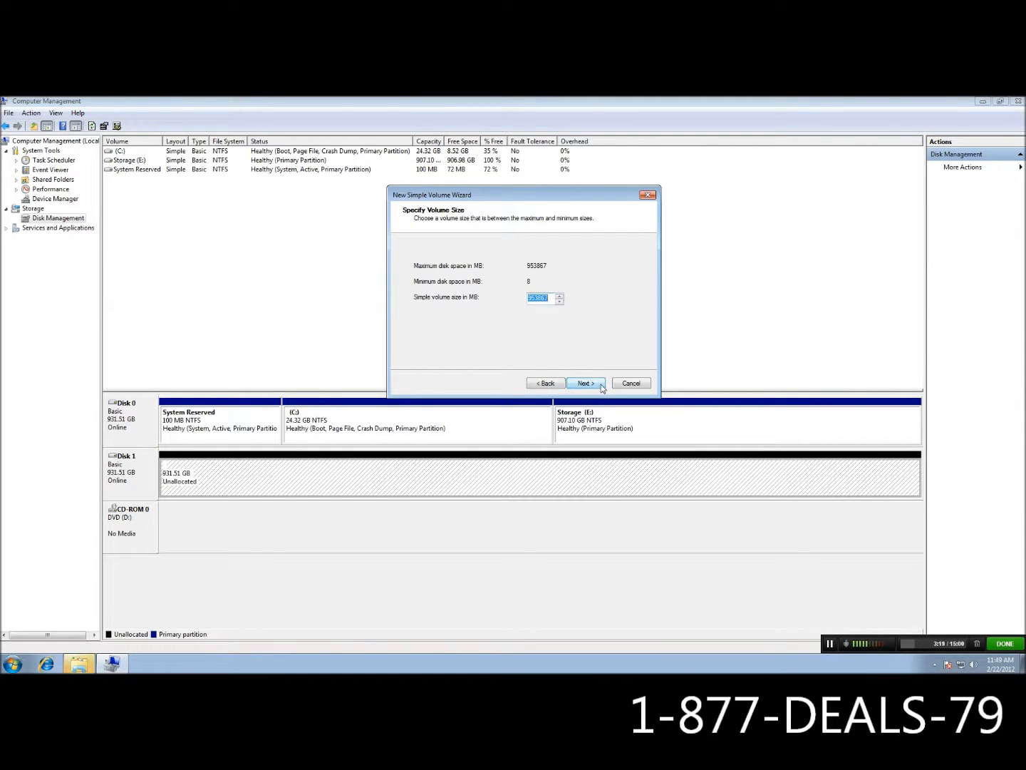
{"action": "left_click", "coordinate": [585, 383]}
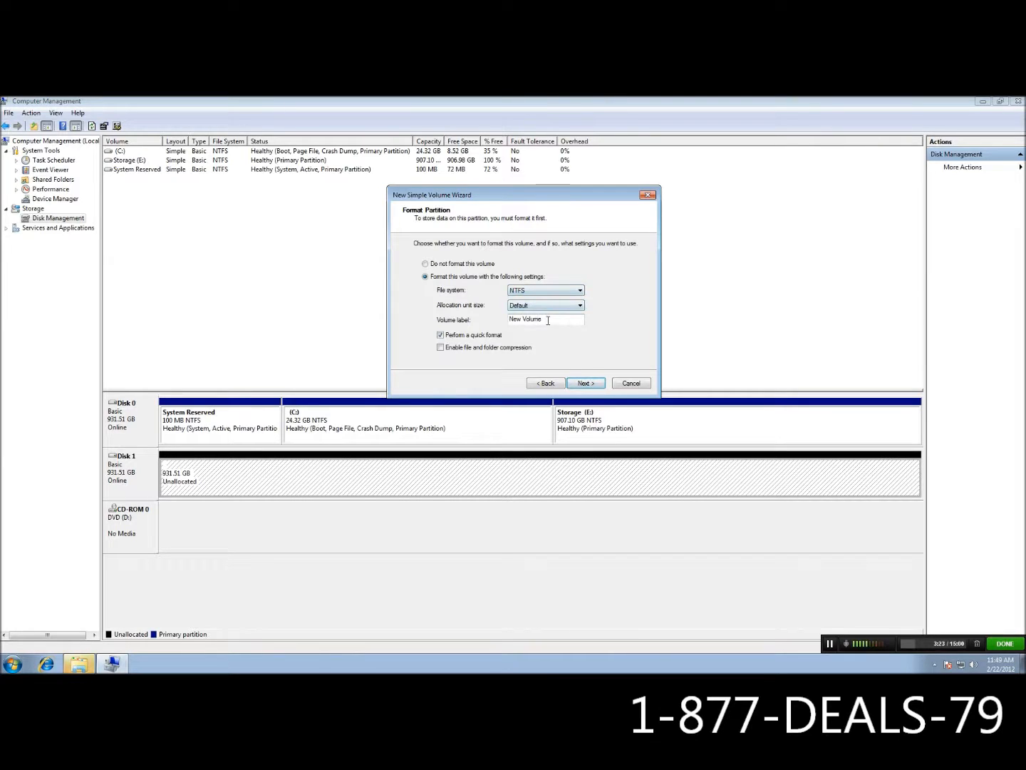
{"action": "type", "text": "Sto"}
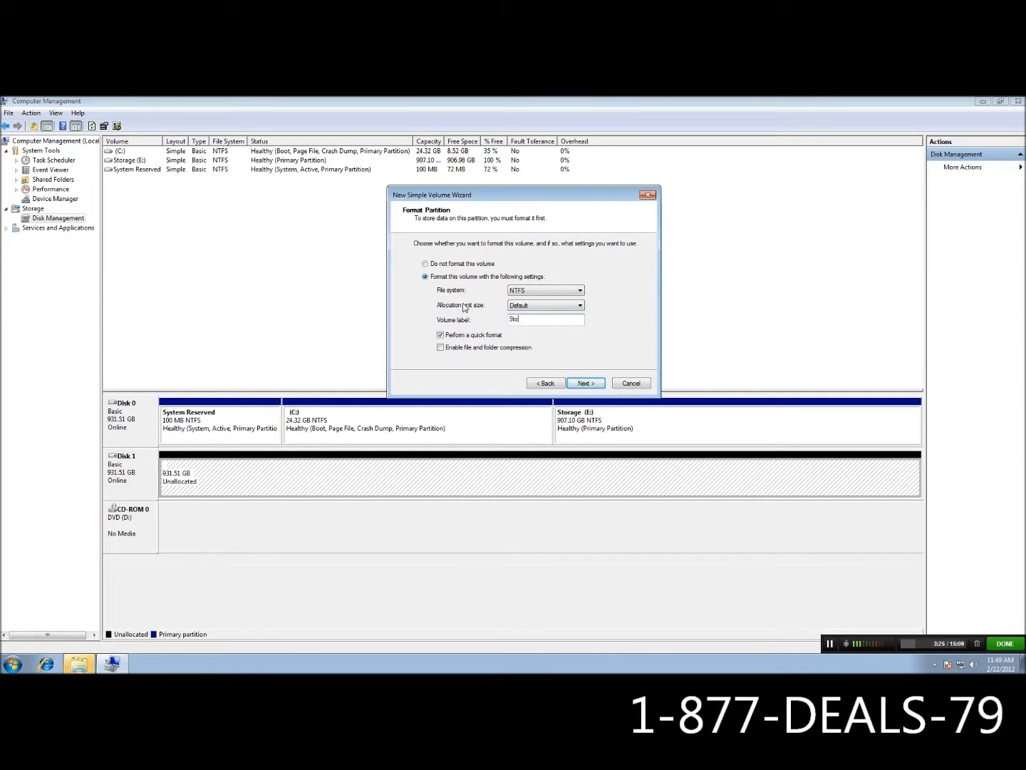
{"action": "type", "text": "rage"}
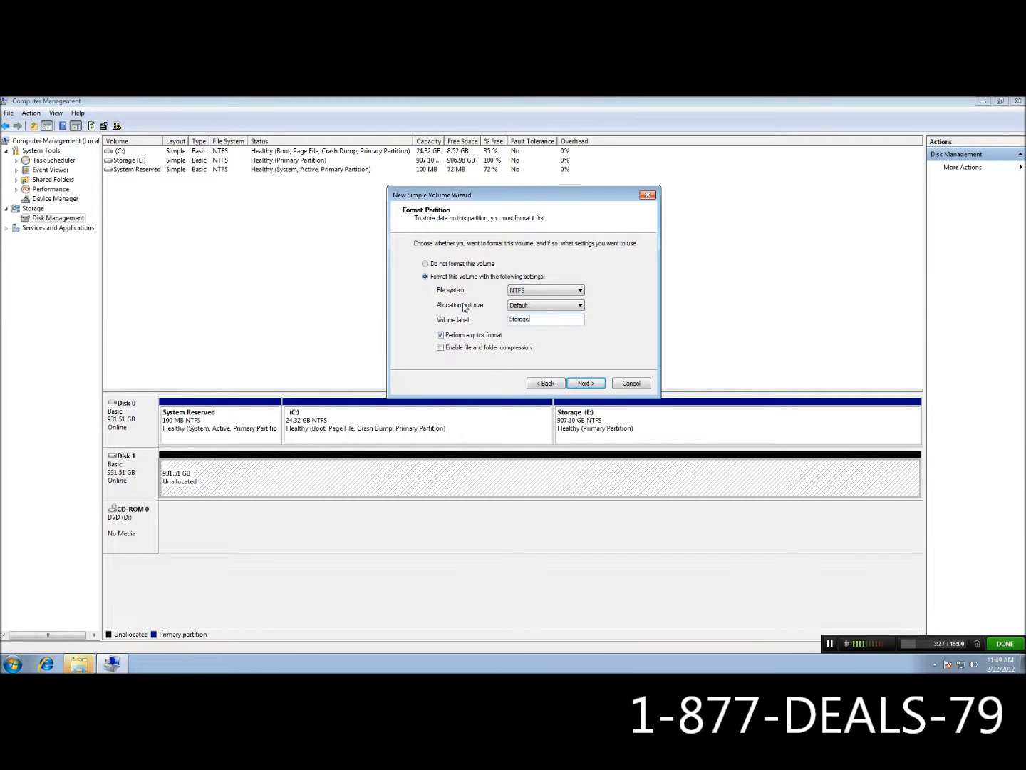
{"action": "left_click", "coordinate": [585, 382]}
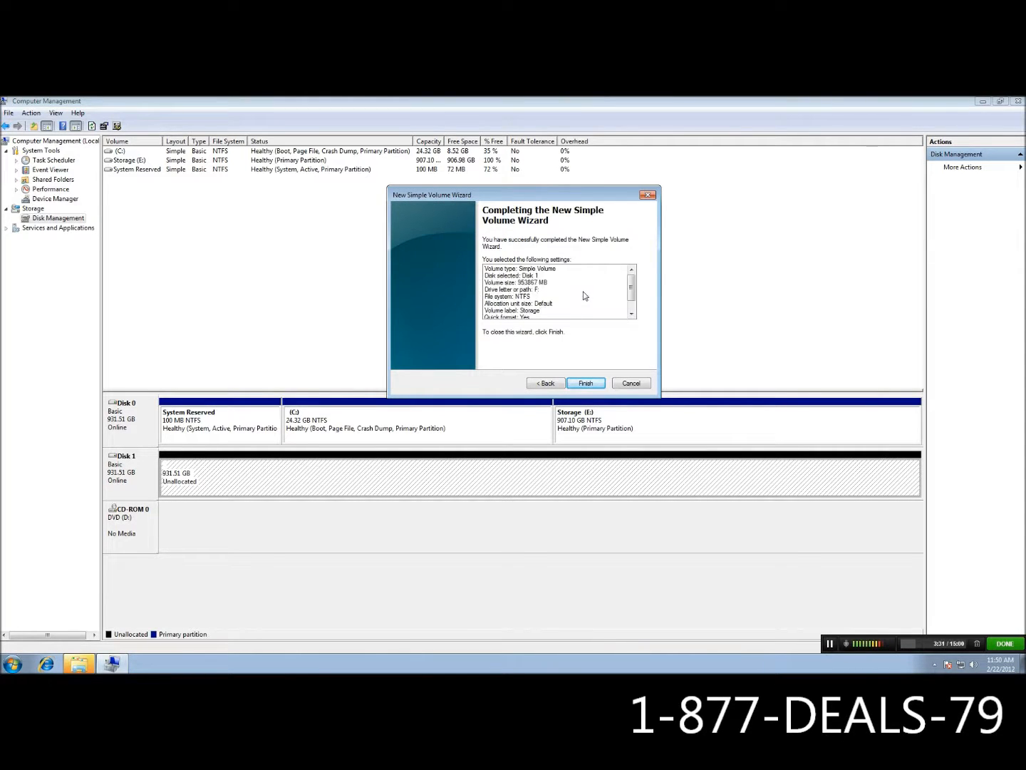
{"action": "left_click", "coordinate": [585, 383]}
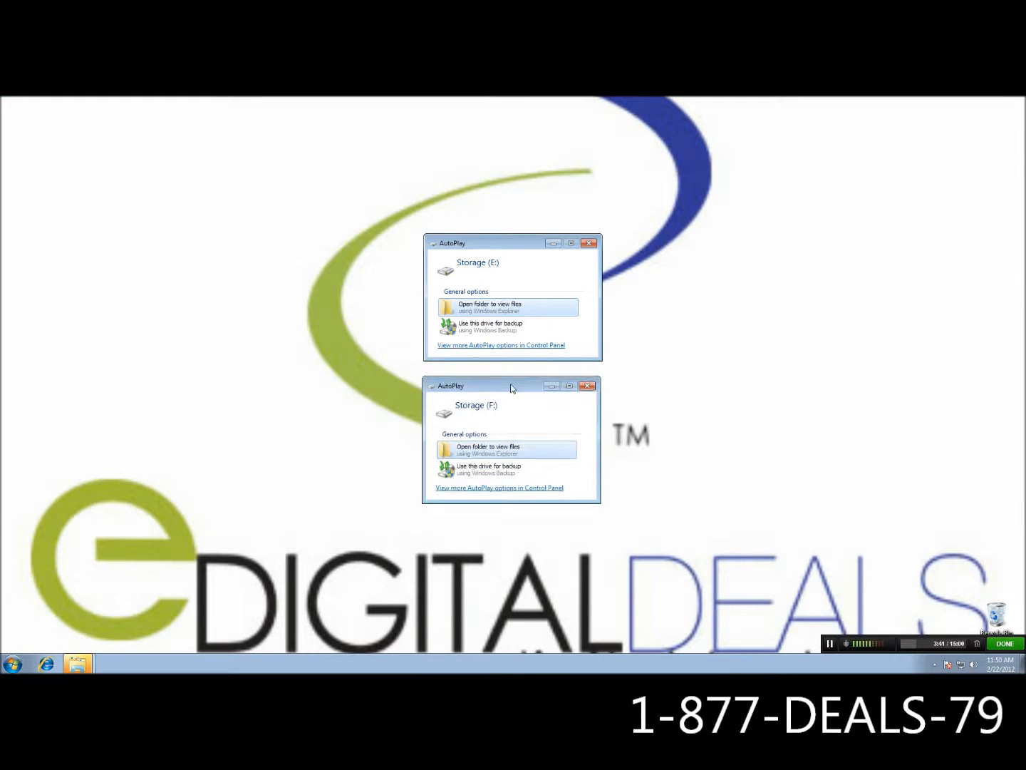
- Close the AutoPlay prompt for Storage (F:)
{"action": "left_click", "coordinate": [589, 242]}
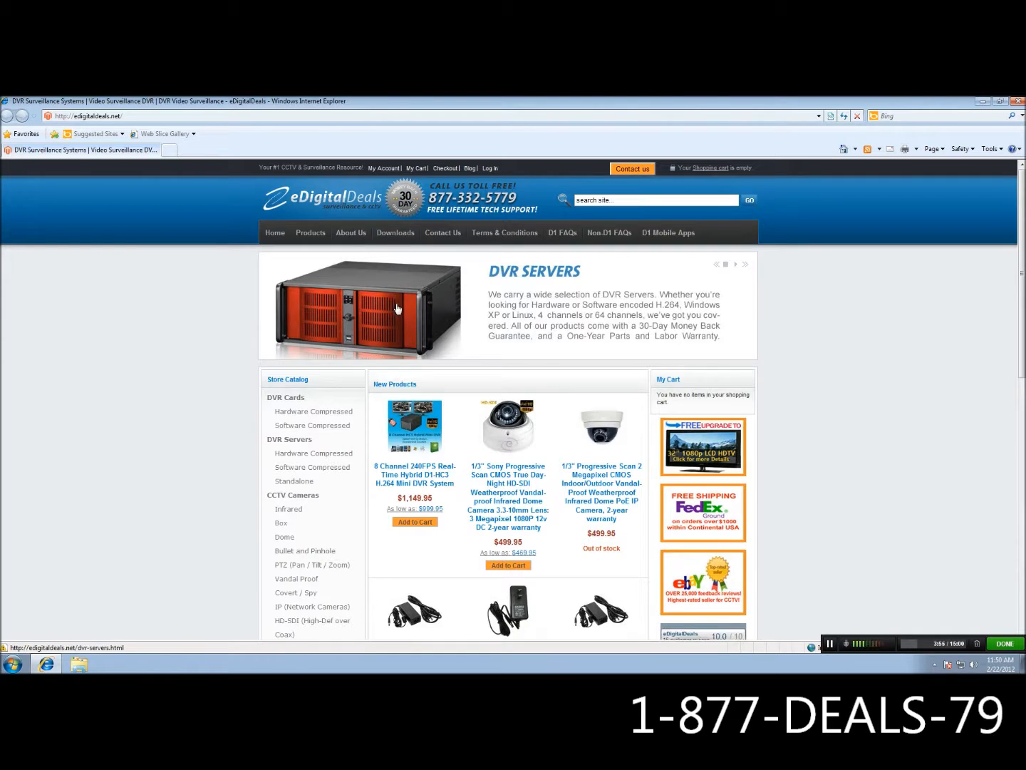
{"action": "mouse_move", "coordinate": [394, 233]}
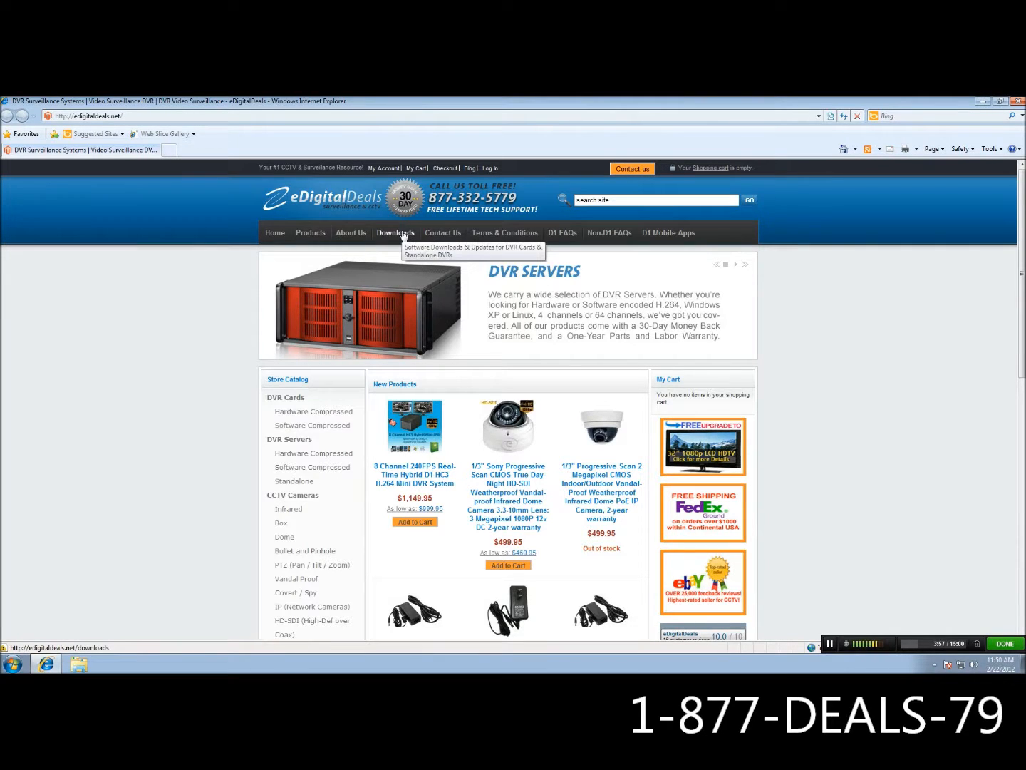
{"action": "mouse_move", "coordinate": [410, 246]}
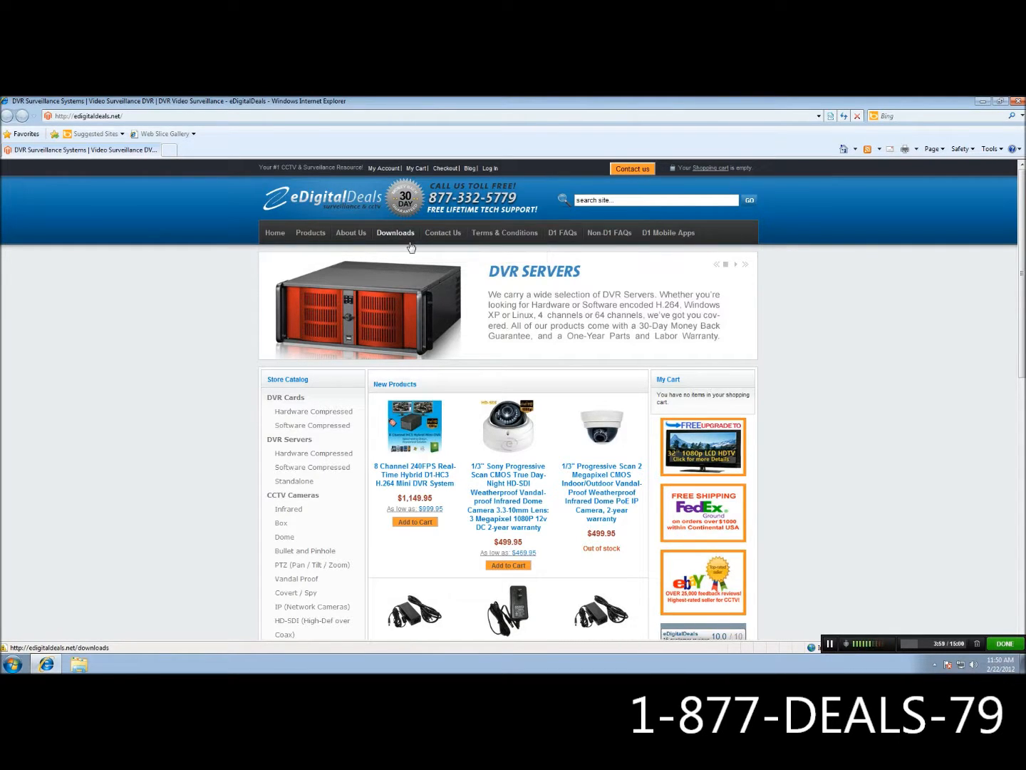
- Go to the Downloads page on edigitaldeals.net
{"action": "left_click", "coordinate": [395, 232]}
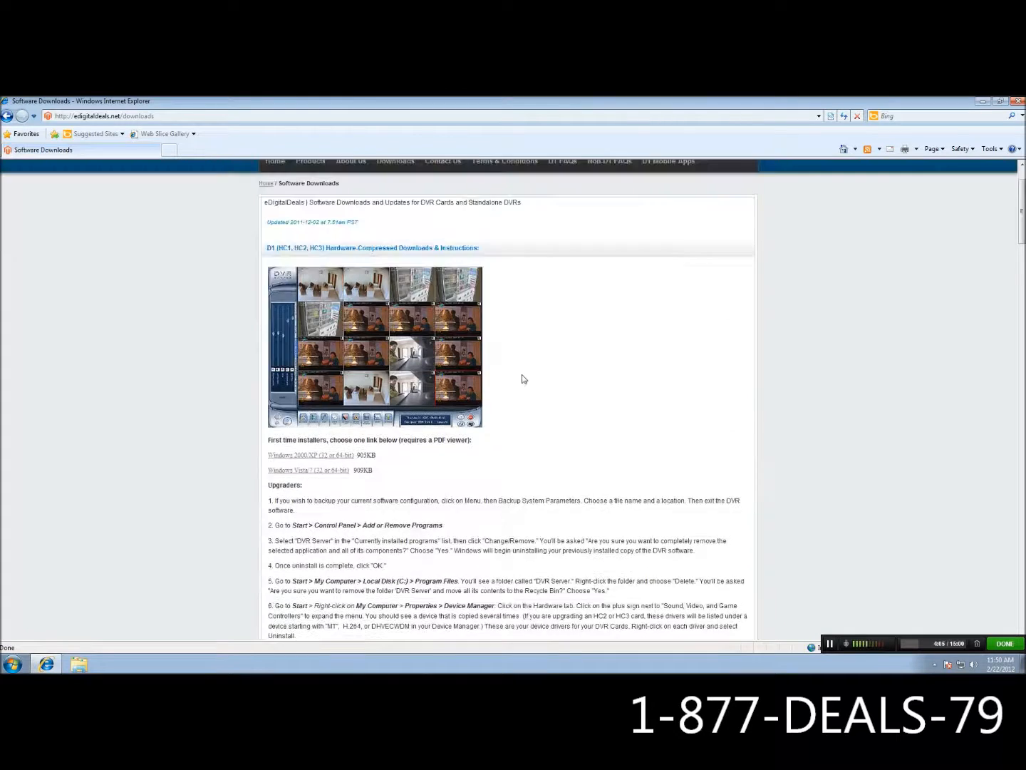
- Scroll down to the Version 6.66 Hardware-Compressed D1 Software Bundle (224MB) link
{"action": "scroll", "scroll_direction": "up", "scroll_amount": 3}
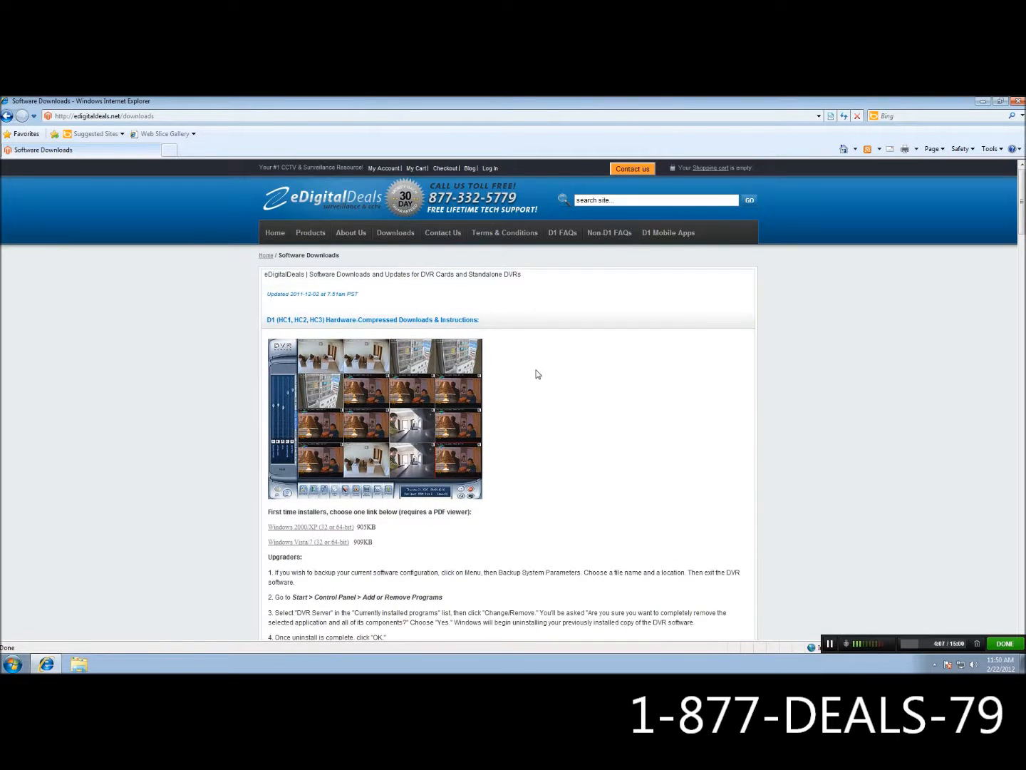
{"action": "mouse_move", "coordinate": [517, 371]}
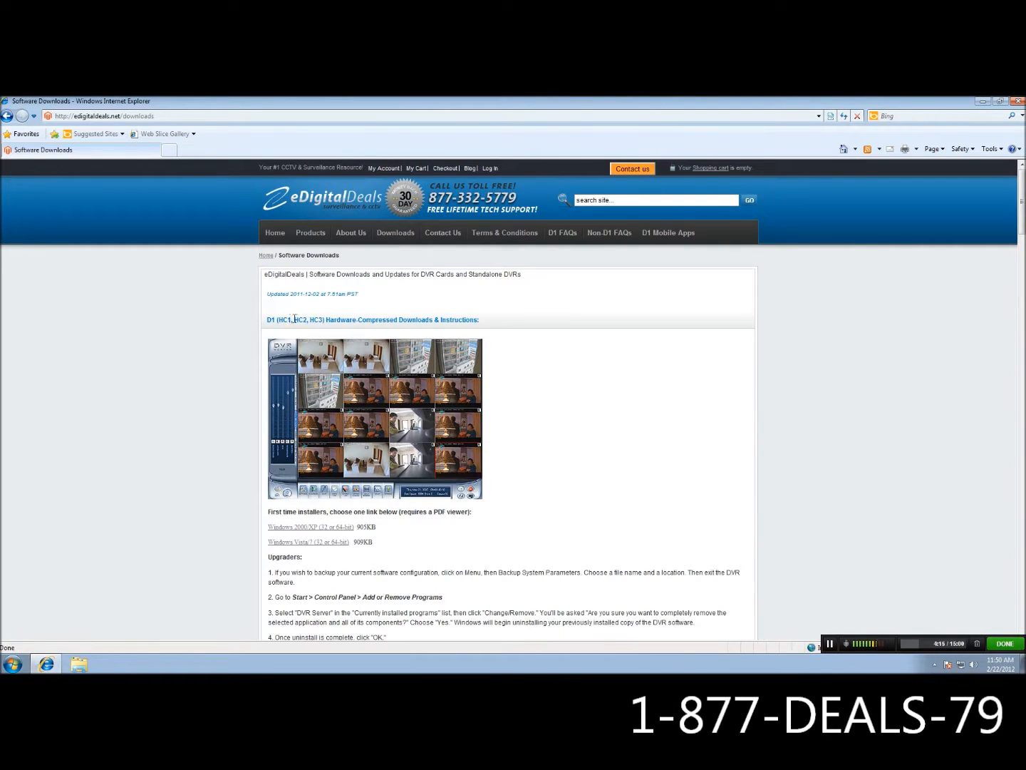
{"action": "scroll", "scroll_direction": "down", "scroll_amount": 3}
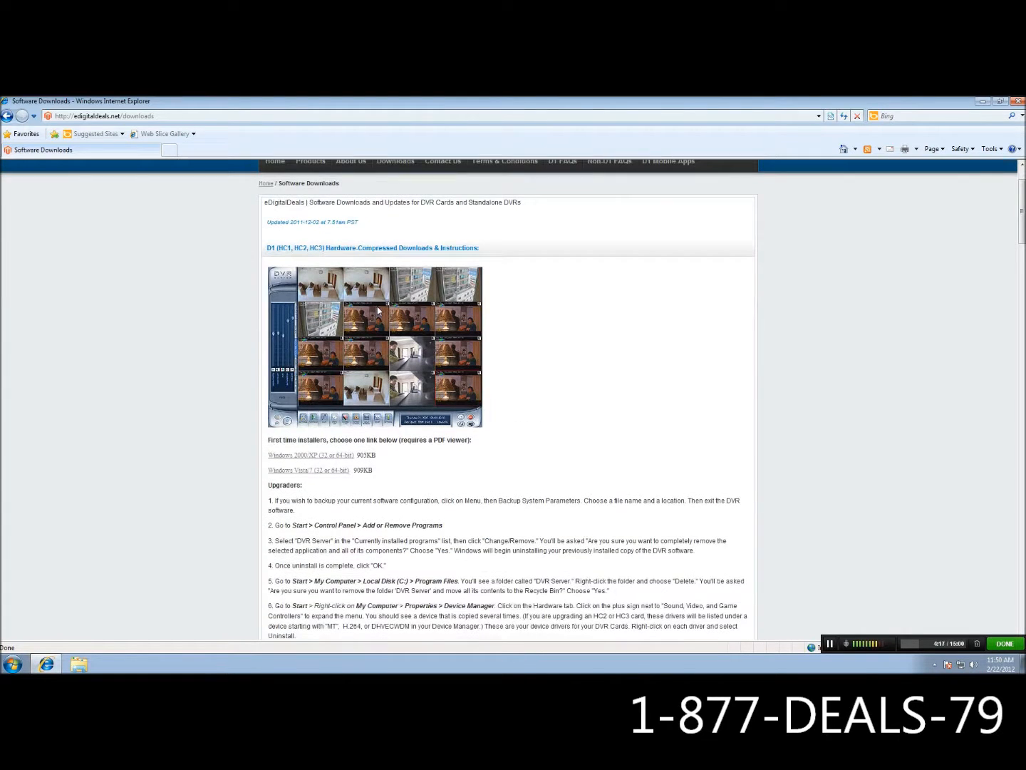
{"action": "scroll", "scroll_direction": "down", "scroll_amount": 3}
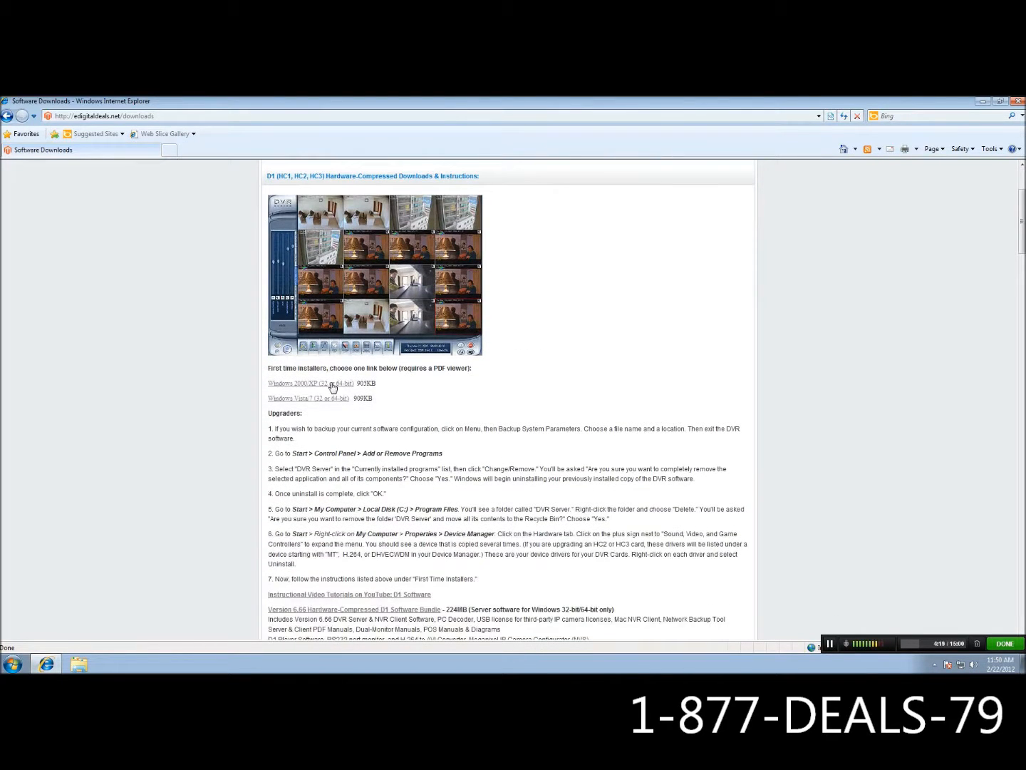
{"action": "scroll", "scroll_direction": "down", "scroll_amount": 3}
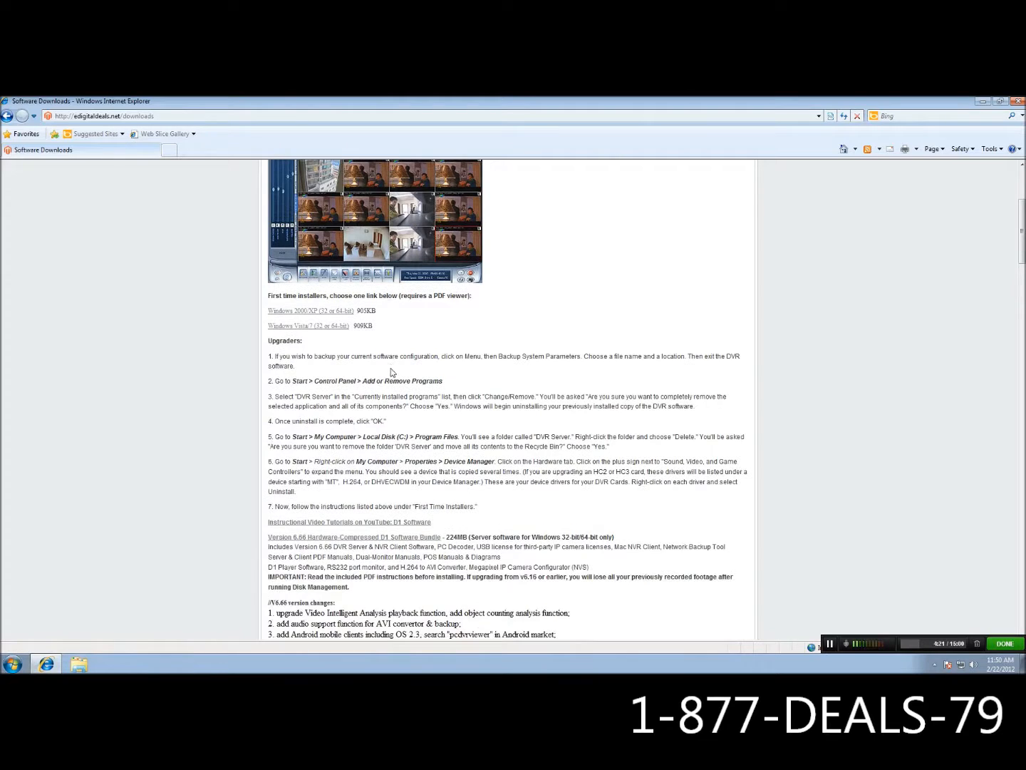
{"action": "scroll", "scroll_direction": "down", "scroll_amount": 3}
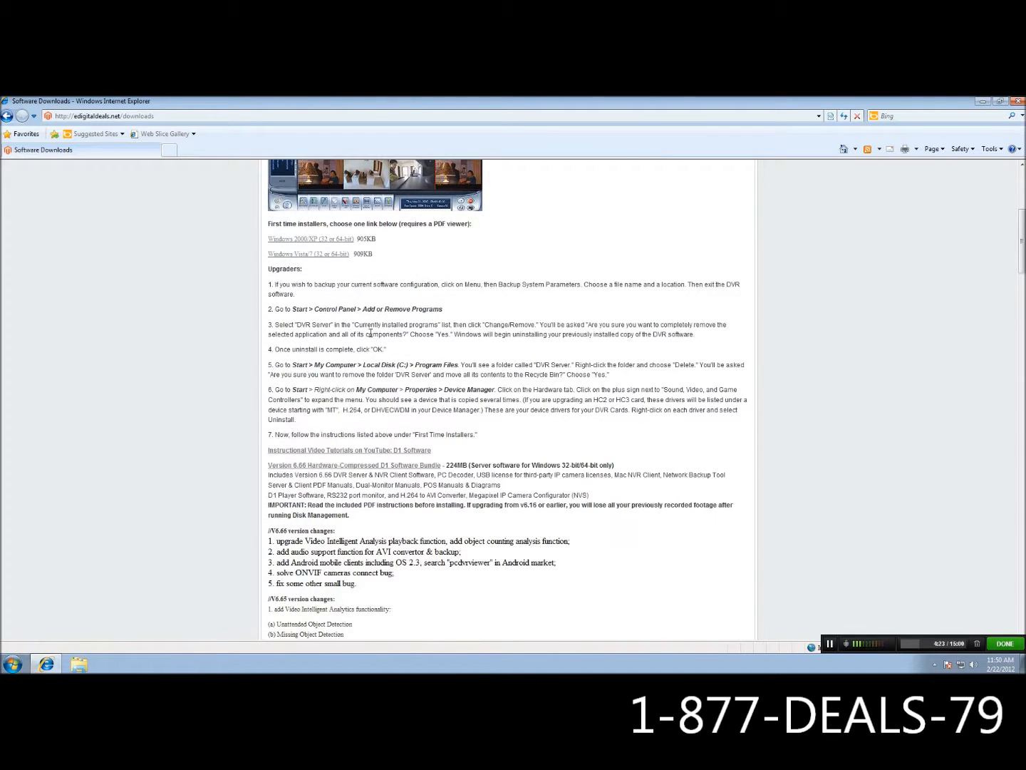
{"action": "scroll", "scroll_direction": "down", "scroll_amount": 3}
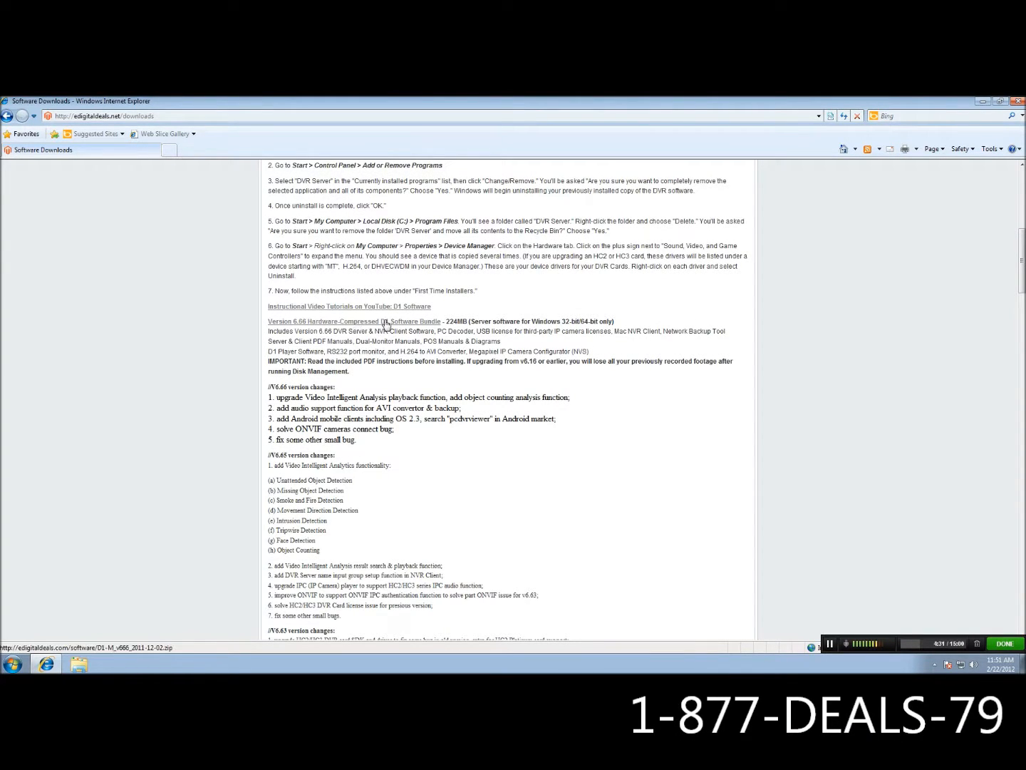
- Download the Version 6.66 D1 bundle zip, saving it to Documents
{"action": "left_click", "coordinate": [355, 321]}
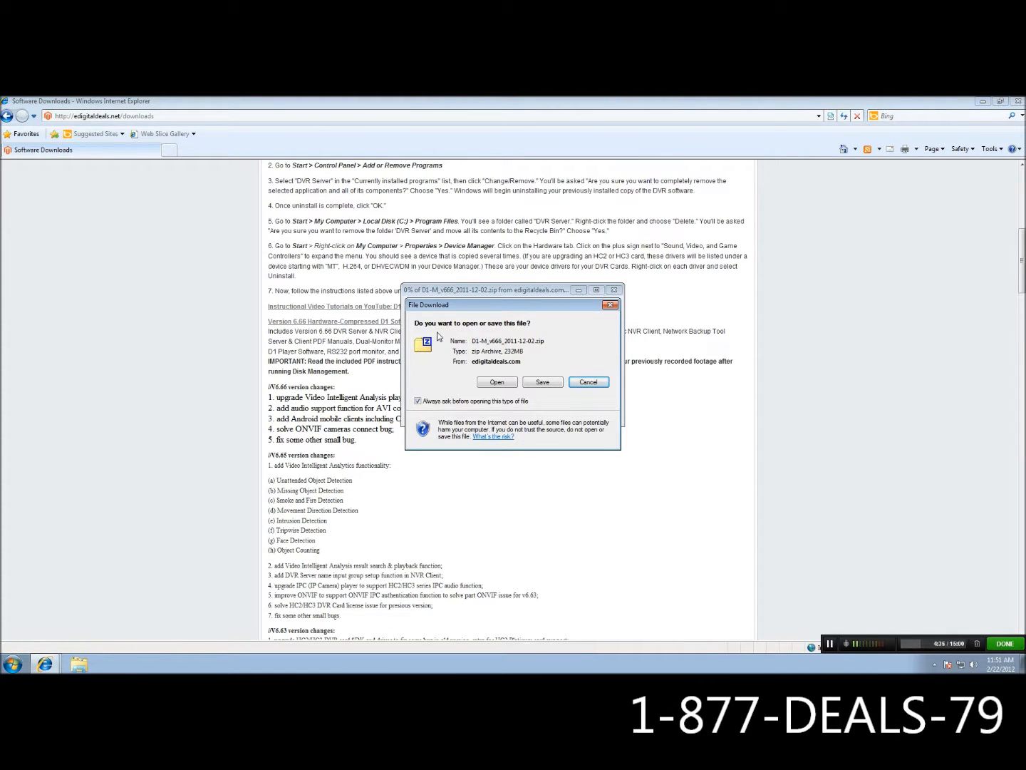
{"action": "mouse_move", "coordinate": [490, 314]}
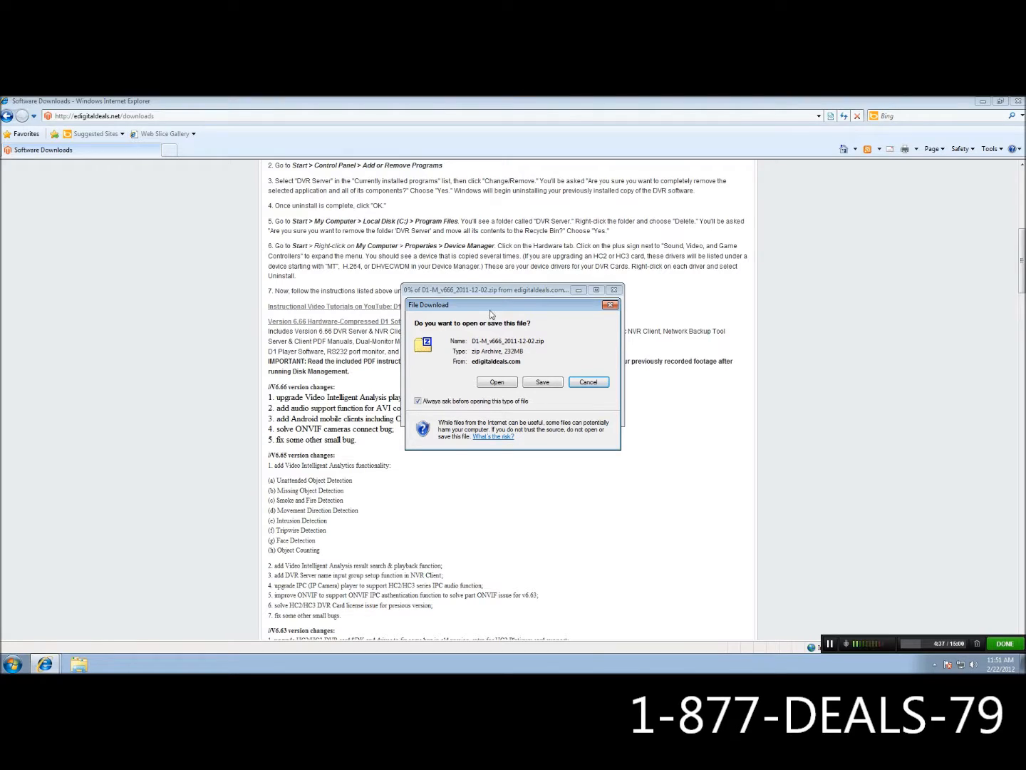
{"action": "mouse_move", "coordinate": [540, 352]}
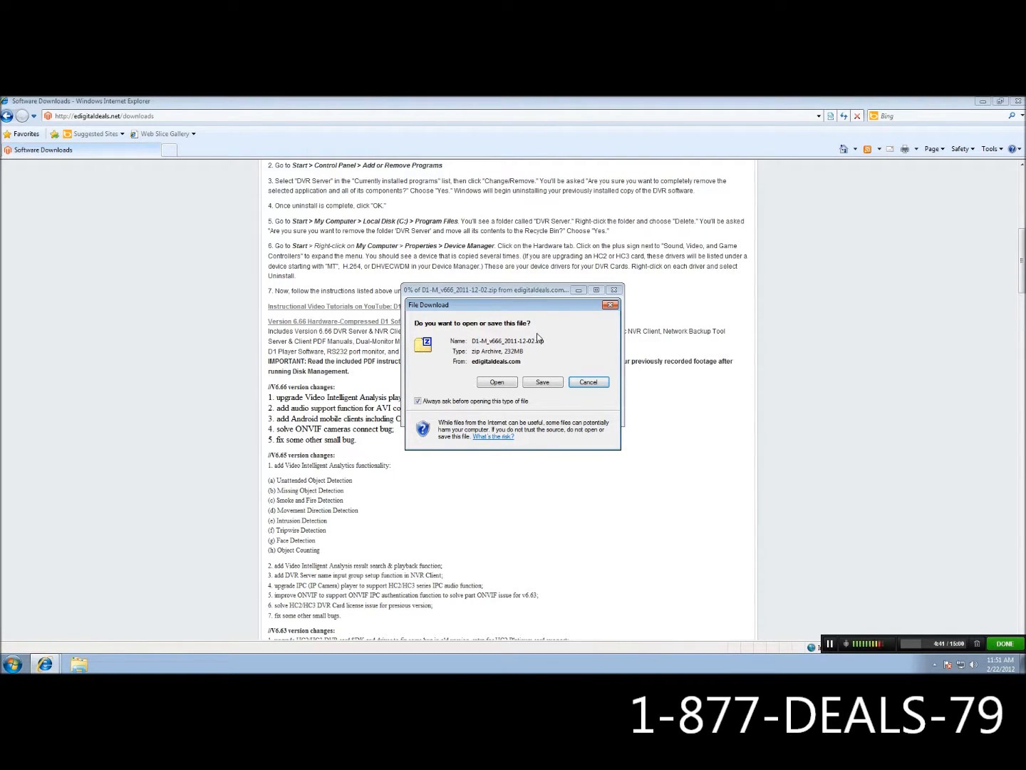
{"action": "mouse_move", "coordinate": [544, 368]}
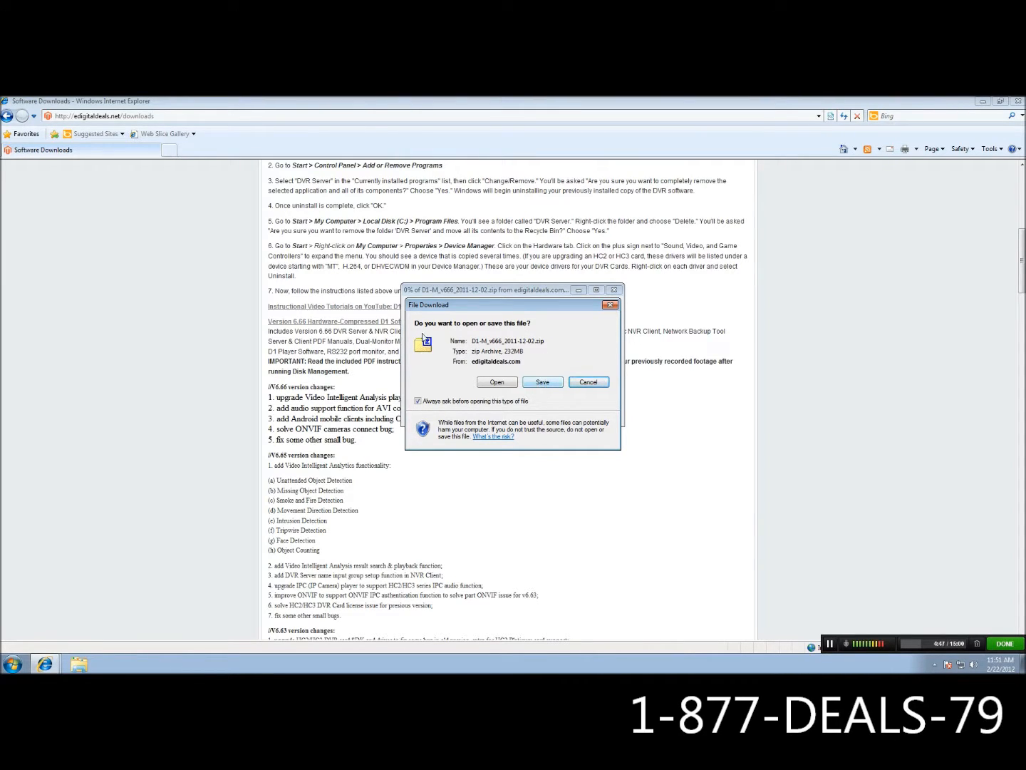
{"action": "left_click", "coordinate": [541, 381]}
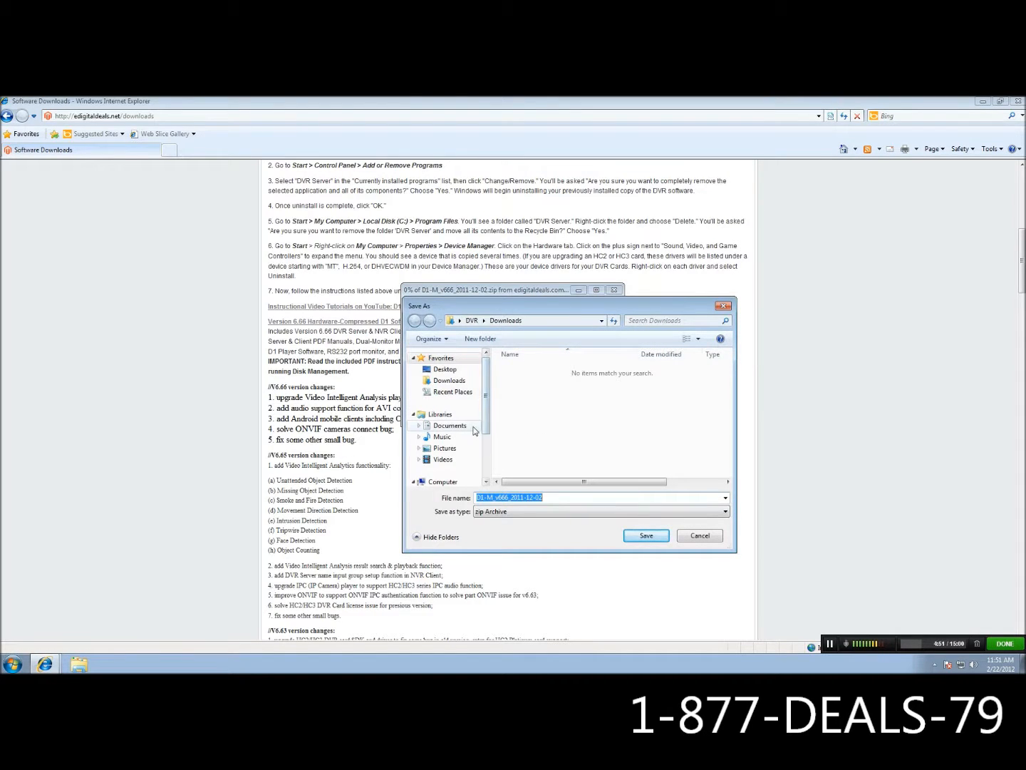
{"action": "left_click", "coordinate": [450, 425]}
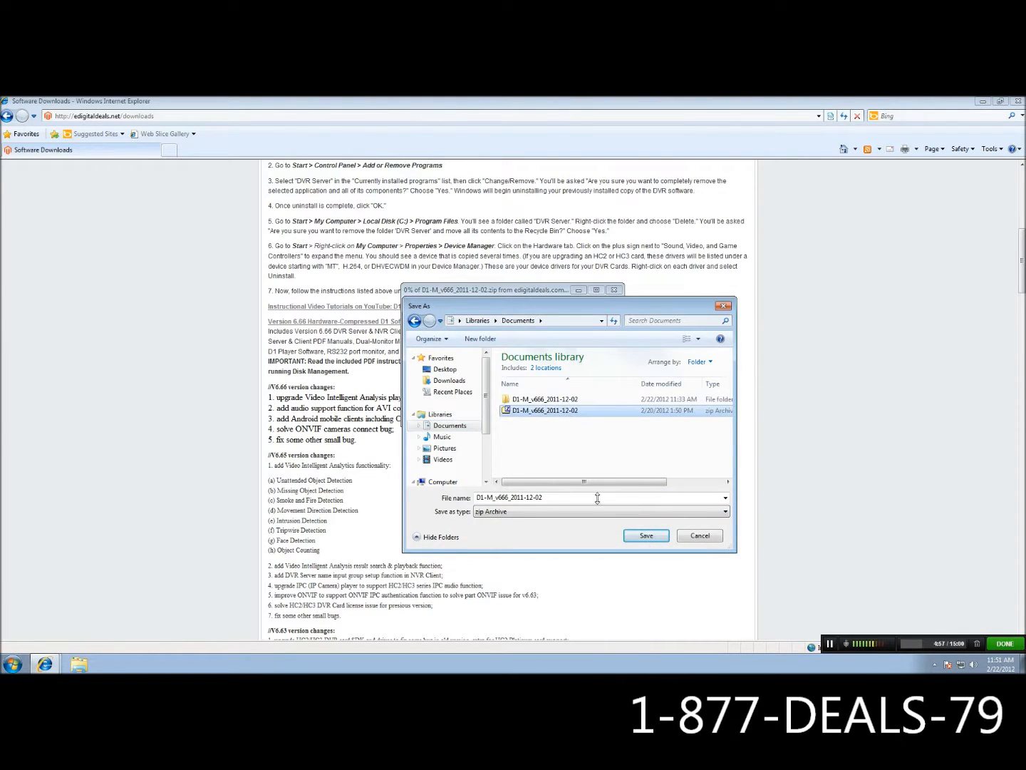
{"action": "left_click", "coordinate": [645, 535]}
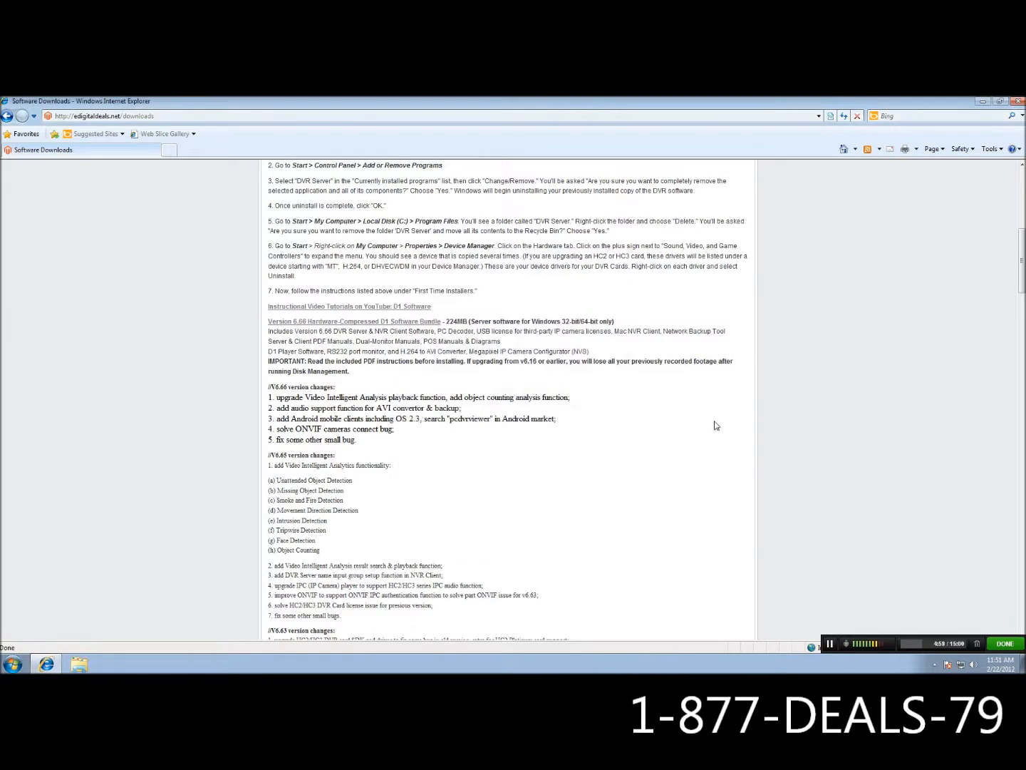
- Extract the D1-M_v666_2011-12-02 zip into Documents with 7-Zip, replacing all existing files
{"action": "left_click", "coordinate": [78, 664]}
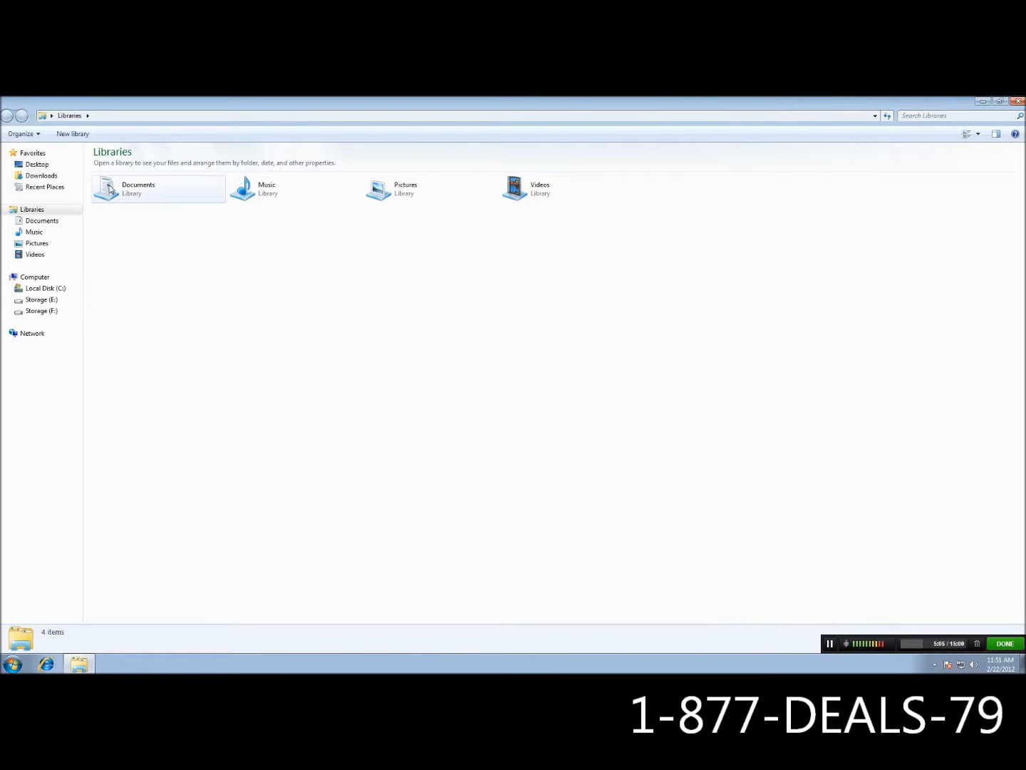
{"action": "double_click", "coordinate": [137, 189]}
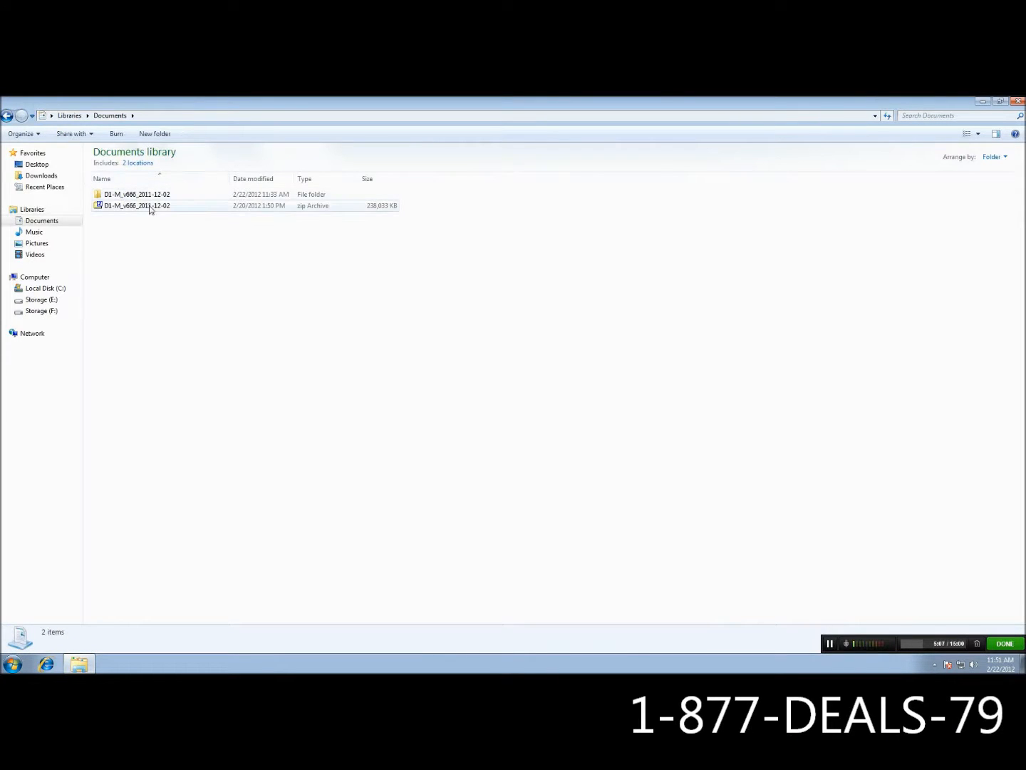
{"action": "left_click", "coordinate": [137, 205]}
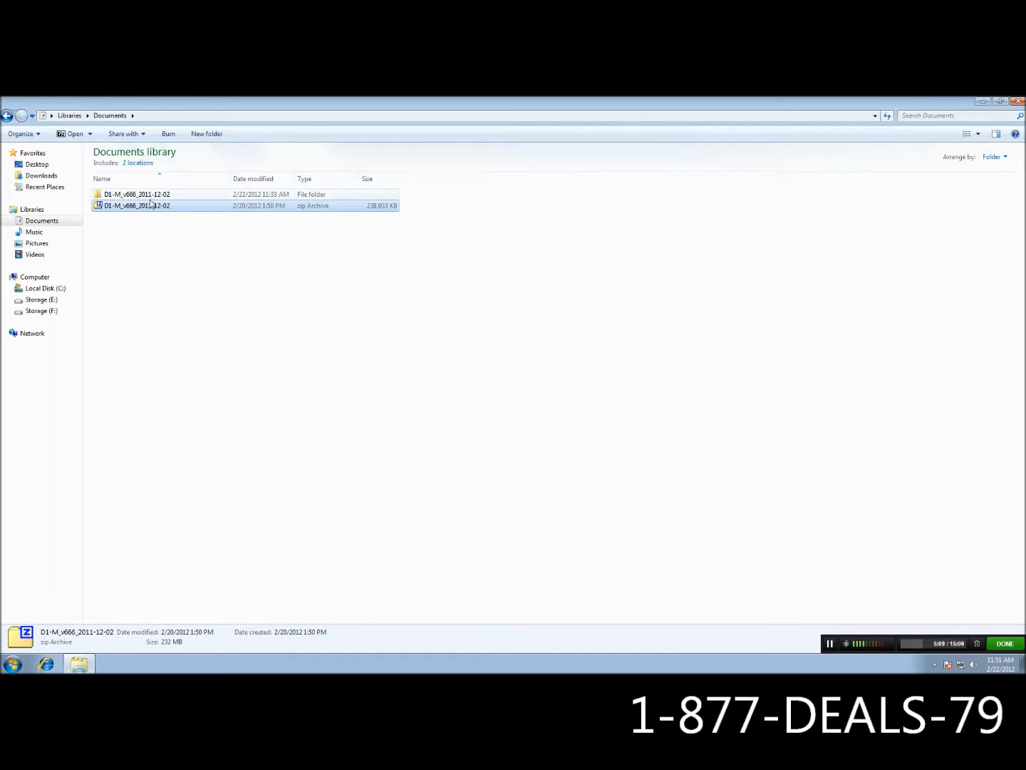
{"action": "mouse_move", "coordinate": [166, 210]}
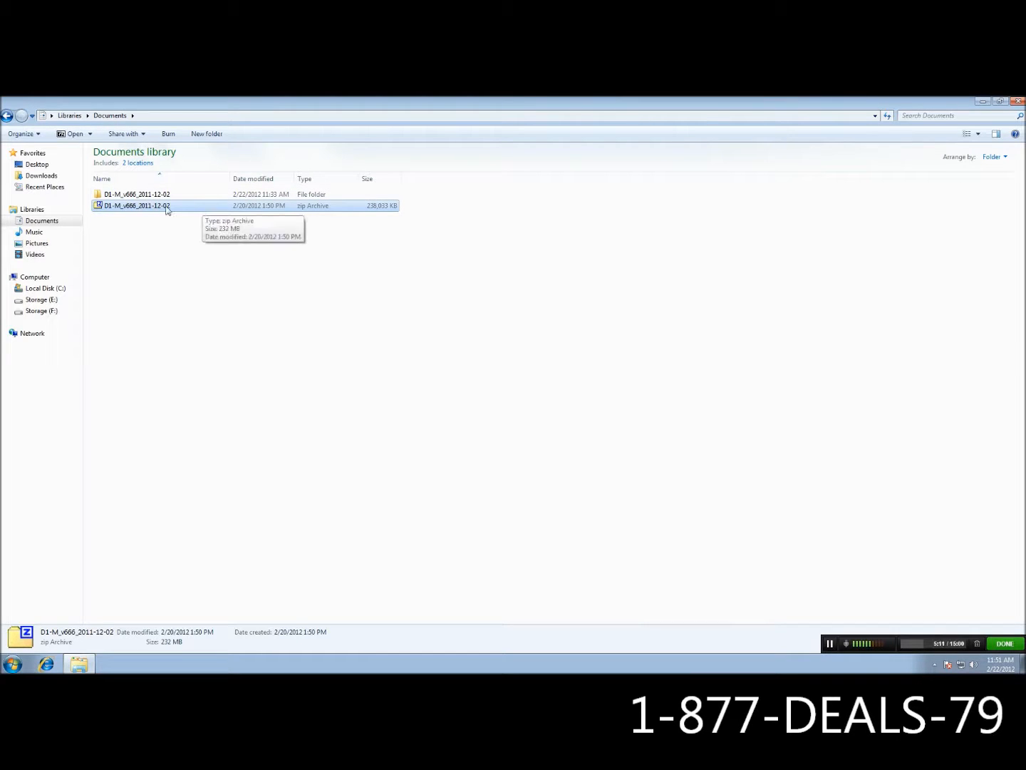
{"action": "right_click", "coordinate": [135, 205]}
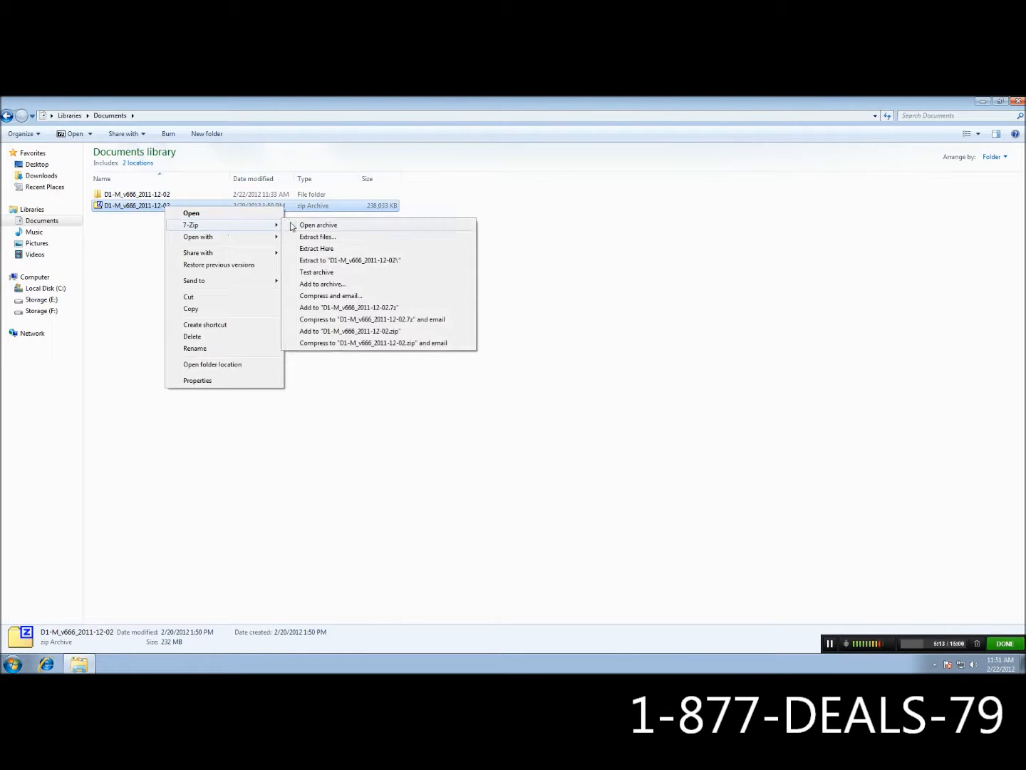
{"action": "left_click", "coordinate": [317, 248]}
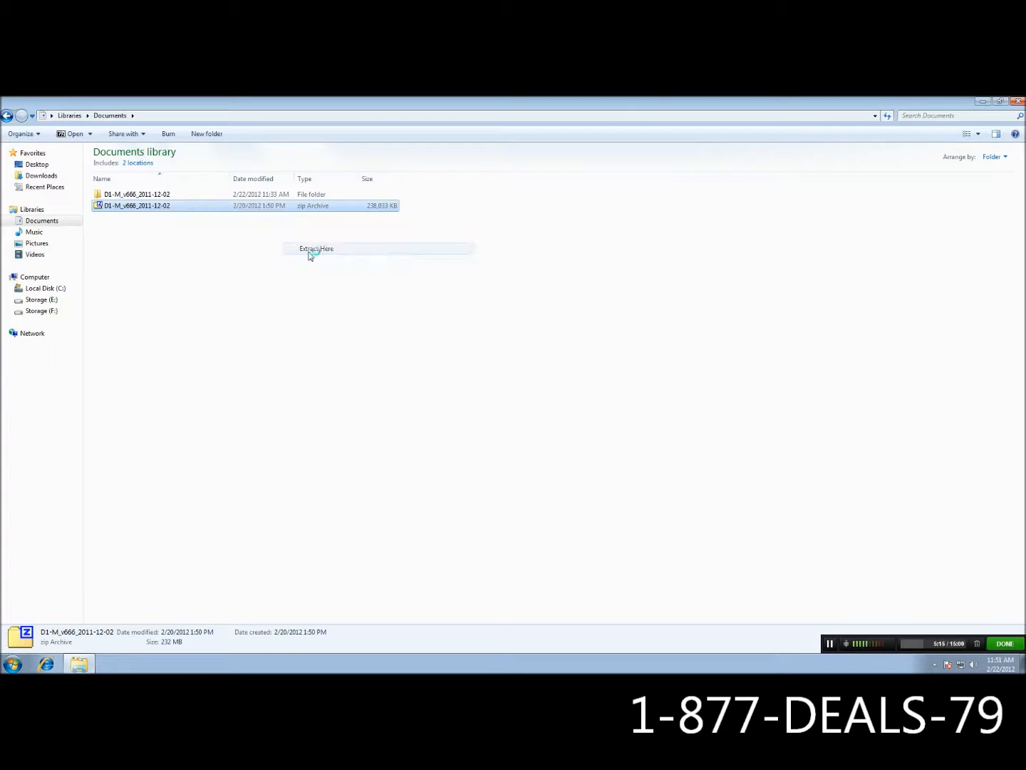
{"action": "left_click", "coordinate": [316, 248]}
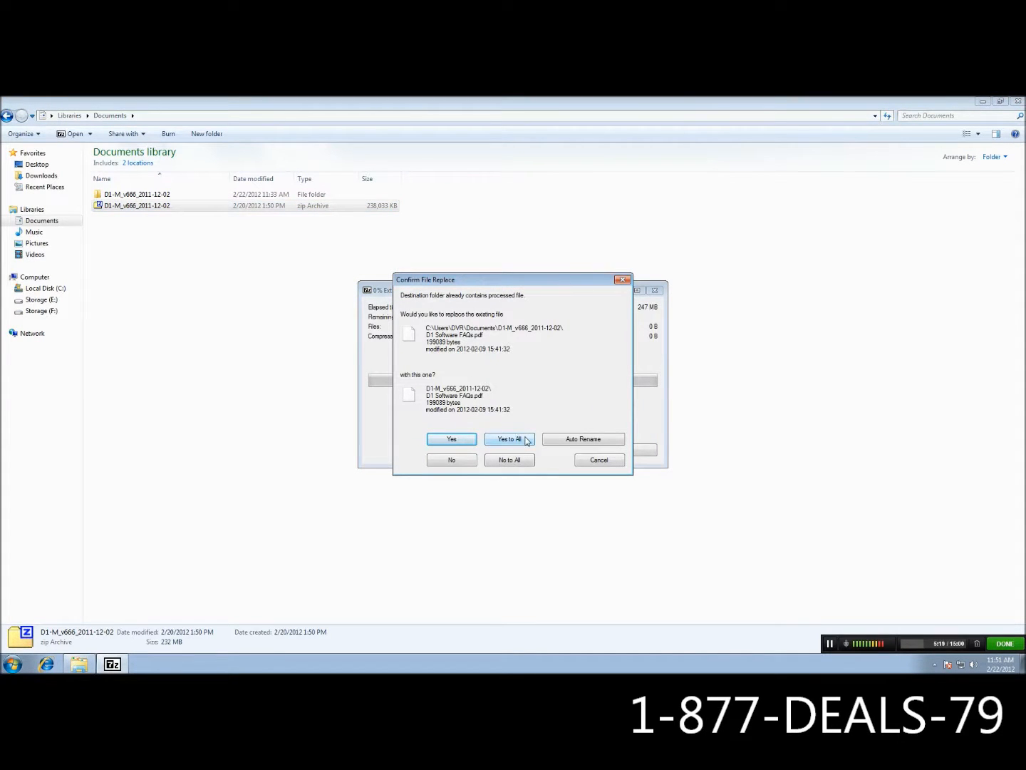
{"action": "left_click", "coordinate": [509, 439]}
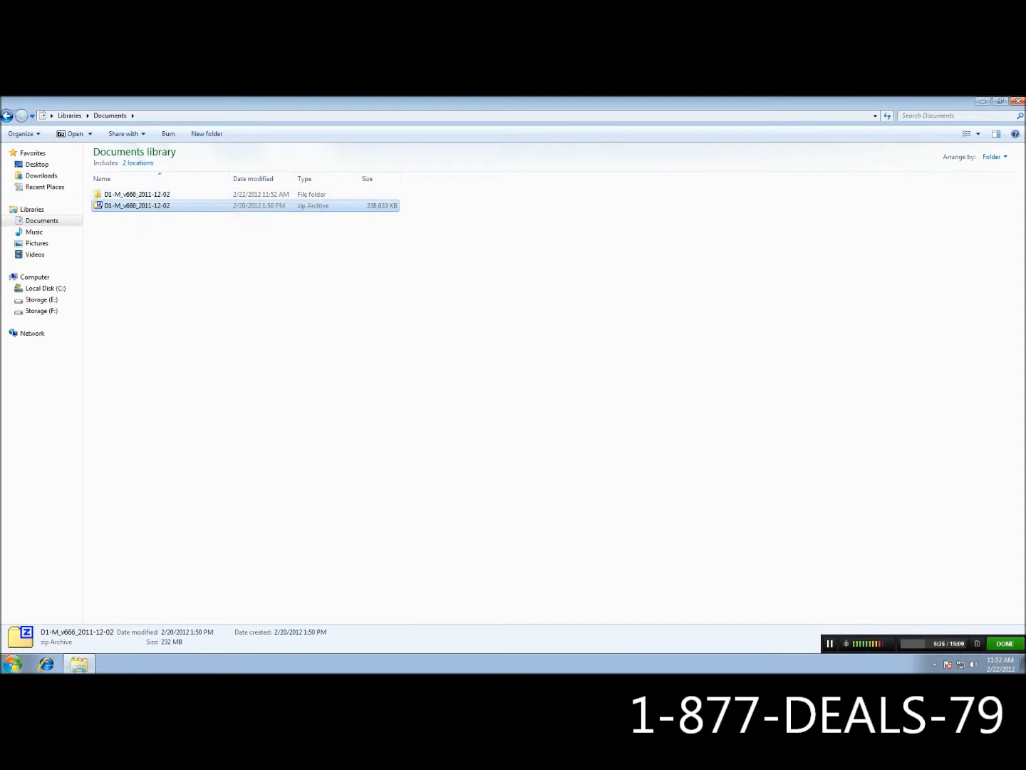
- Open Device Manager via Computer > Manage and select both Multimedia Video Controllers
{"action": "left_click", "coordinate": [12, 663]}
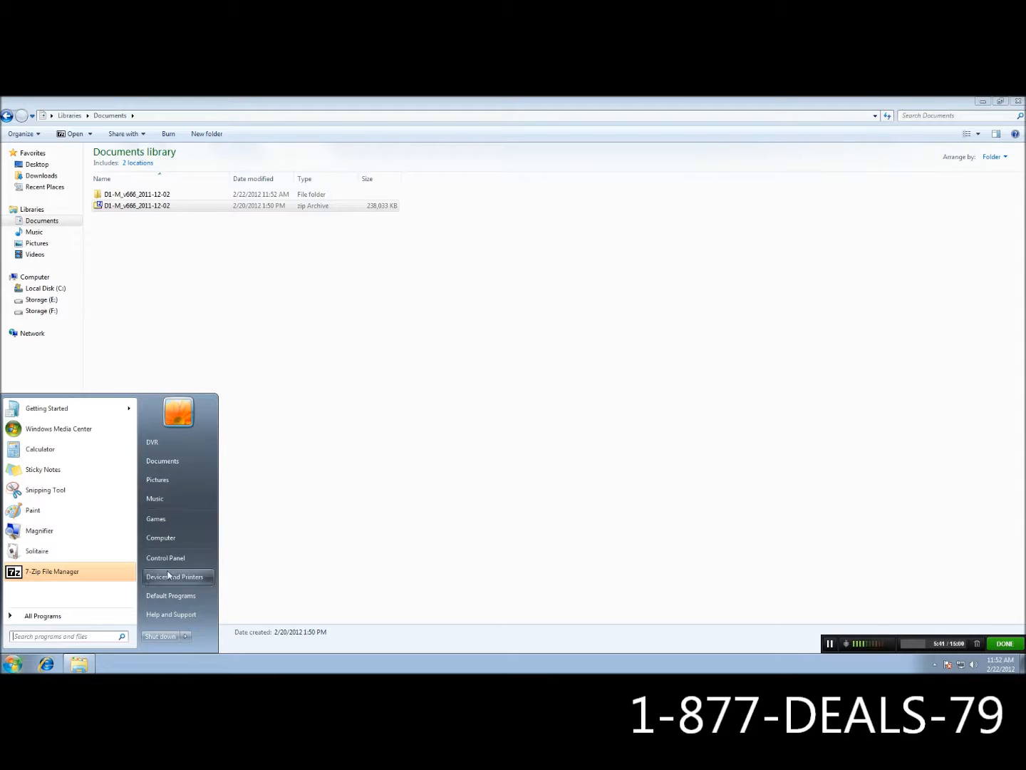
{"action": "right_click", "coordinate": [161, 538]}
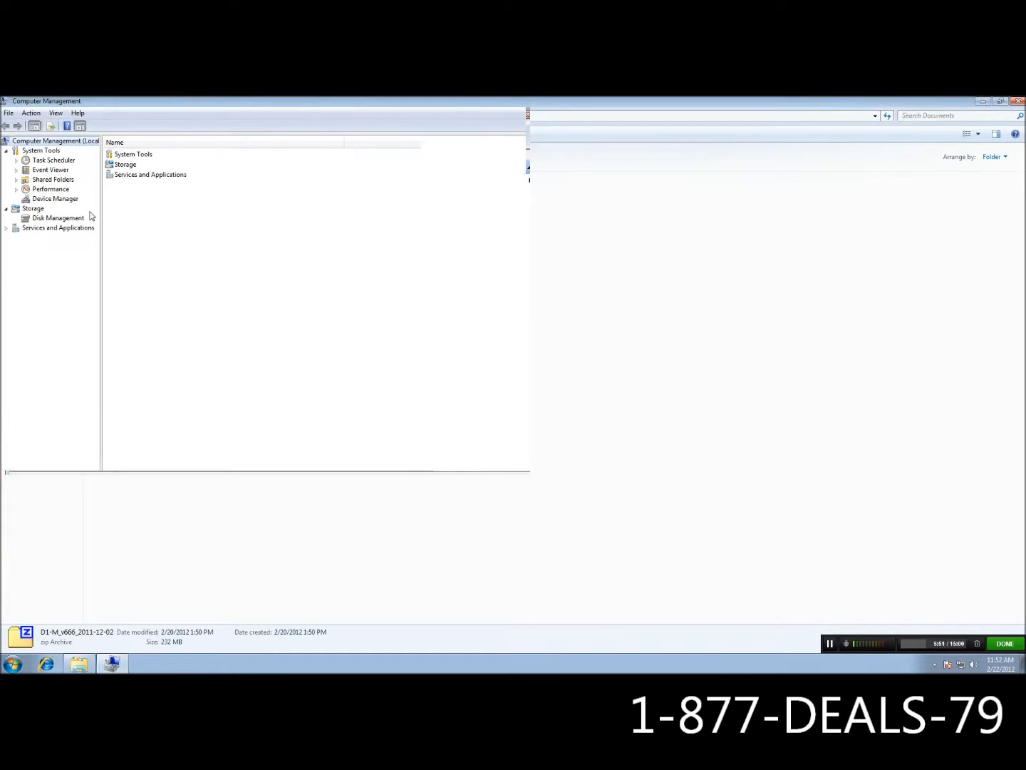
{"action": "left_click", "coordinate": [55, 199]}
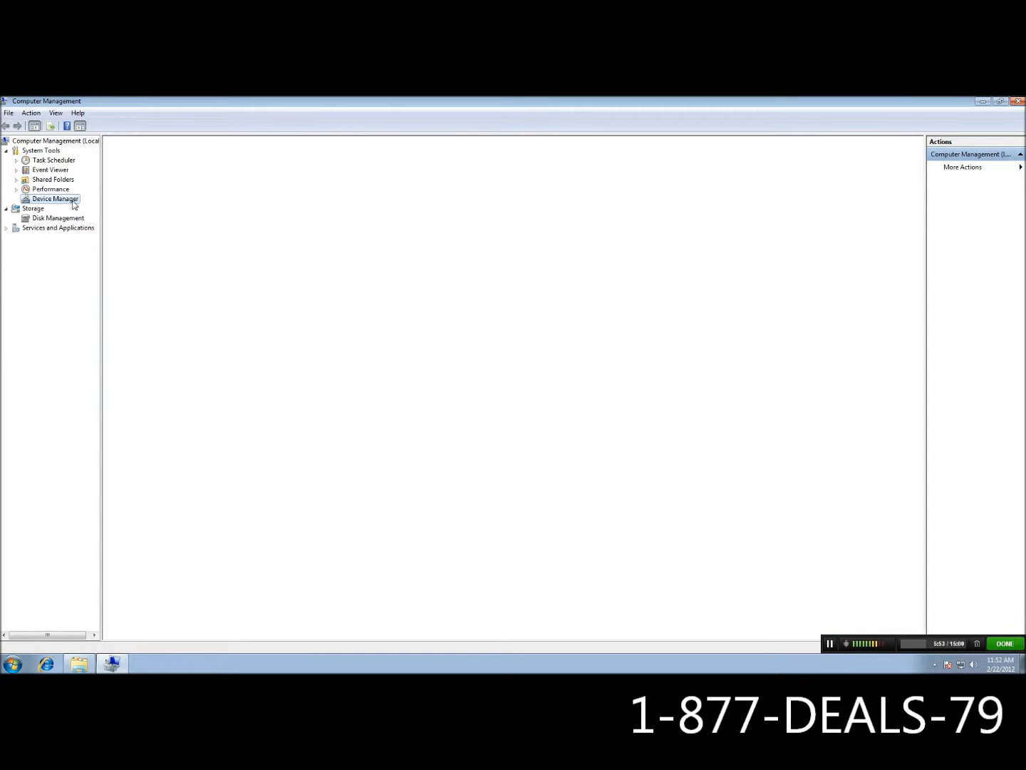
{"action": "left_click", "coordinate": [54, 198]}
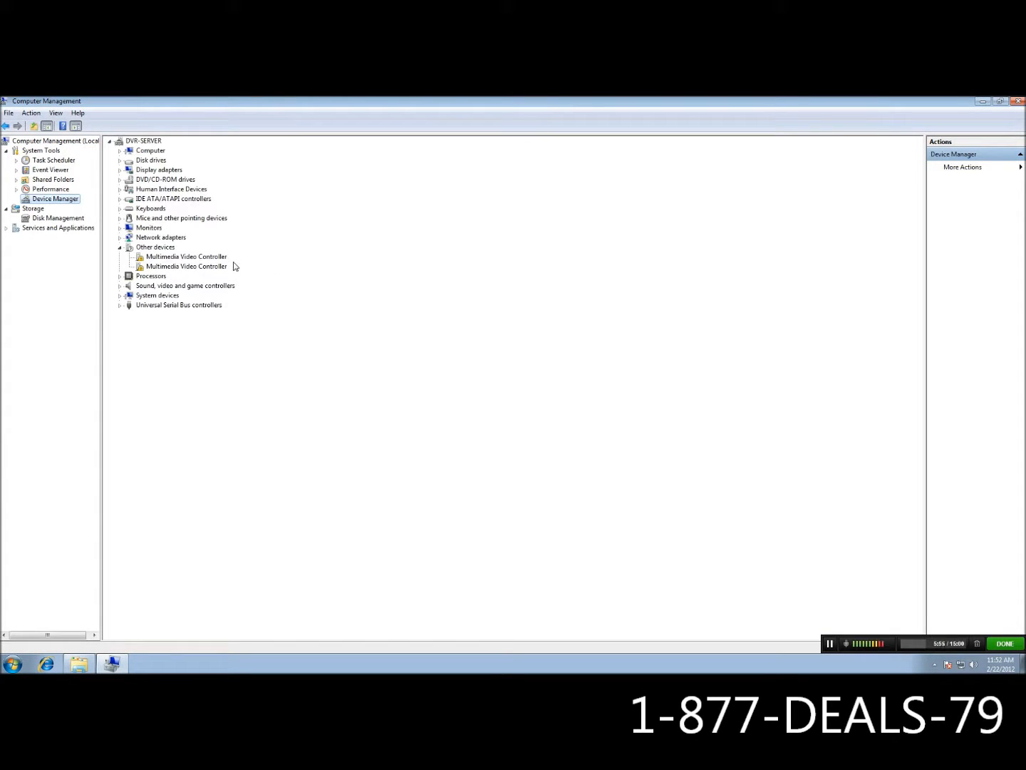
{"action": "mouse_move", "coordinate": [227, 262]}
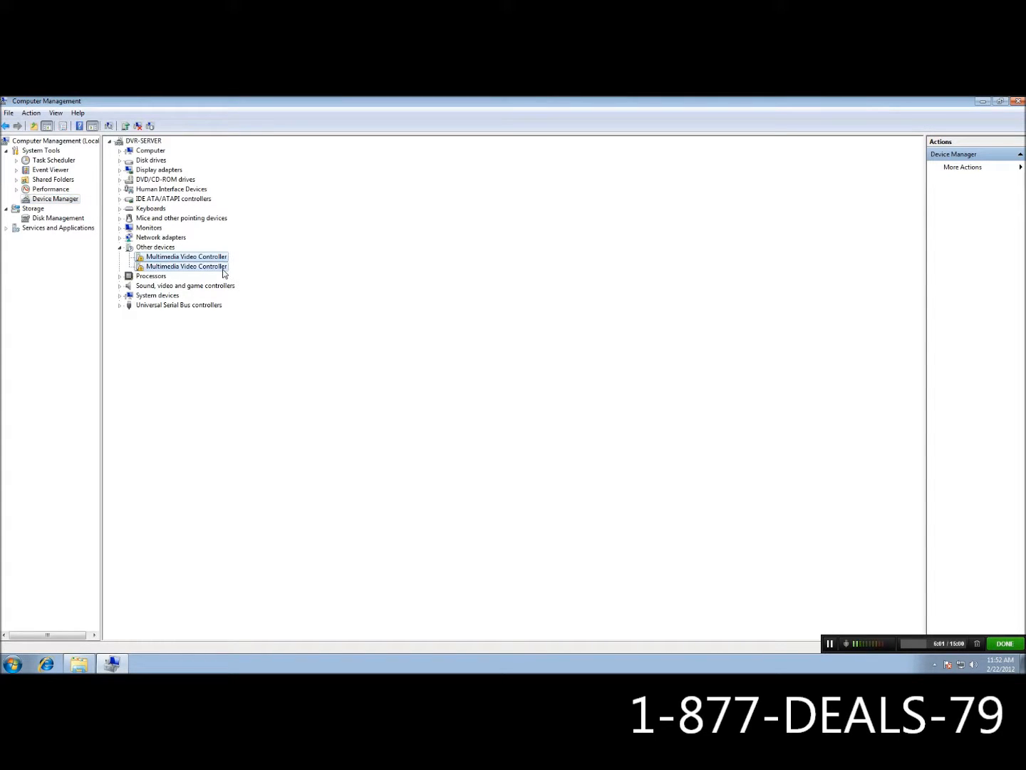
{"action": "left_click", "coordinate": [186, 266]}
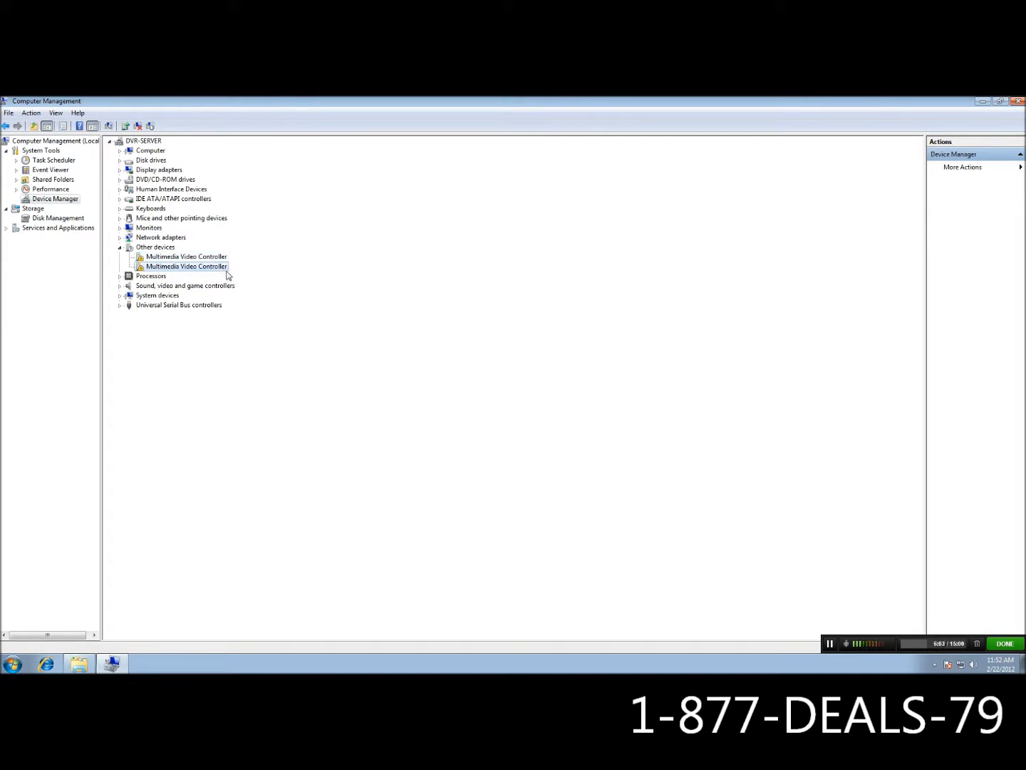
{"action": "left_click", "coordinate": [186, 256]}
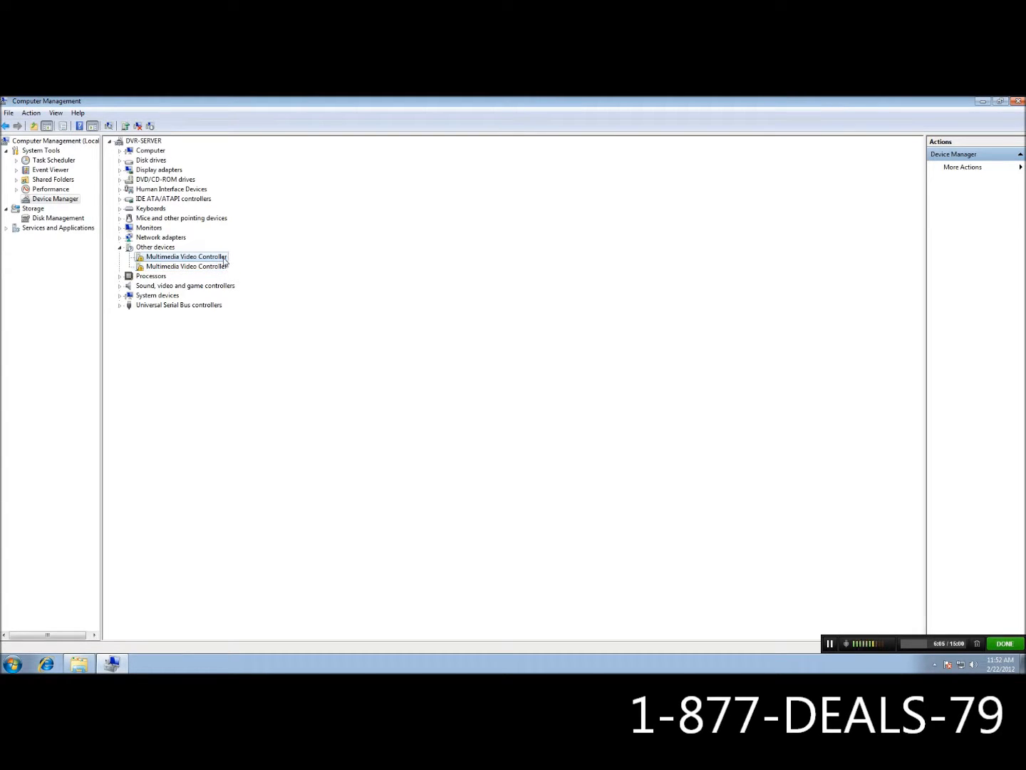
- Install the HC2/HC3 64-bit driver from the extracted D1 folder, then close the Code 37 error
{"action": "right_click", "coordinate": [186, 257]}
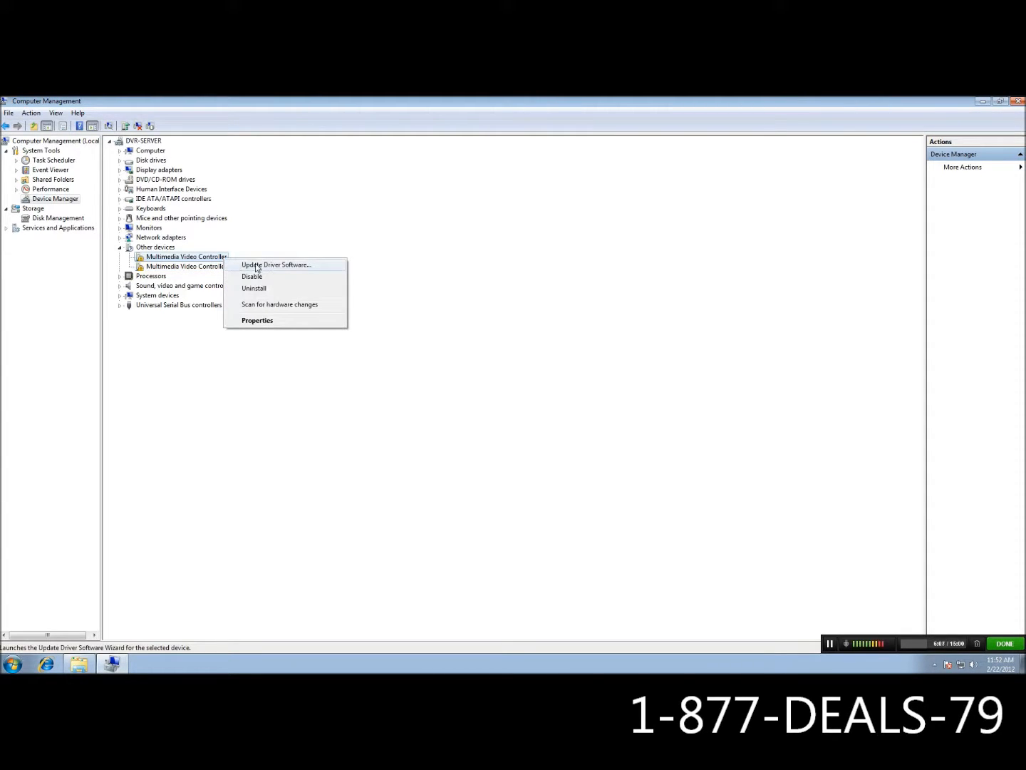
{"action": "left_click", "coordinate": [277, 265]}
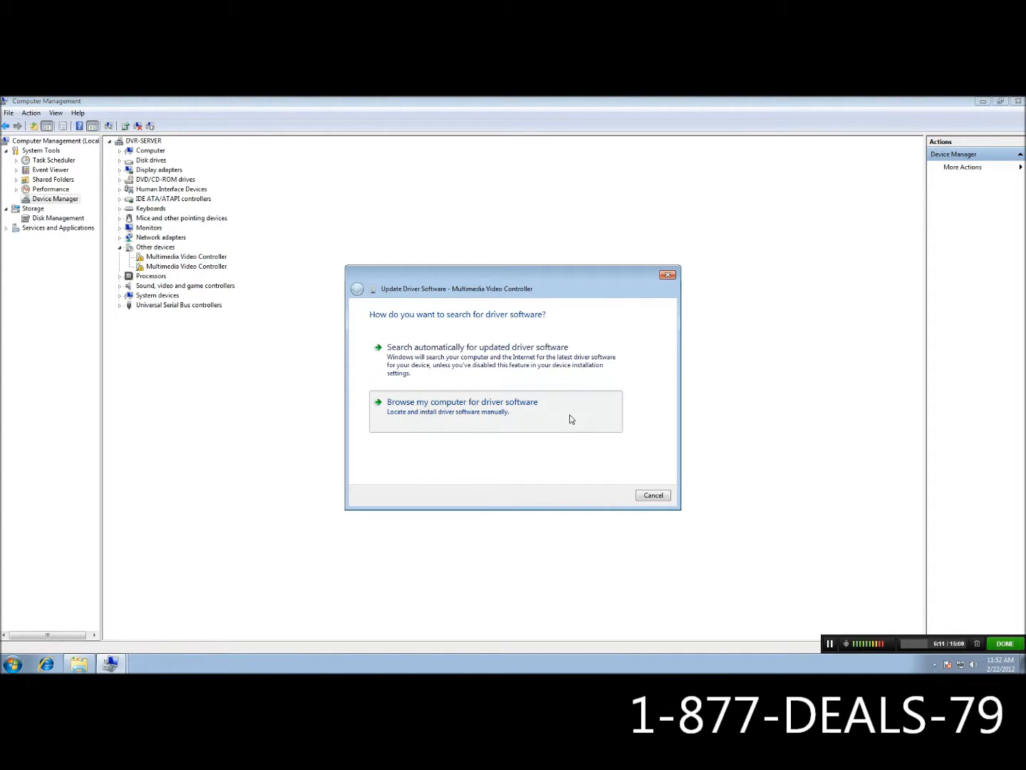
{"action": "left_click", "coordinate": [461, 401]}
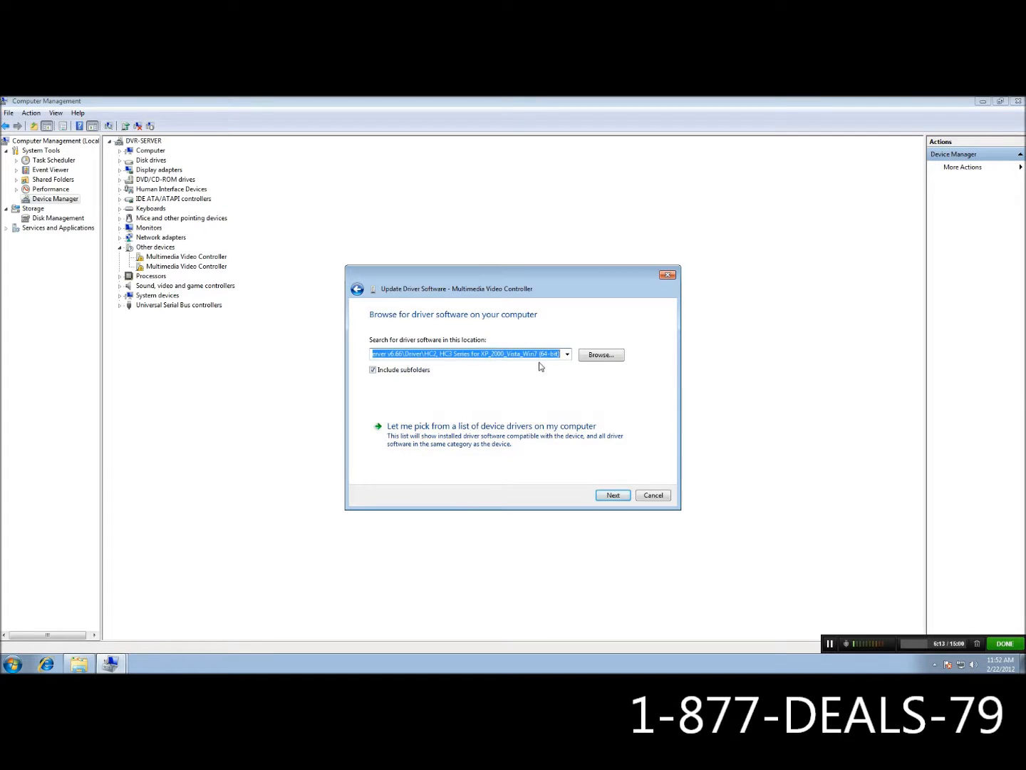
{"action": "left_click", "coordinate": [600, 354]}
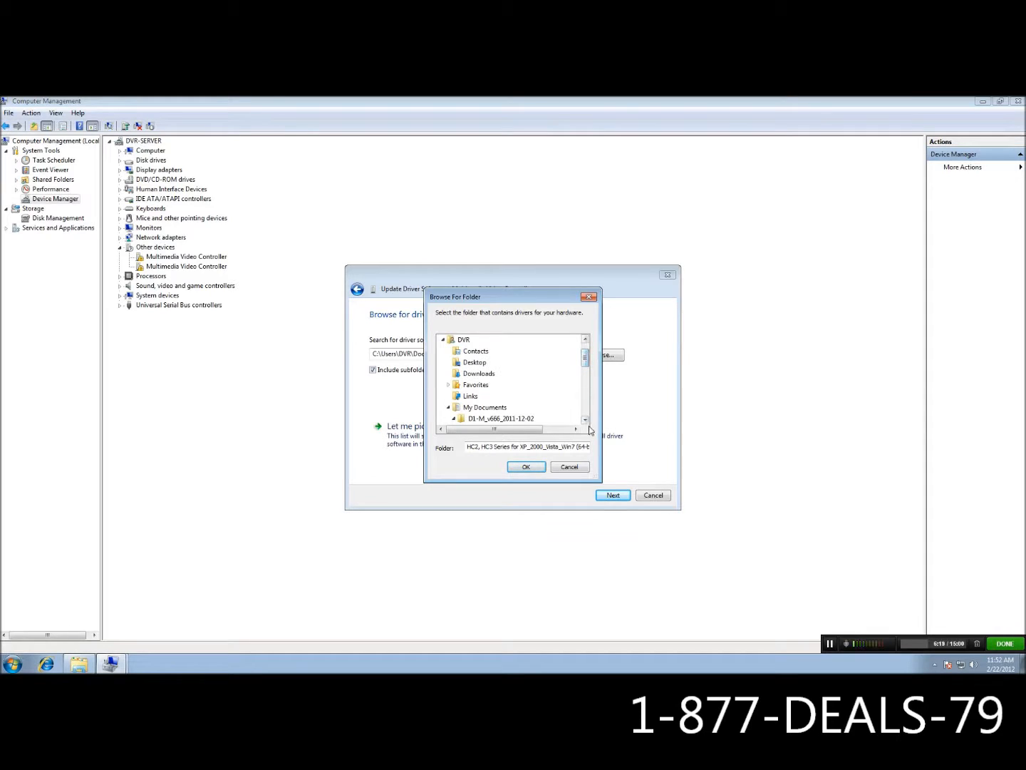
{"action": "left_click", "coordinate": [454, 418]}
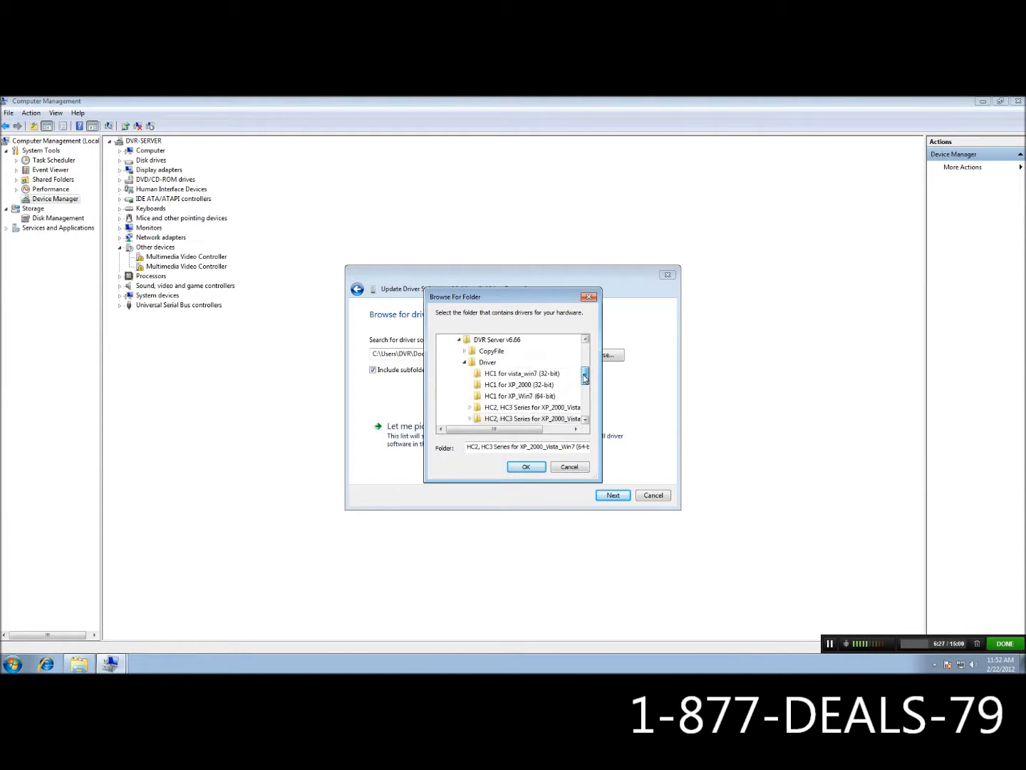
{"action": "scroll", "scroll_direction": "down", "scroll_amount": 3}
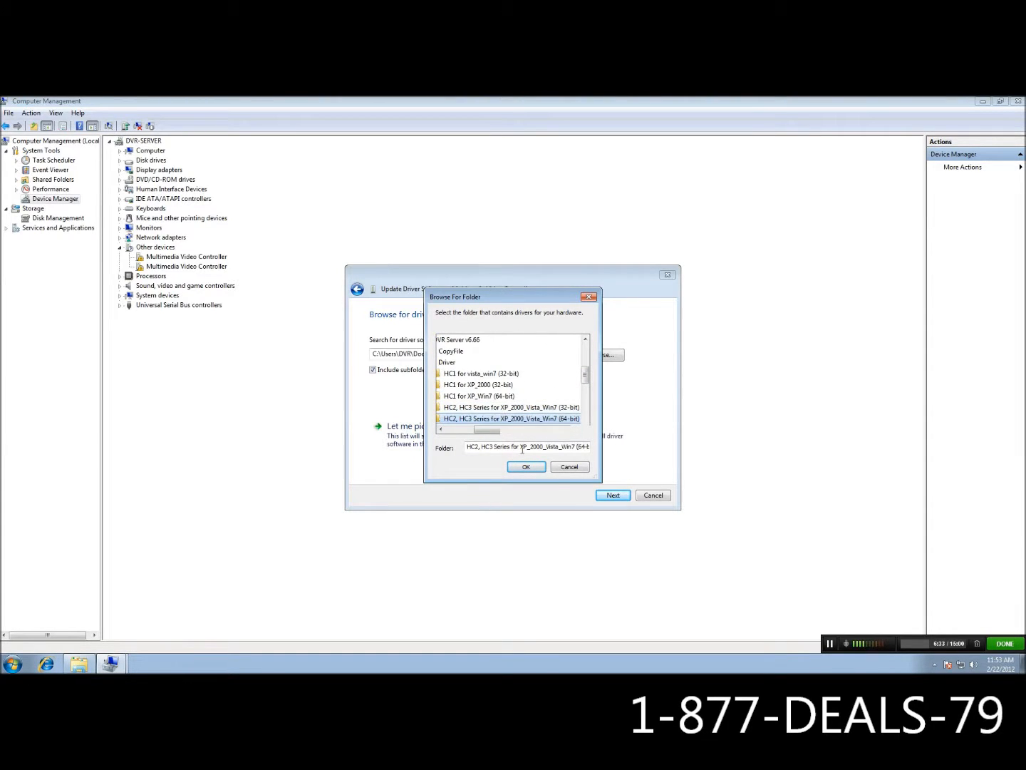
{"action": "left_click", "coordinate": [526, 466]}
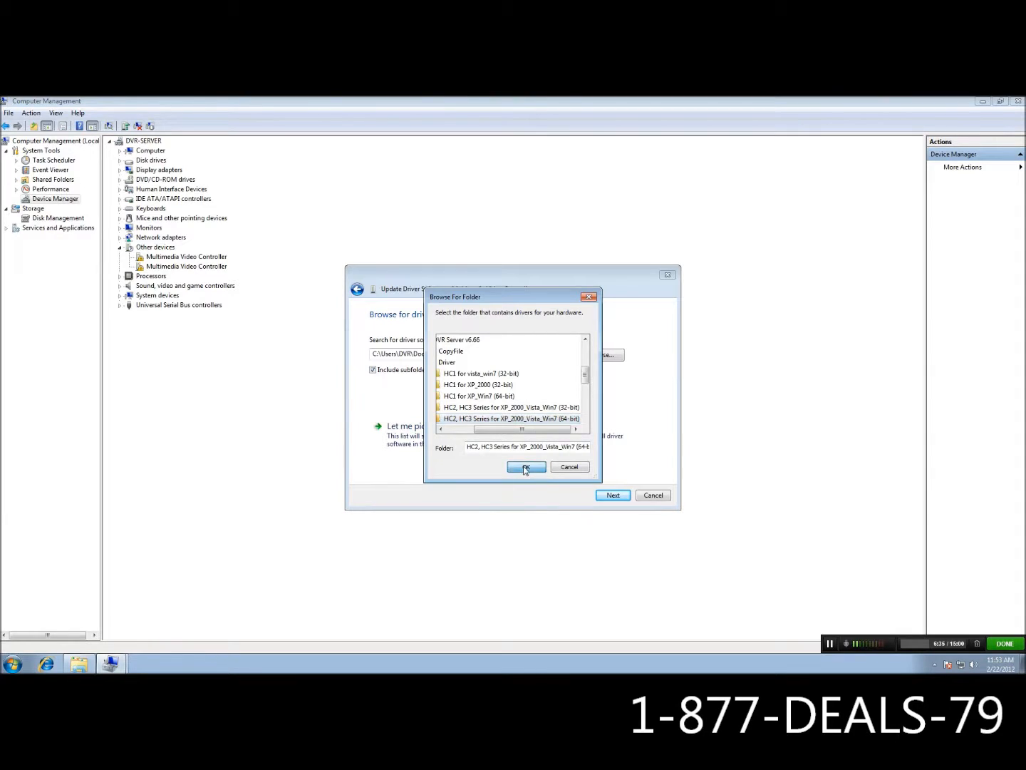
{"action": "left_click", "coordinate": [526, 466]}
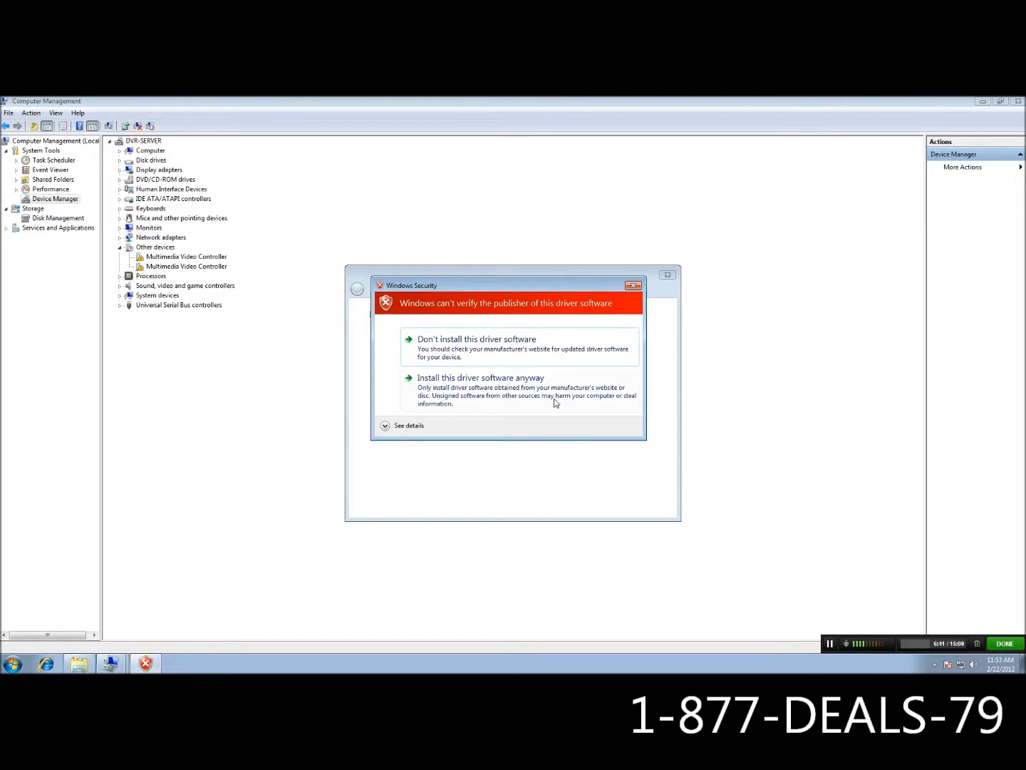
{"action": "left_click", "coordinate": [480, 377]}
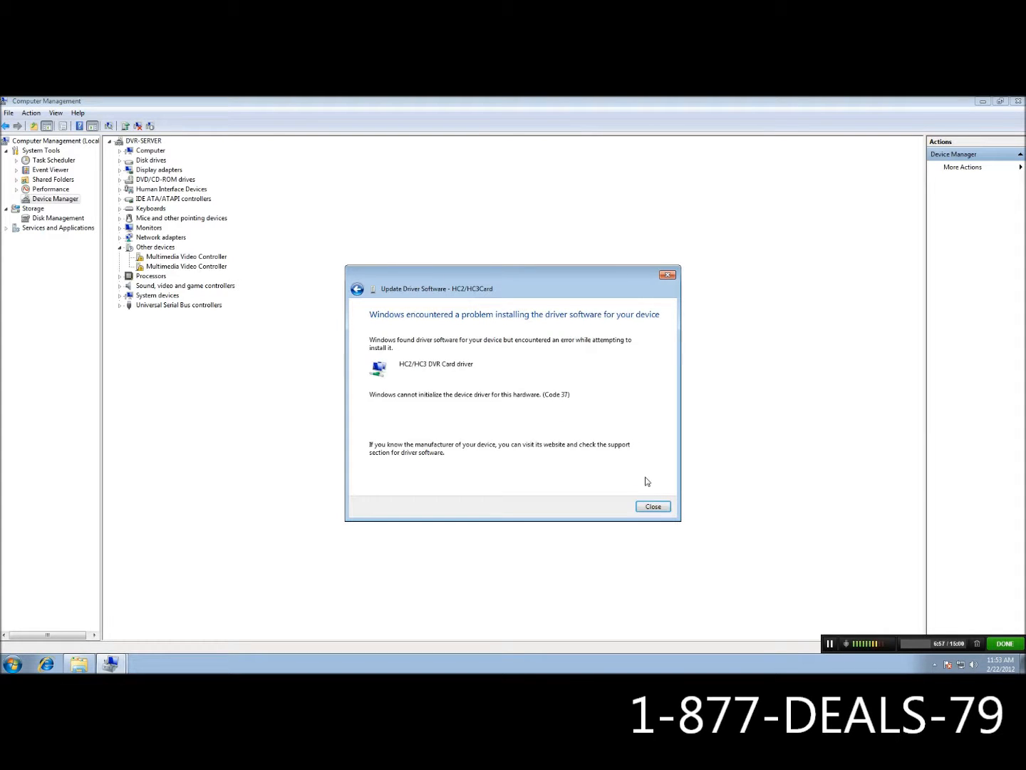
{"action": "mouse_move", "coordinate": [561, 386]}
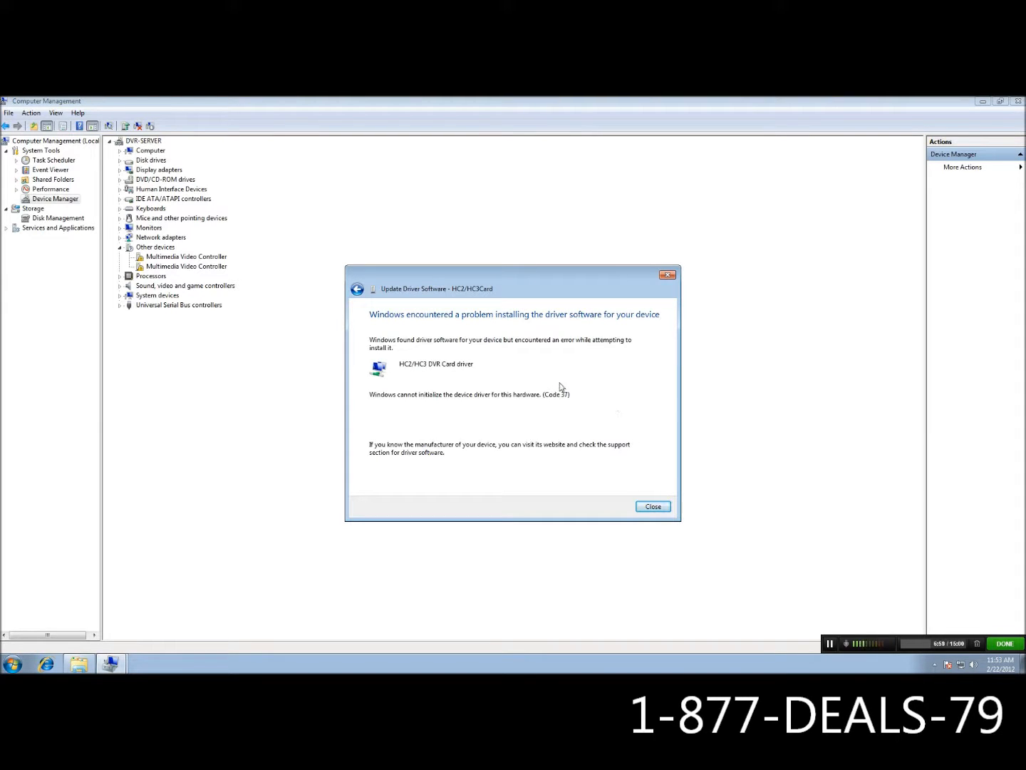
{"action": "mouse_move", "coordinate": [568, 379]}
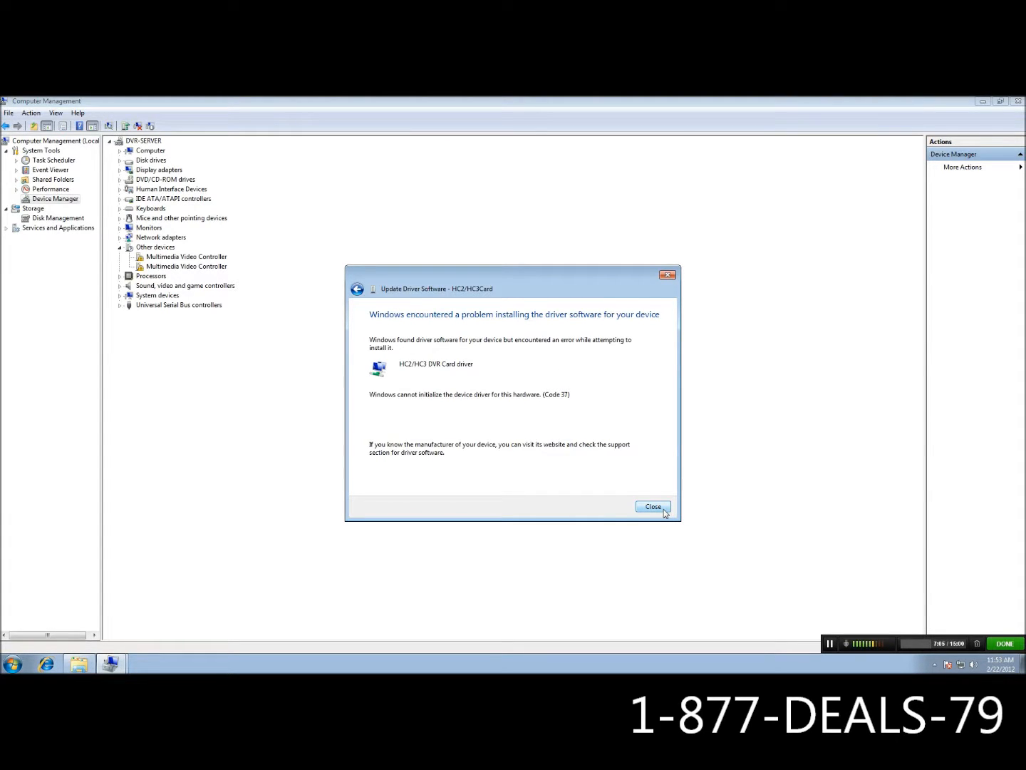
{"action": "left_click", "coordinate": [652, 506]}
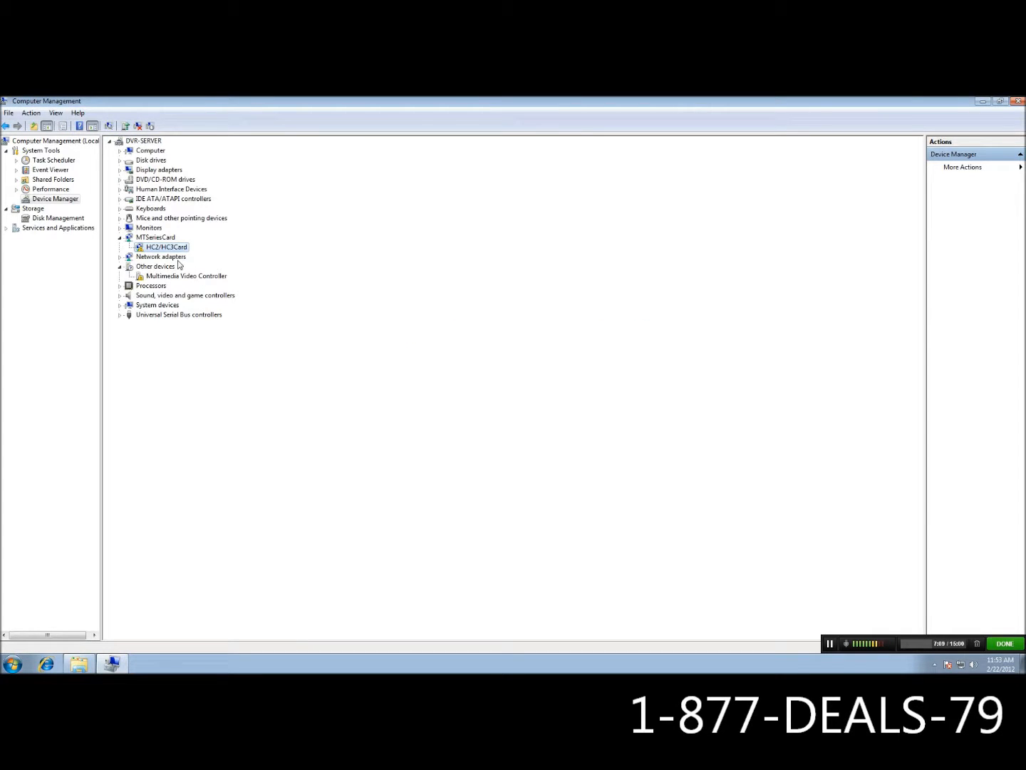
{"action": "mouse_move", "coordinate": [180, 280]}
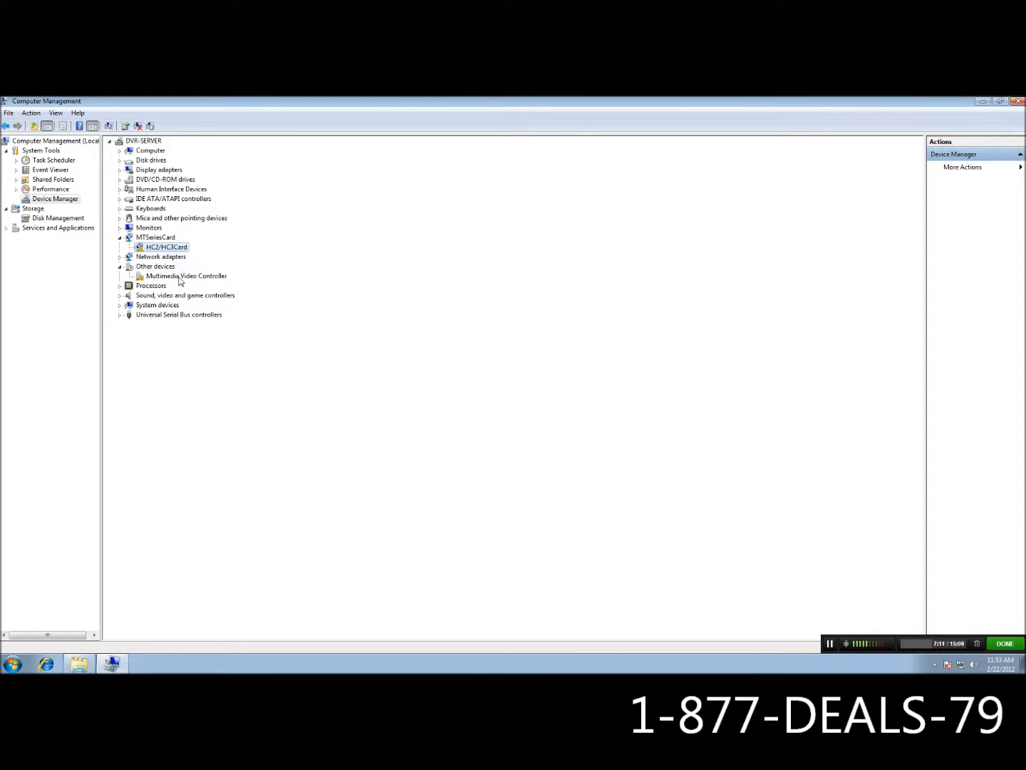
- Scan DVR-SERVER for hardware changes in Device Manager
{"action": "right_click", "coordinate": [185, 276]}
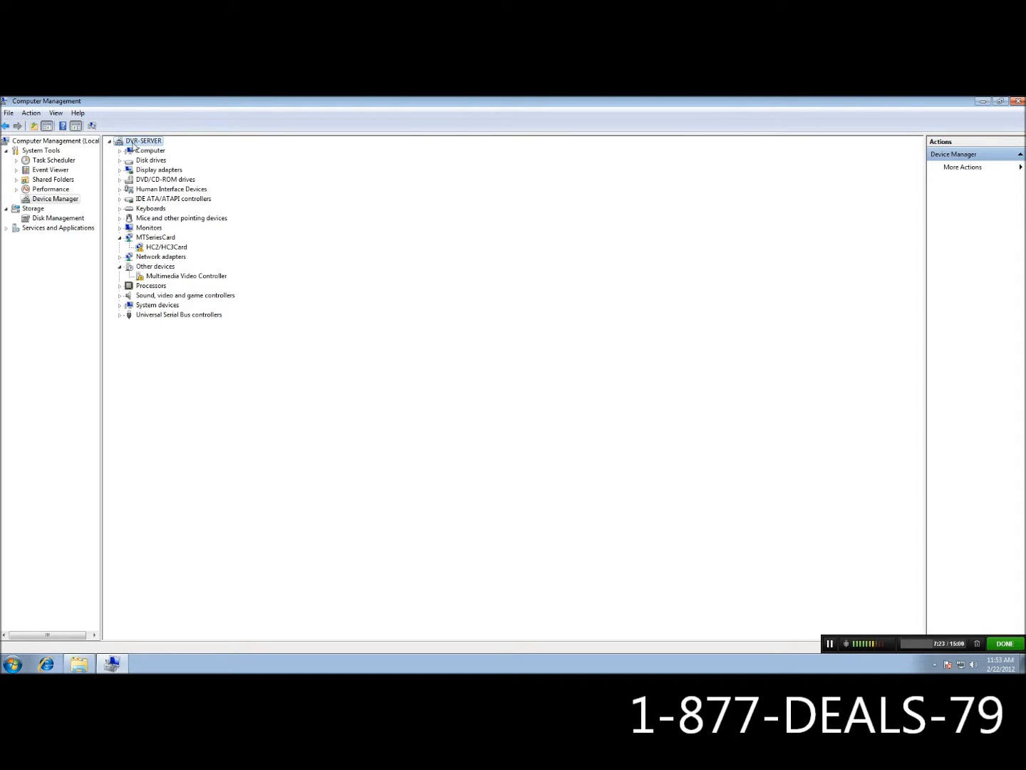
{"action": "right_click", "coordinate": [144, 140]}
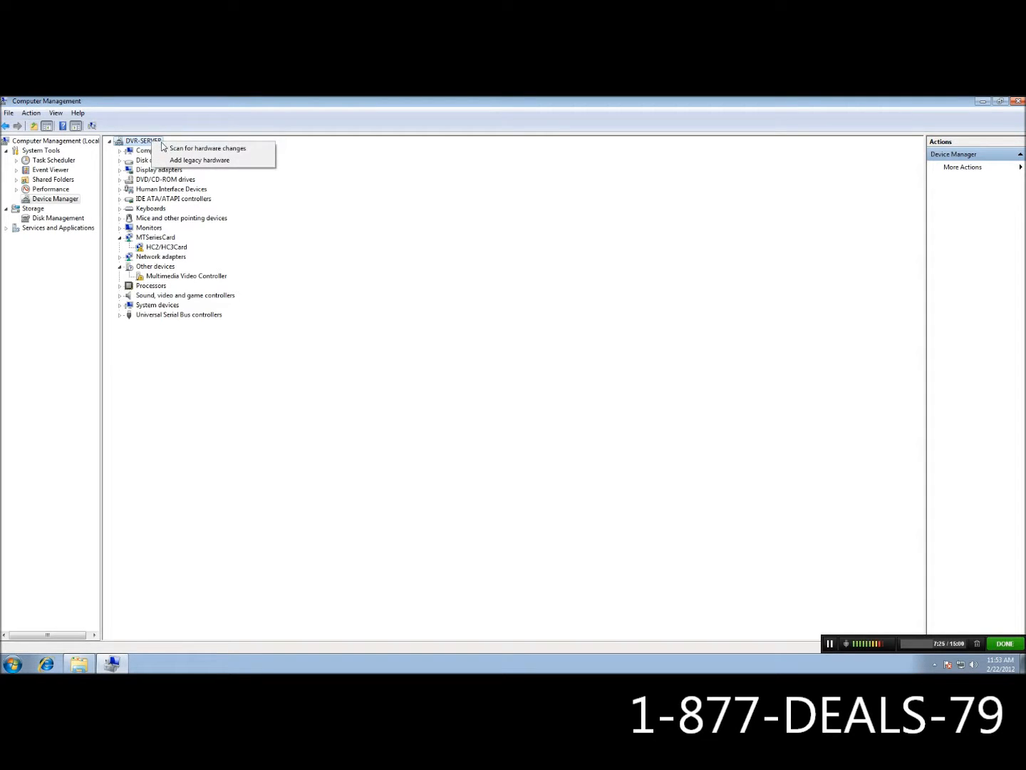
{"action": "left_click", "coordinate": [207, 148]}
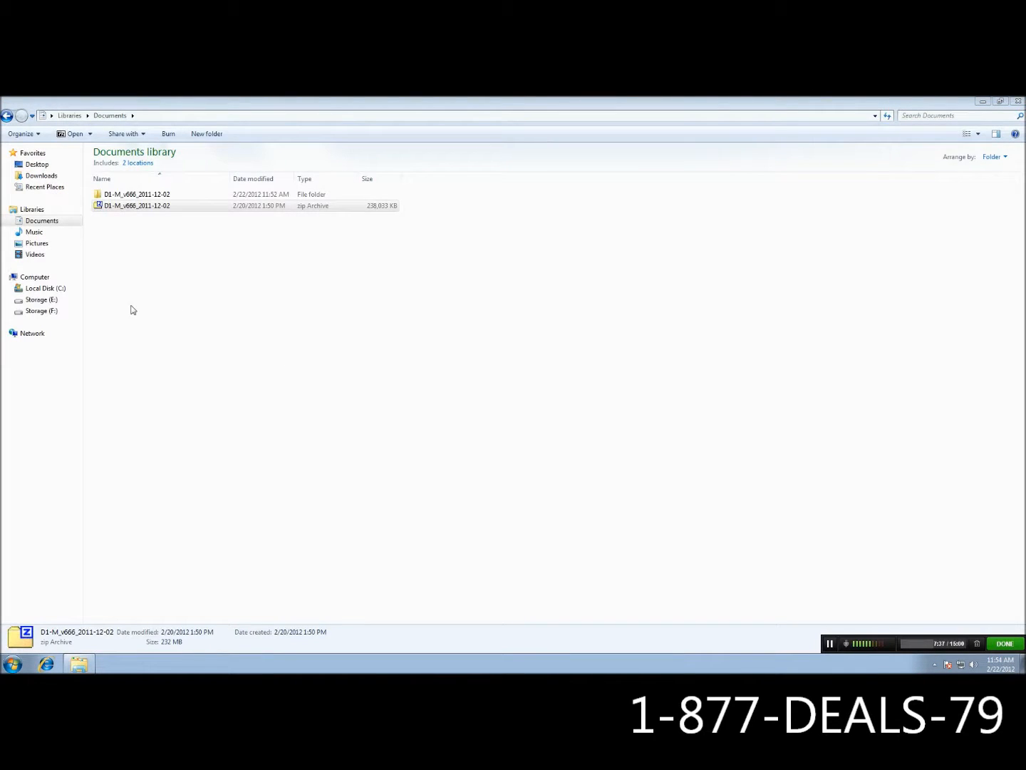
- Open D1-M_v666_2011-12-02, then its DVR Server v6.66 folder, in Documents
{"action": "left_click", "coordinate": [137, 194]}
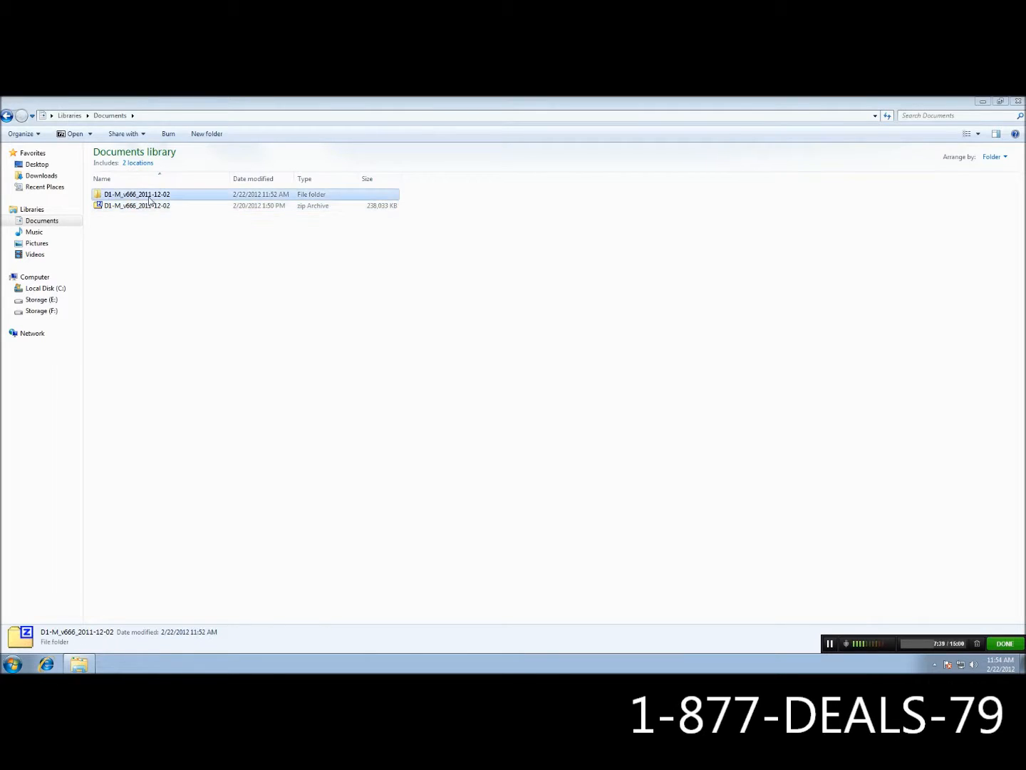
{"action": "double_click", "coordinate": [137, 194]}
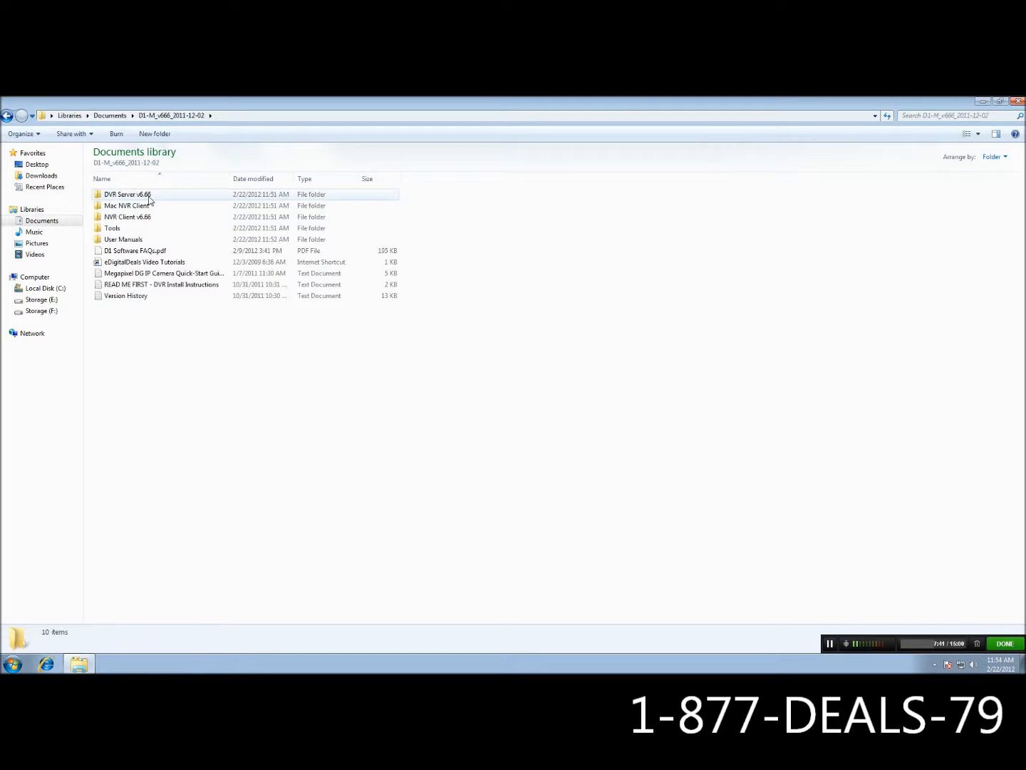
{"action": "double_click", "coordinate": [128, 193]}
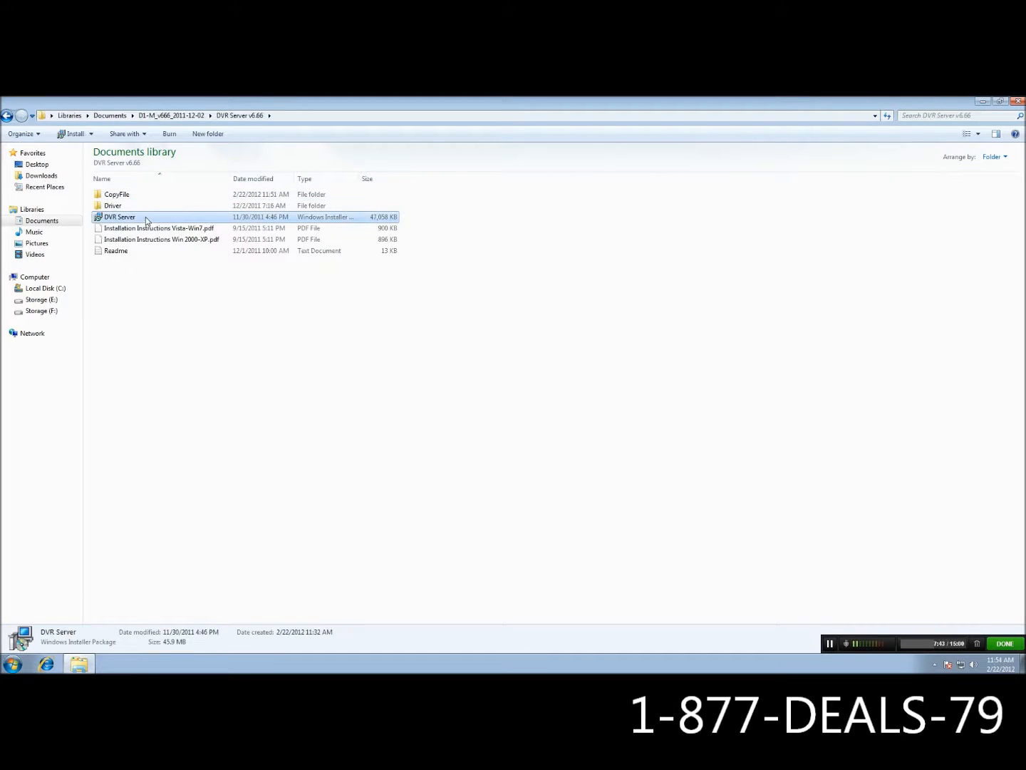
- Run the DVR Server installer for all users into the default Program Files folder
{"action": "double_click", "coordinate": [120, 217]}
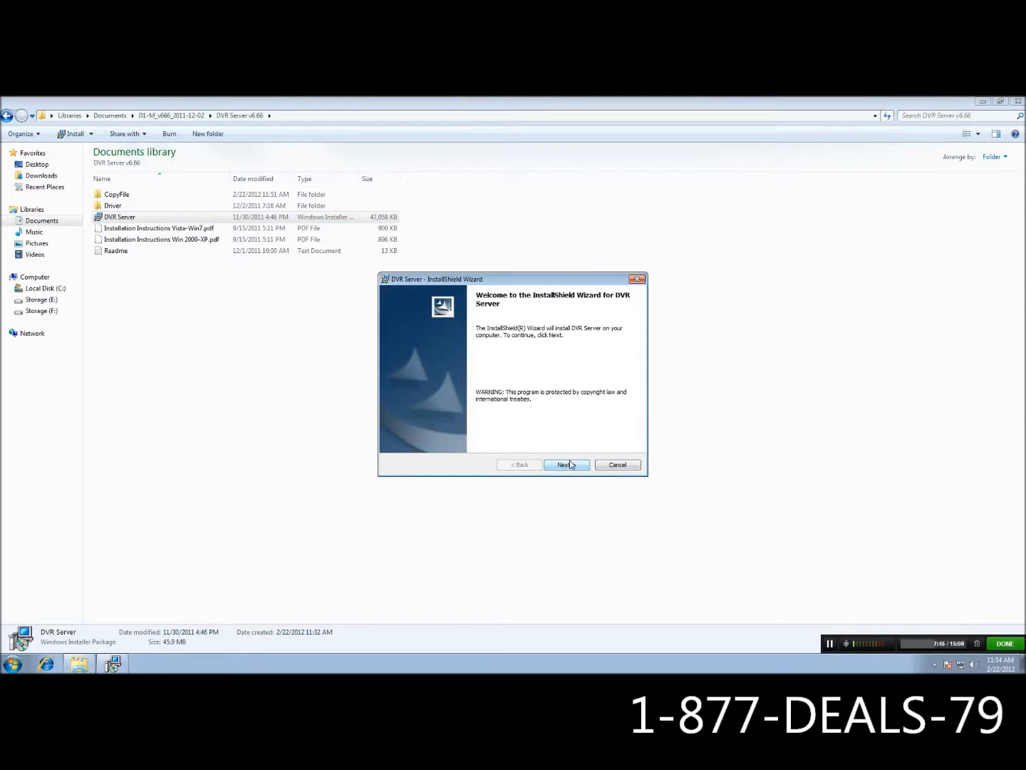
{"action": "left_click", "coordinate": [565, 464]}
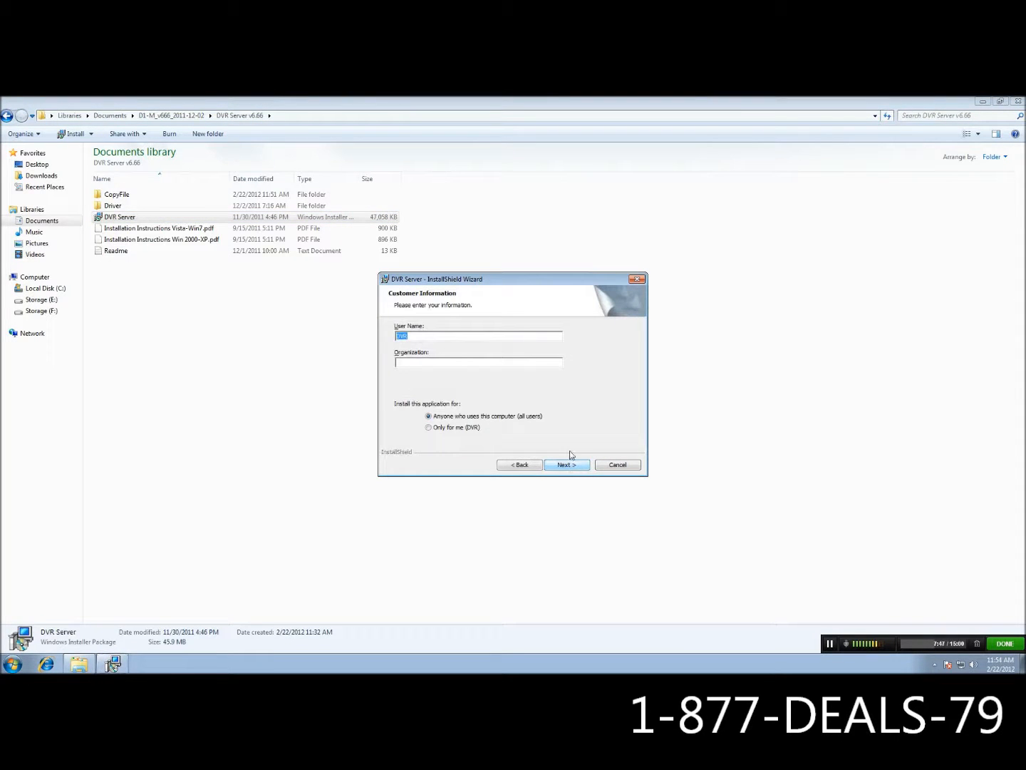
{"action": "mouse_move", "coordinate": [477, 386]}
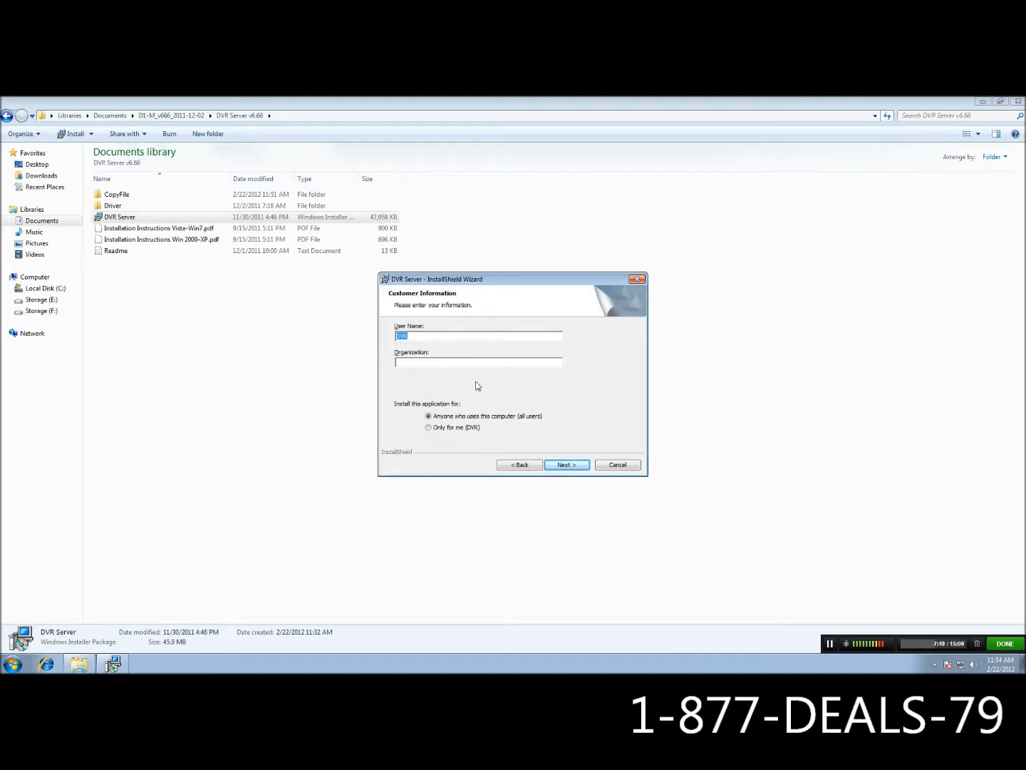
{"action": "left_click", "coordinate": [566, 464]}
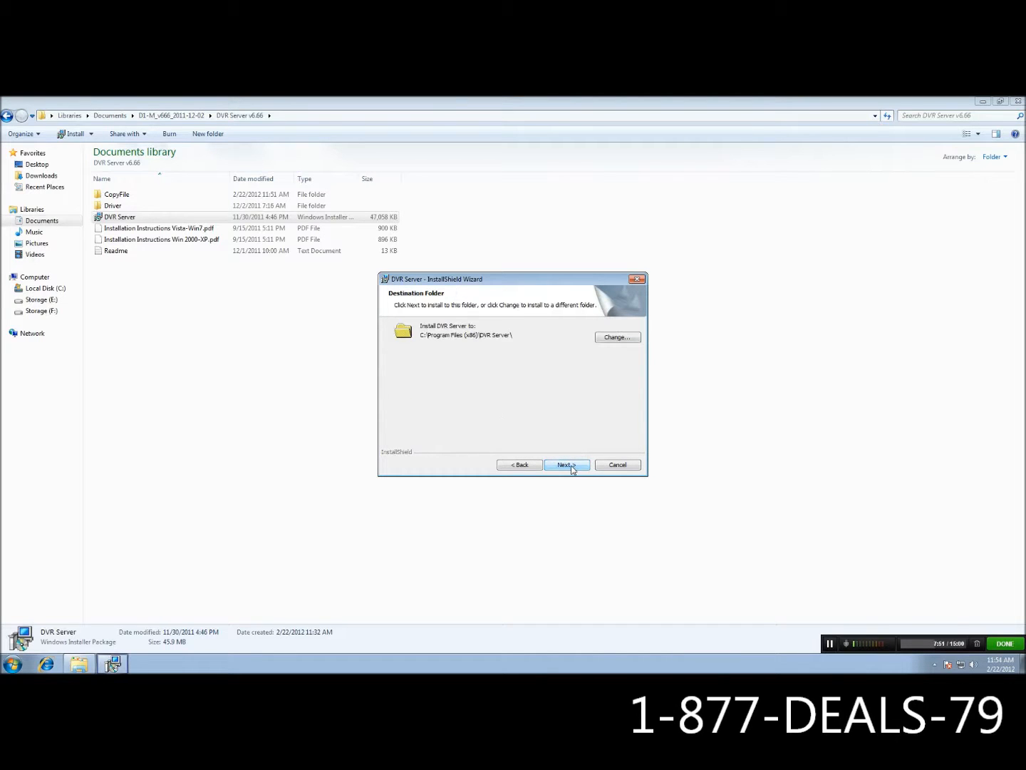
{"action": "mouse_move", "coordinate": [472, 340]}
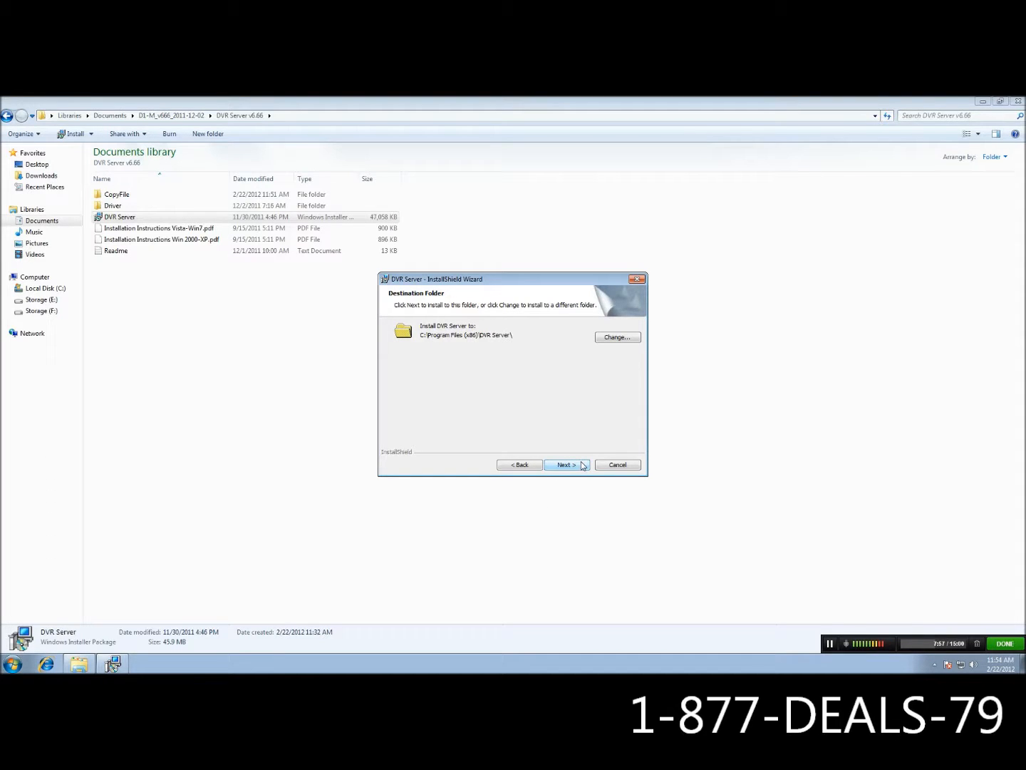
{"action": "left_click", "coordinate": [566, 463]}
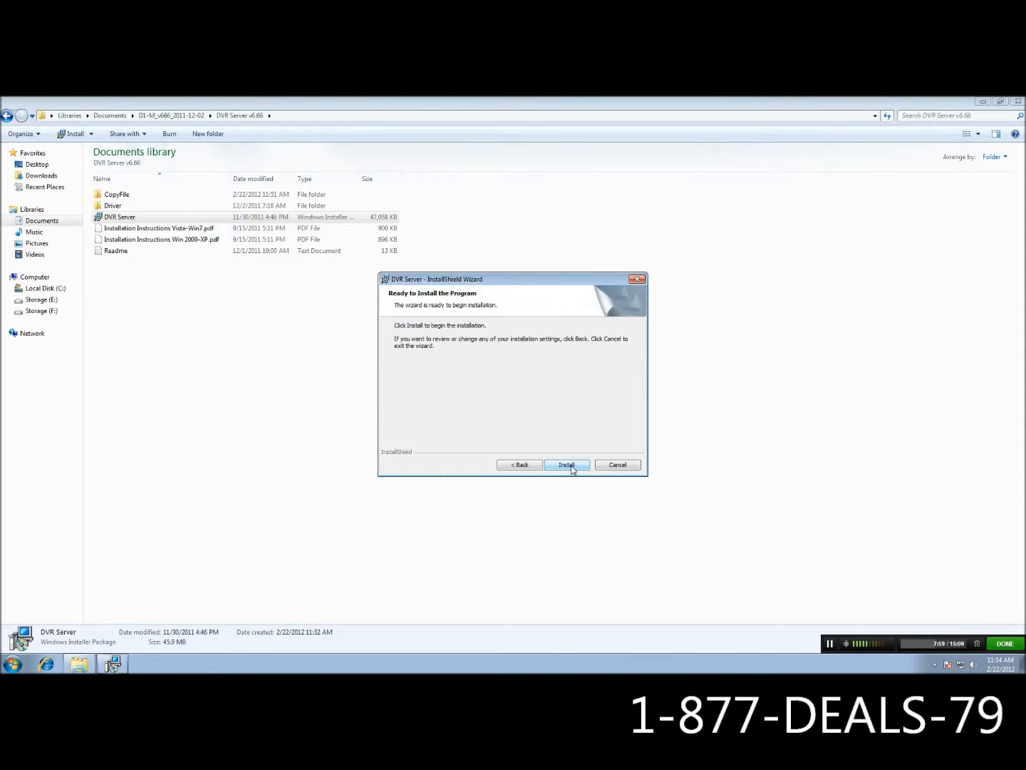
{"action": "left_click", "coordinate": [566, 464]}
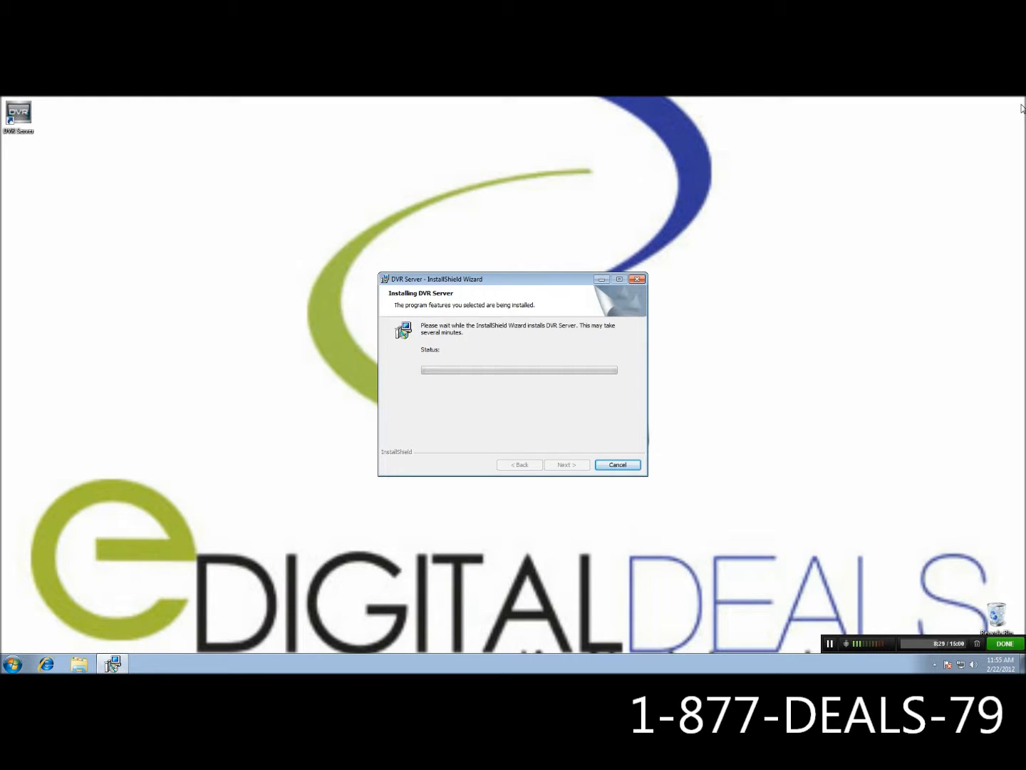
{"action": "mouse_move", "coordinate": [1022, 142]}
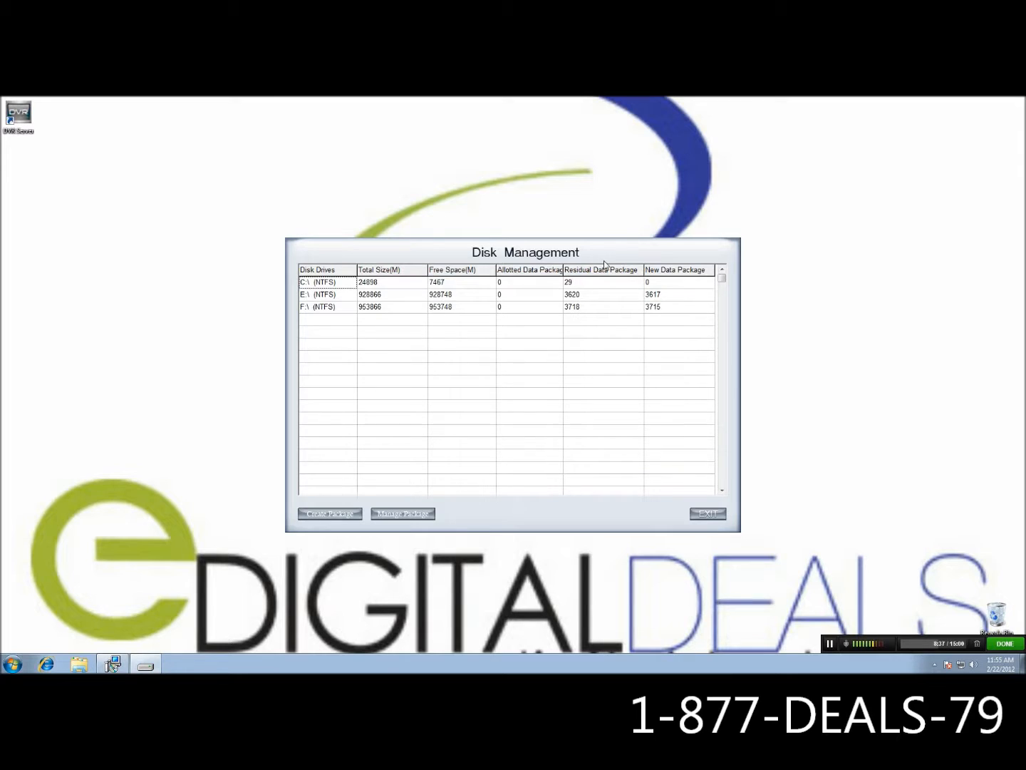
{"action": "mouse_move", "coordinate": [483, 295]}
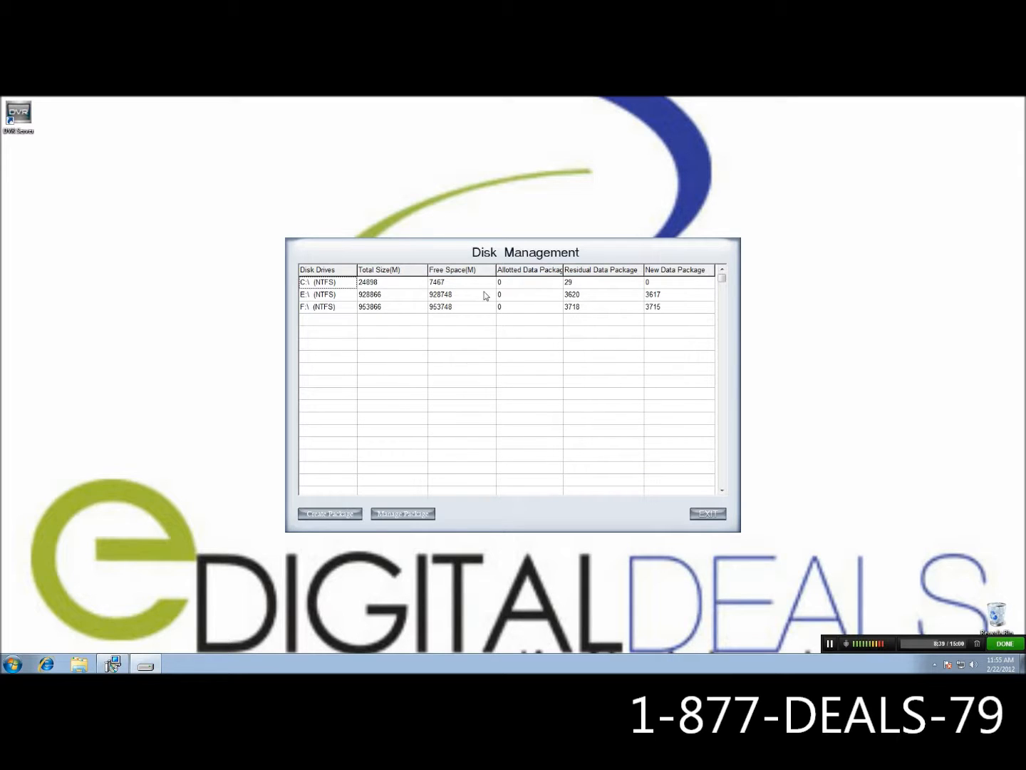
{"action": "mouse_move", "coordinate": [369, 406]}
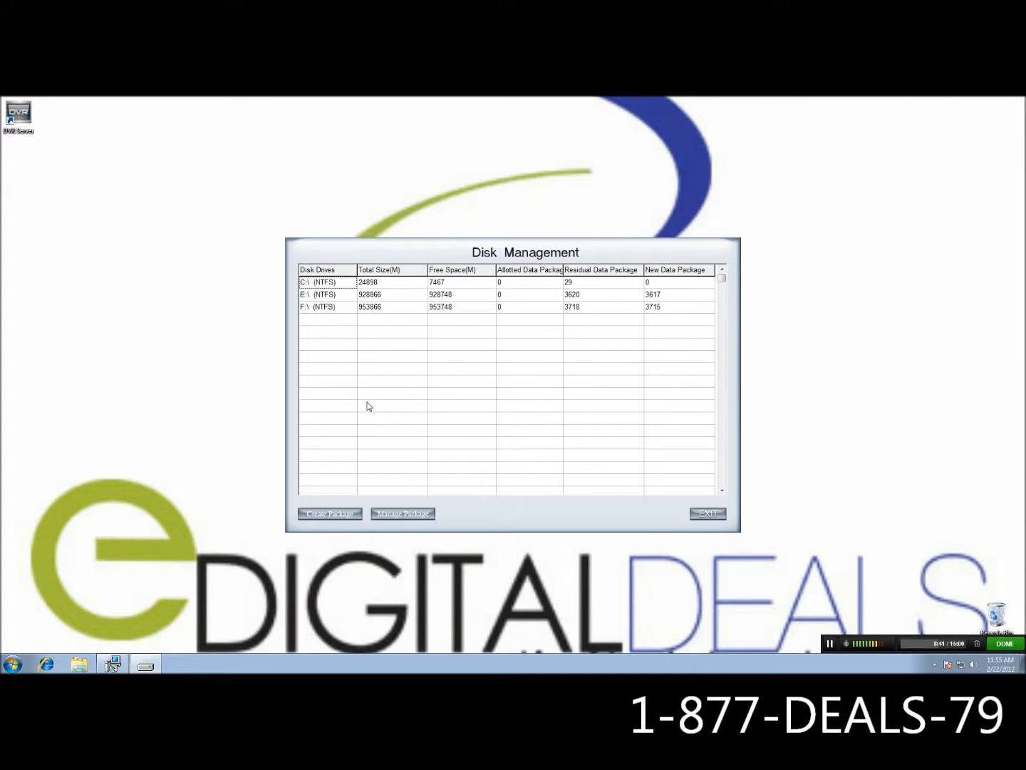
{"action": "mouse_move", "coordinate": [682, 339]}
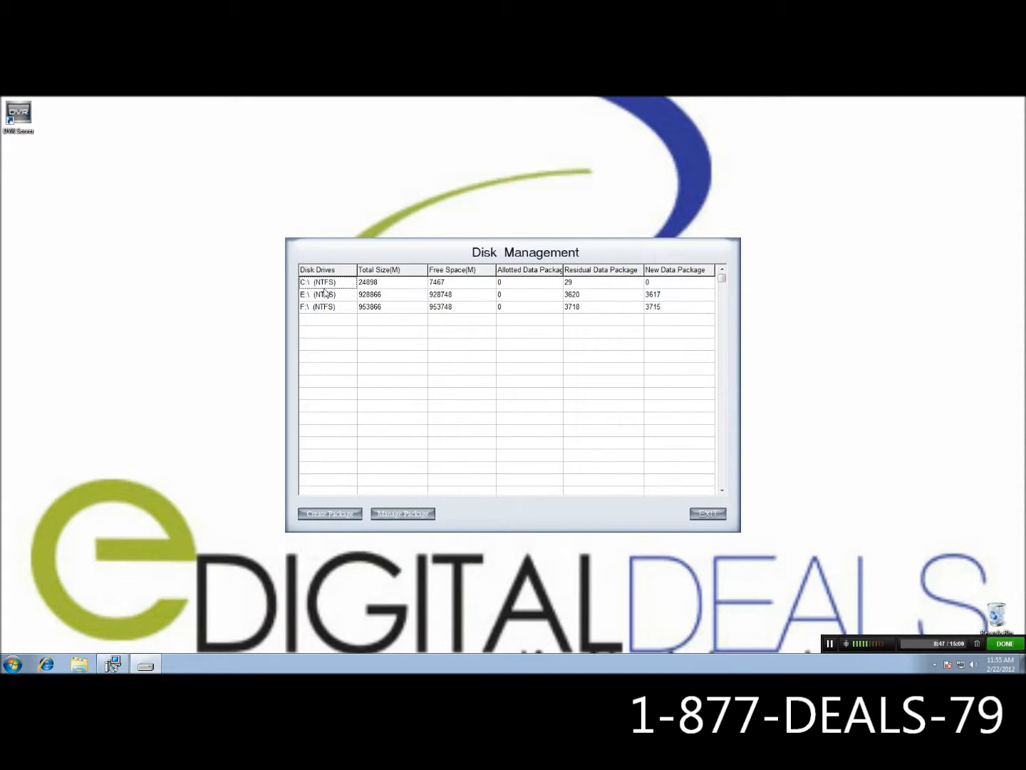
{"action": "mouse_move", "coordinate": [342, 320]}
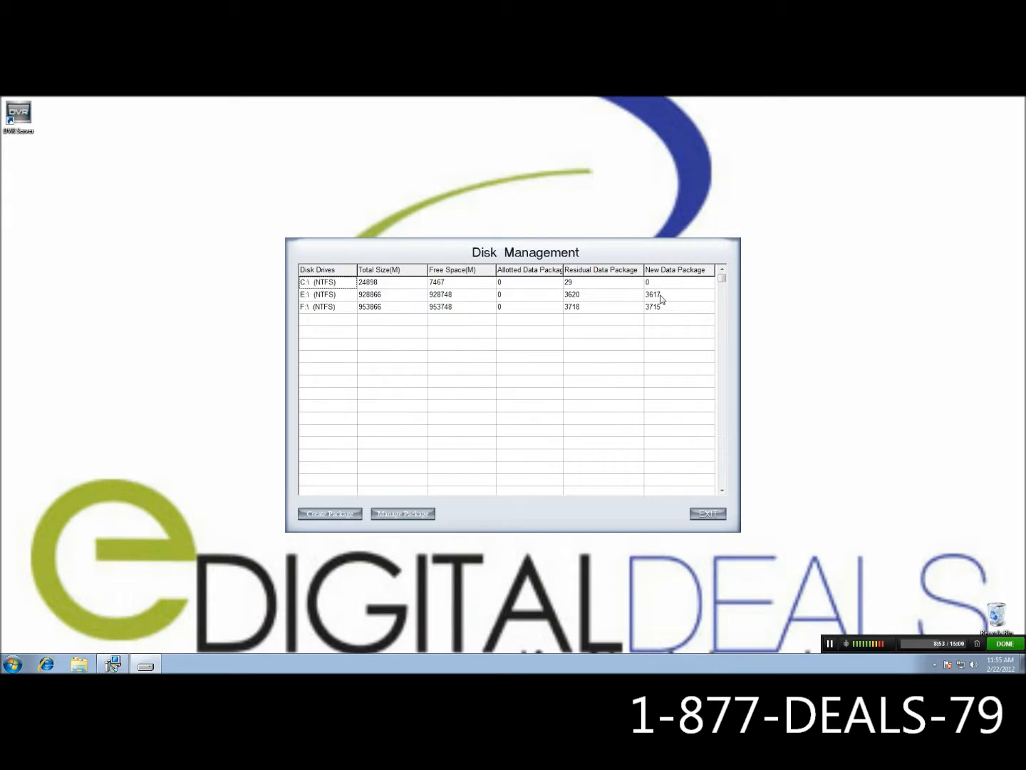
- Enter 3617 as drive E's new data package count and select drive F's cell
{"action": "left_click", "coordinate": [677, 294]}
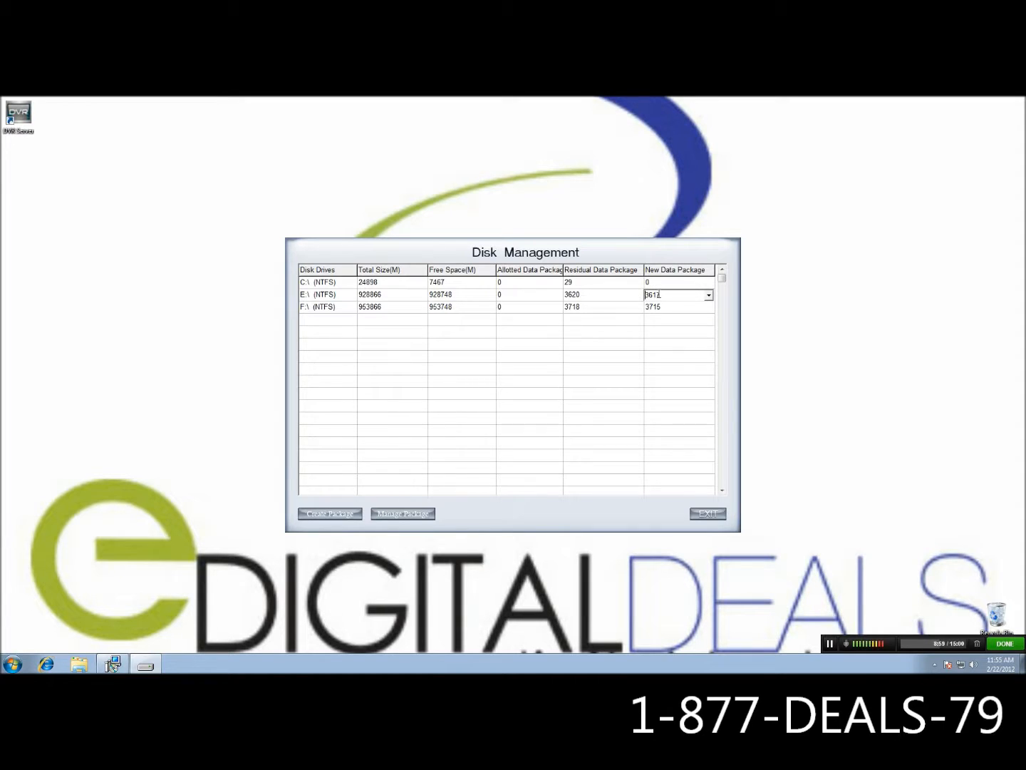
{"action": "type", "text": "3617"}
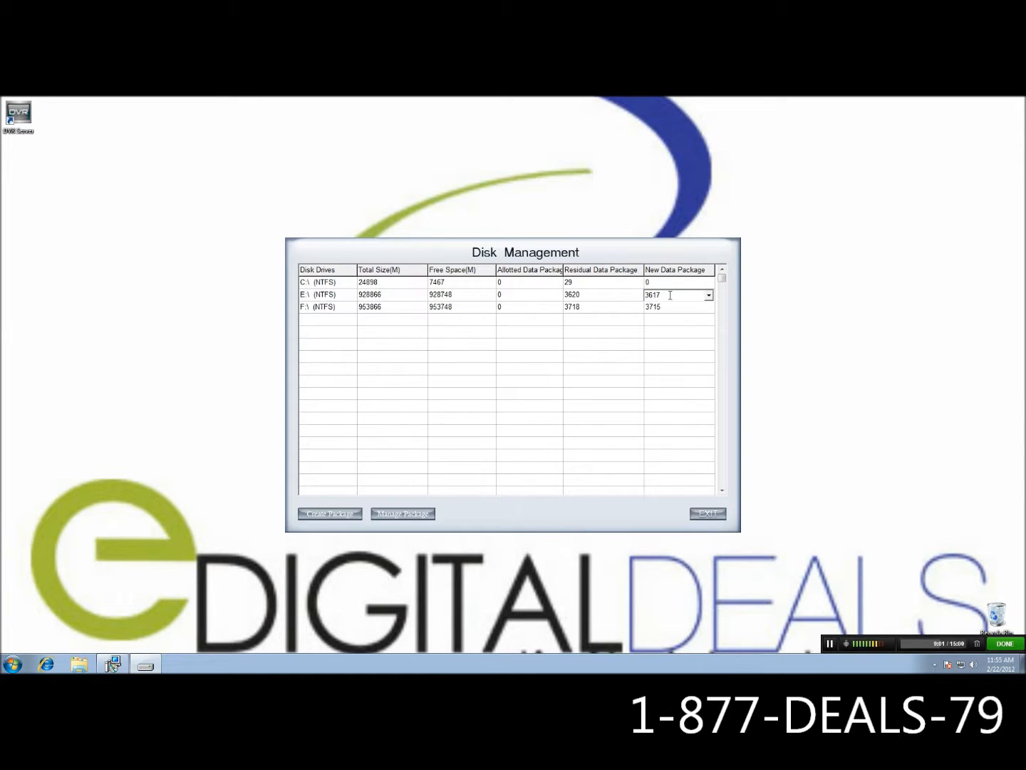
{"action": "mouse_move", "coordinate": [657, 308]}
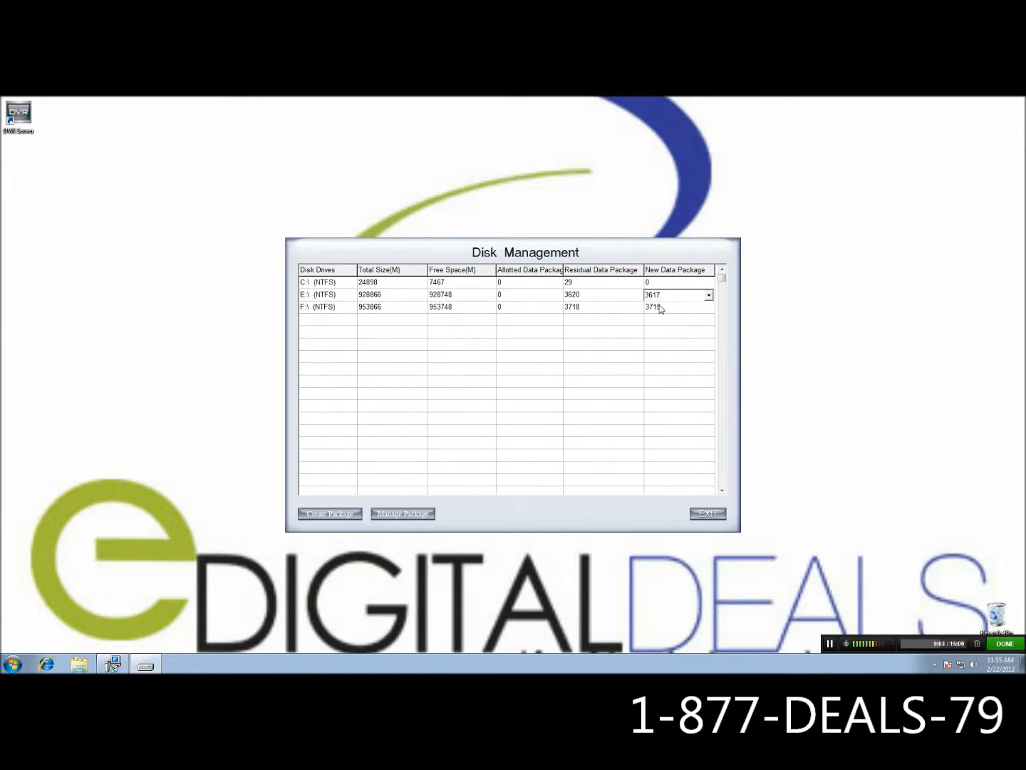
{"action": "left_click", "coordinate": [677, 307]}
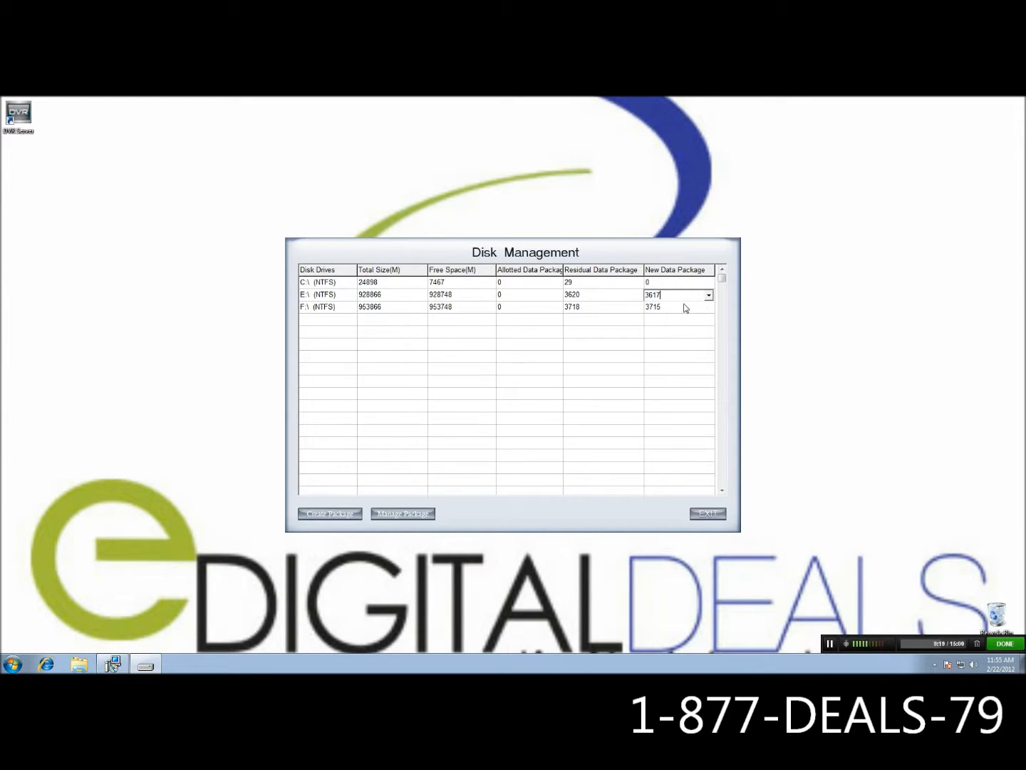
{"action": "left_click", "coordinate": [677, 307]}
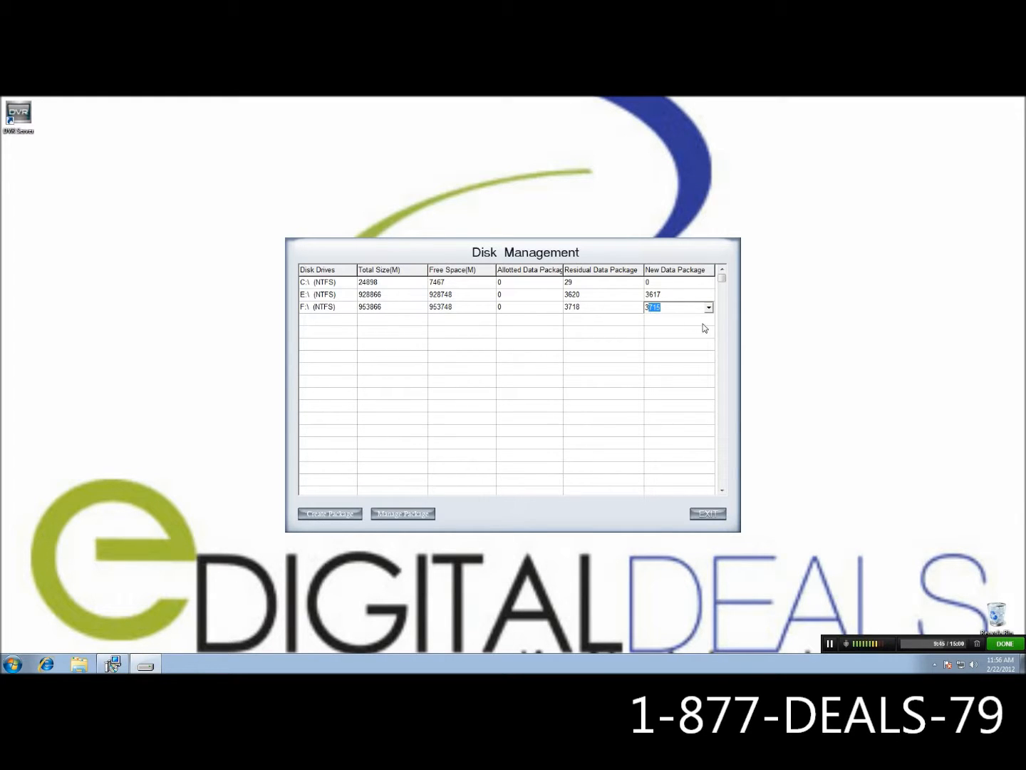
- Enter 3675 as drive F's new data package count
{"action": "type", "text": "3675"}
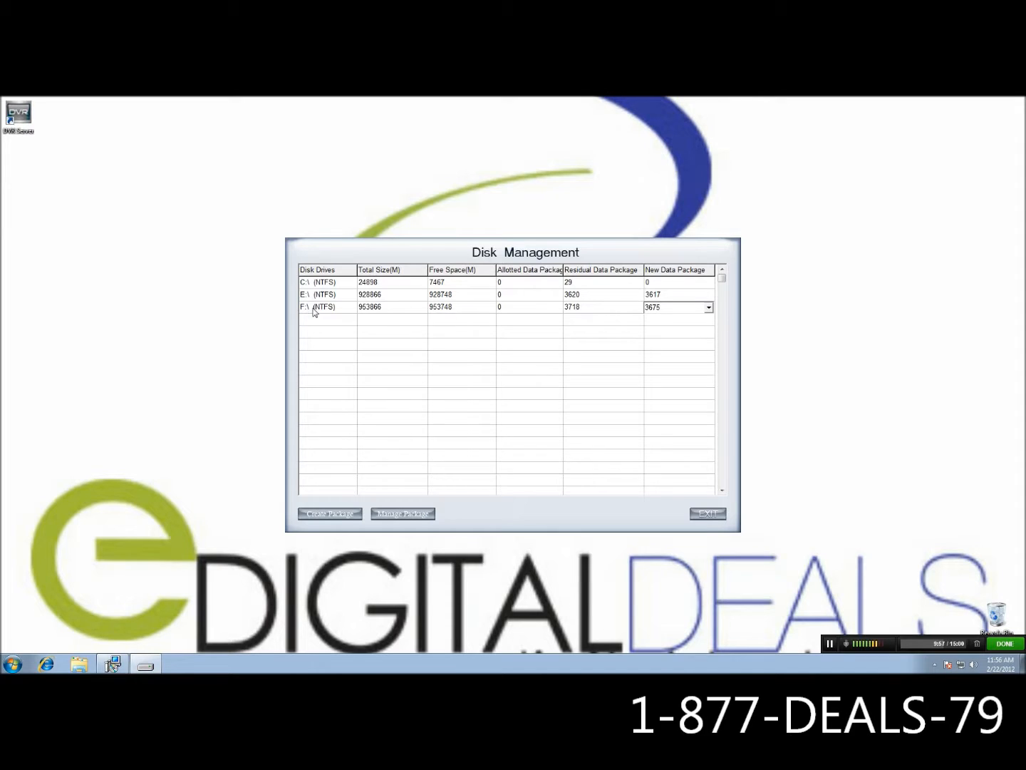
{"action": "mouse_move", "coordinate": [310, 318]}
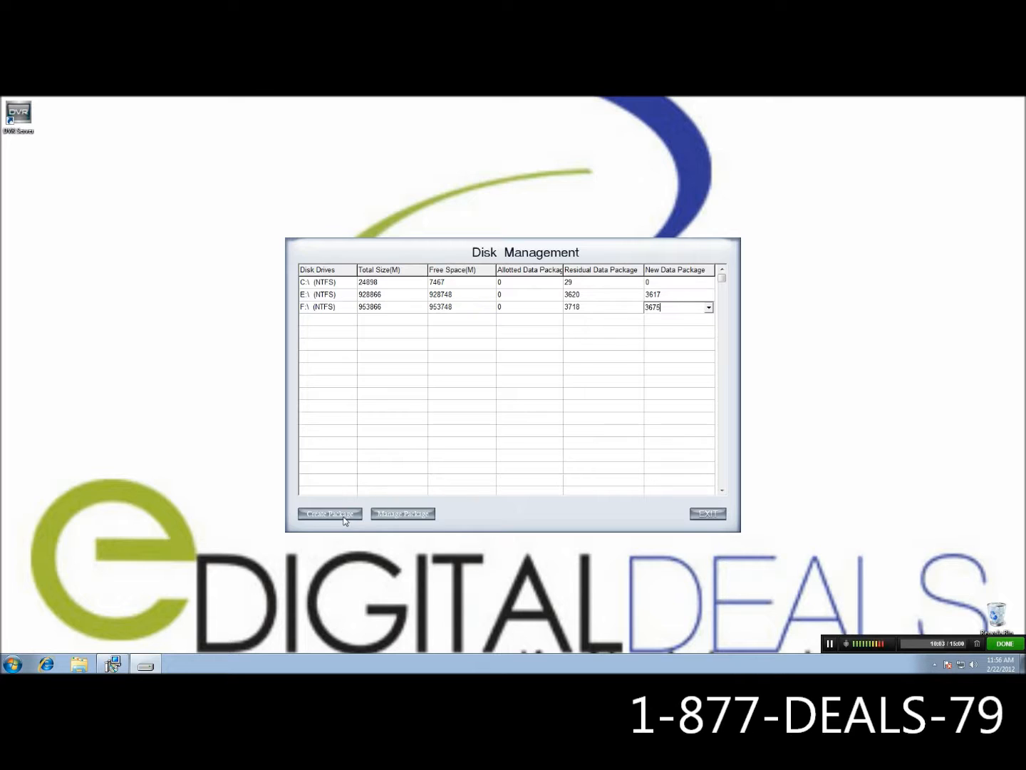
- Run Create Package to build the E: and F: data package allocations
{"action": "left_click", "coordinate": [329, 513]}
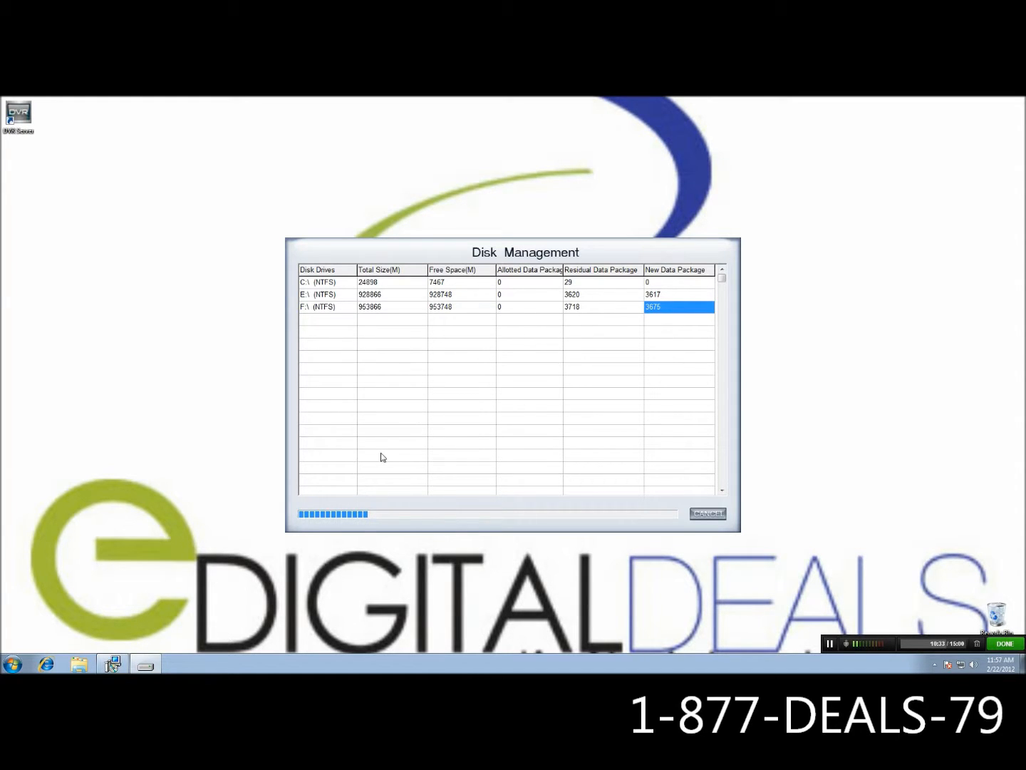
{"action": "mouse_move", "coordinate": [375, 288]}
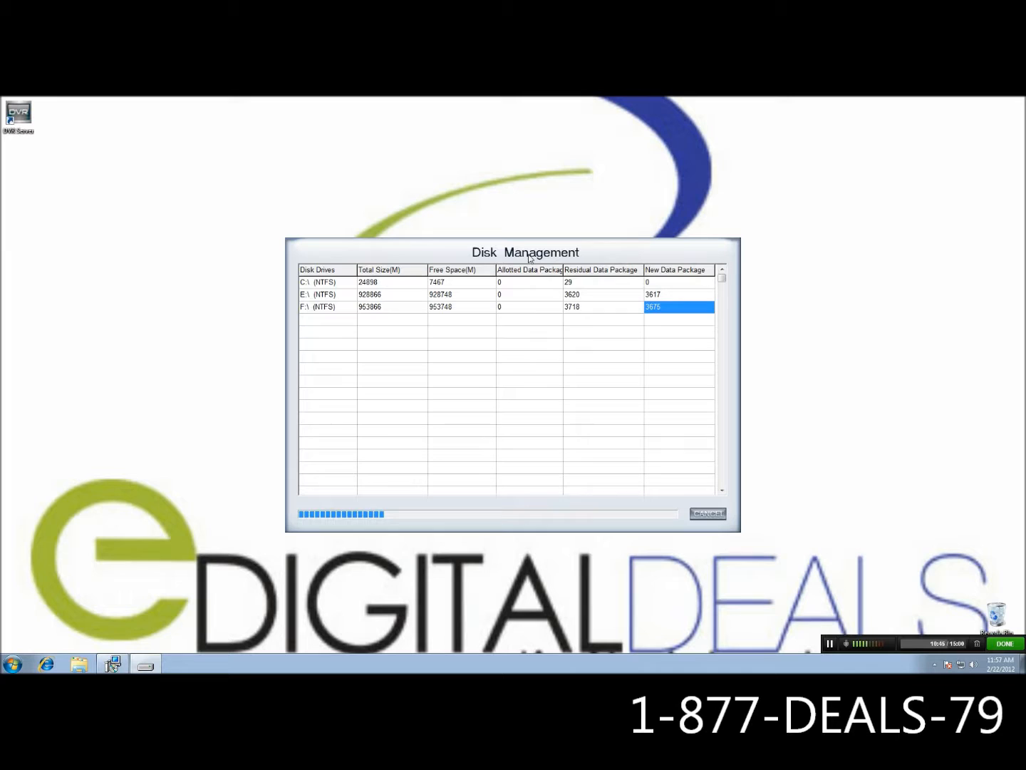
{"action": "mouse_move", "coordinate": [506, 317]}
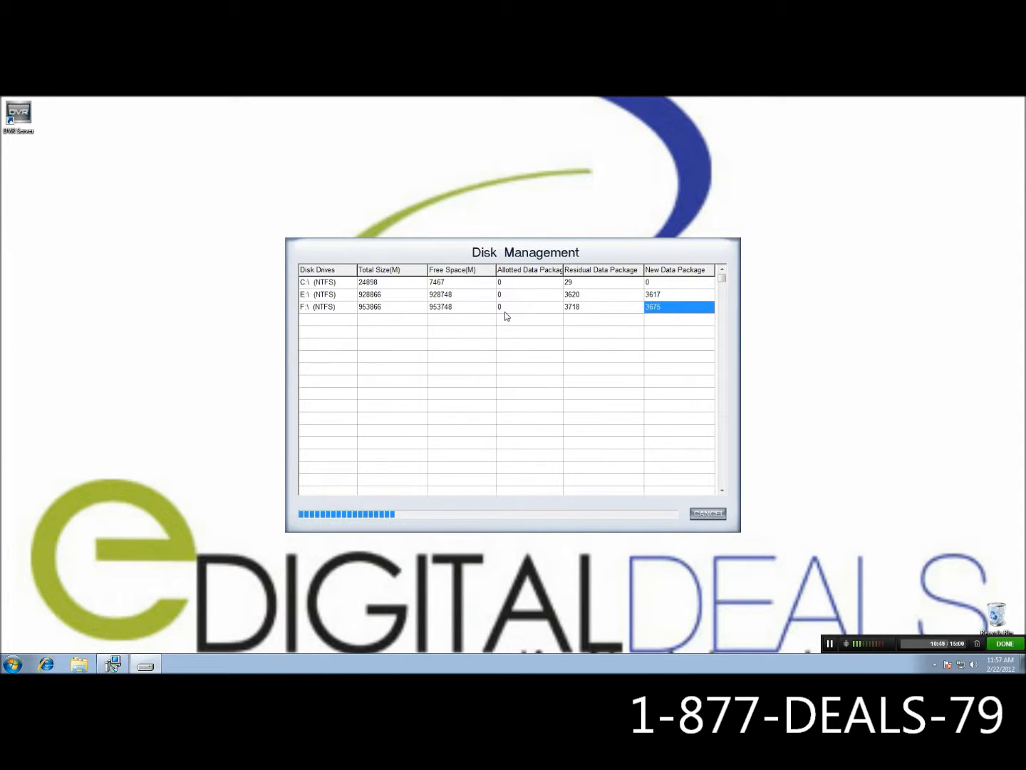
{"action": "mouse_move", "coordinate": [521, 519]}
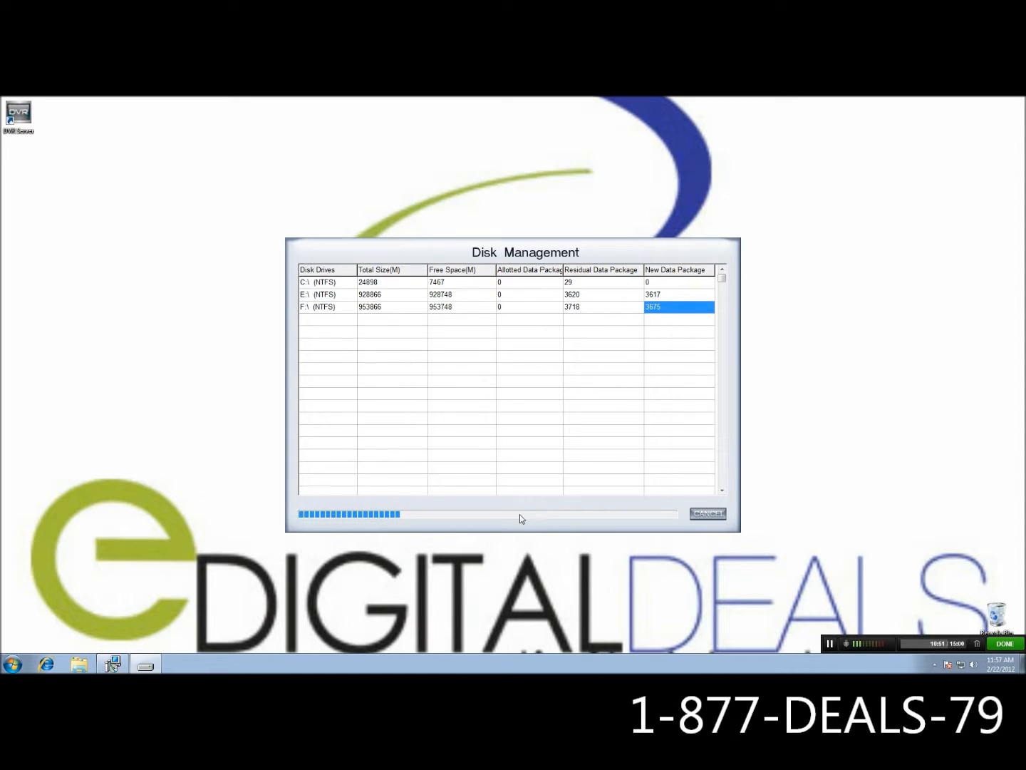
{"action": "mouse_move", "coordinate": [584, 347]}
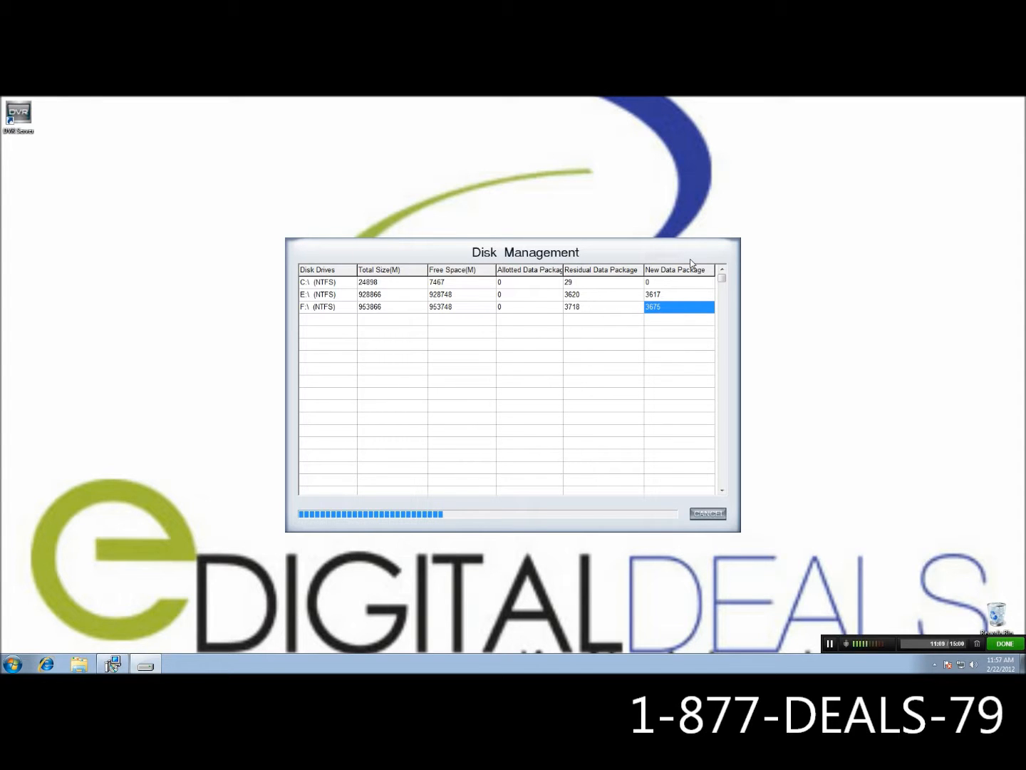
{"action": "mouse_move", "coordinate": [681, 265]}
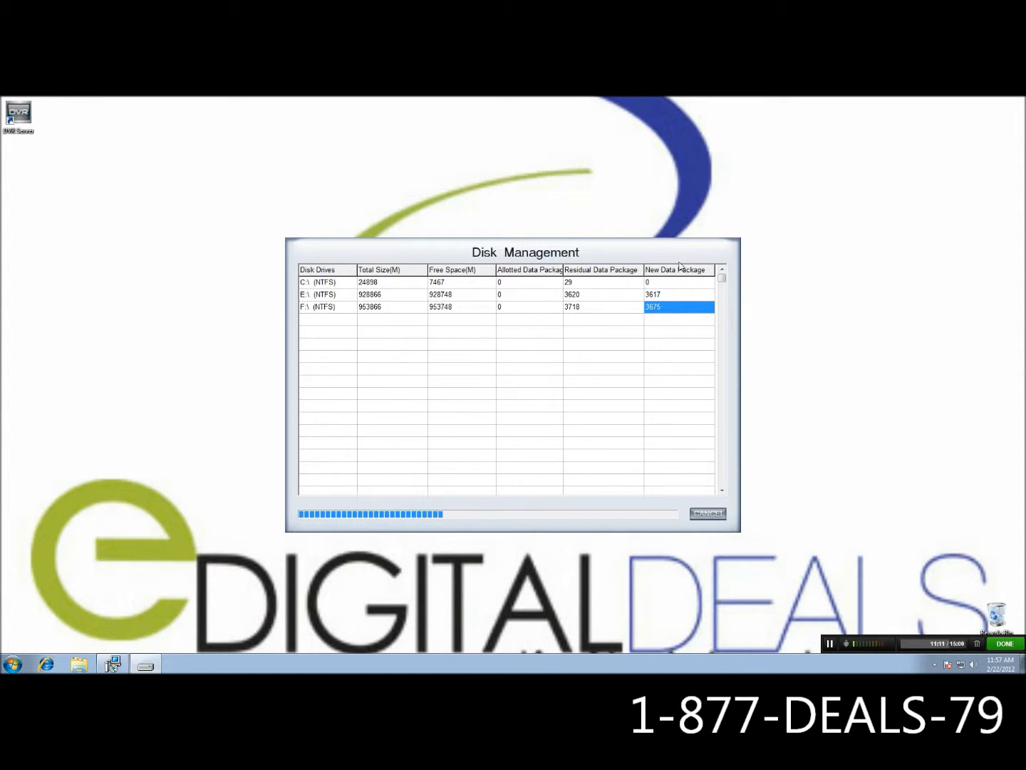
{"action": "mouse_move", "coordinate": [638, 280]}
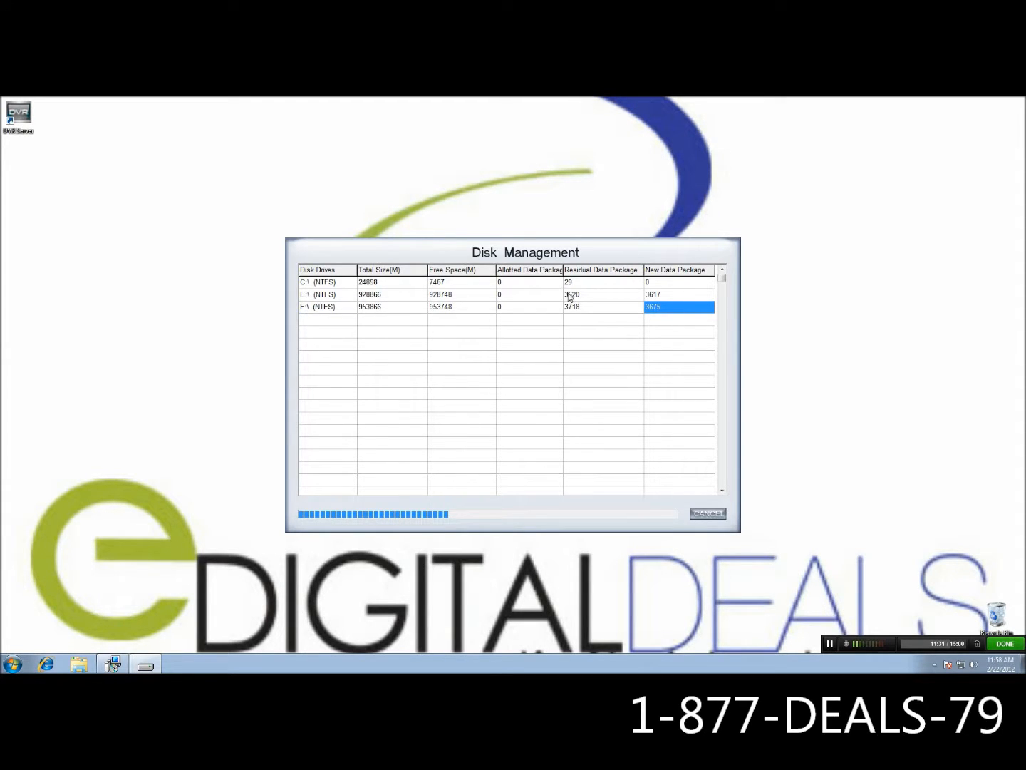
{"action": "mouse_move", "coordinate": [569, 318]}
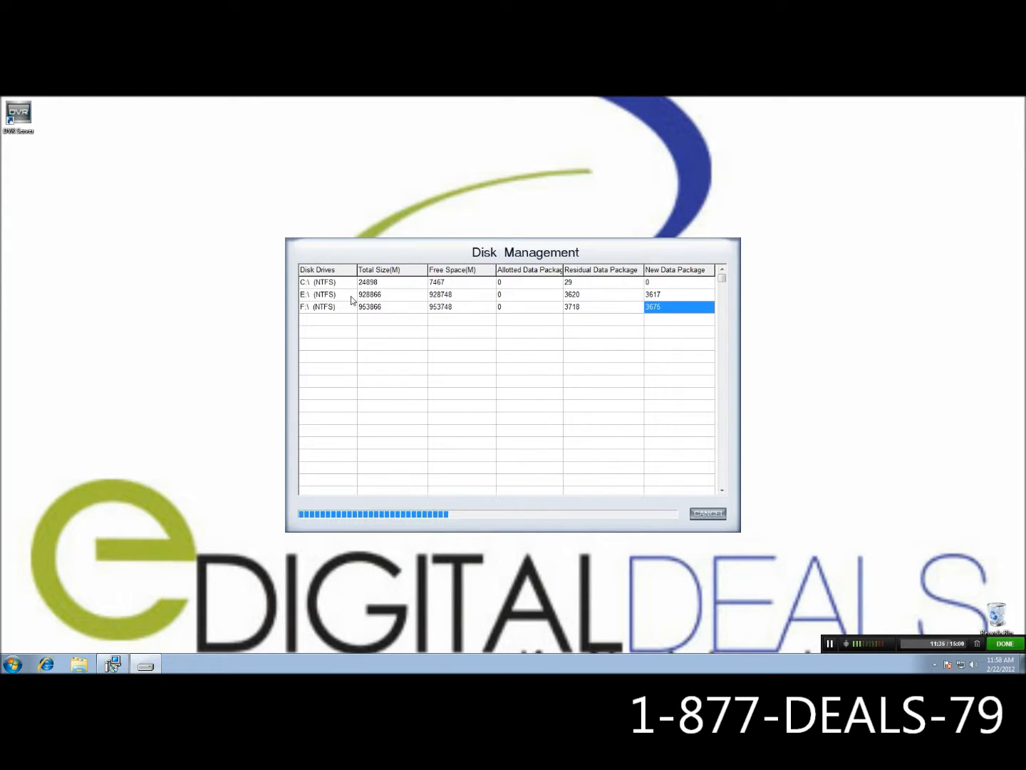
{"action": "mouse_move", "coordinate": [401, 305]}
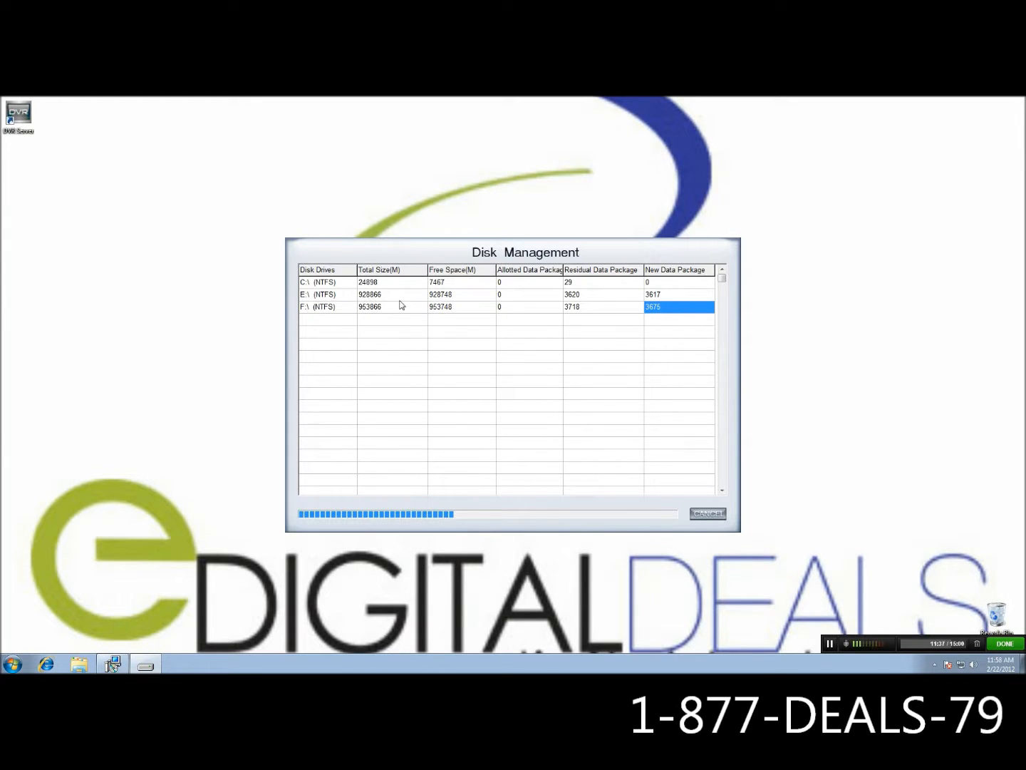
{"action": "mouse_move", "coordinate": [364, 295]}
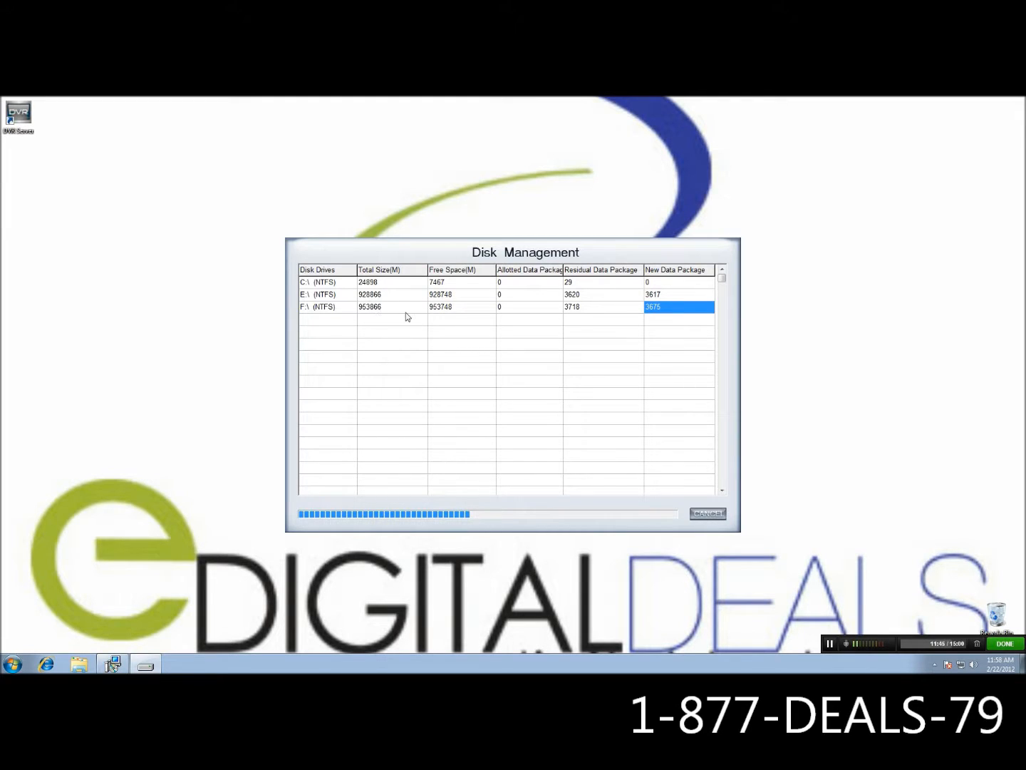
{"action": "mouse_move", "coordinate": [727, 376]}
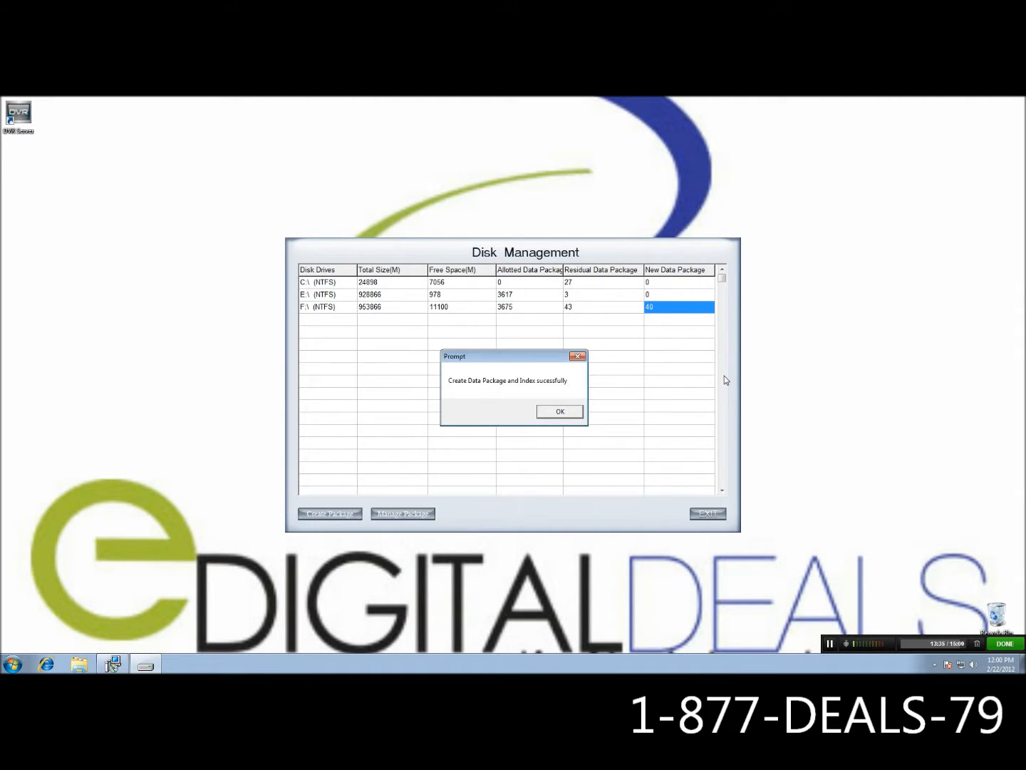
{"action": "mouse_move", "coordinate": [596, 404]}
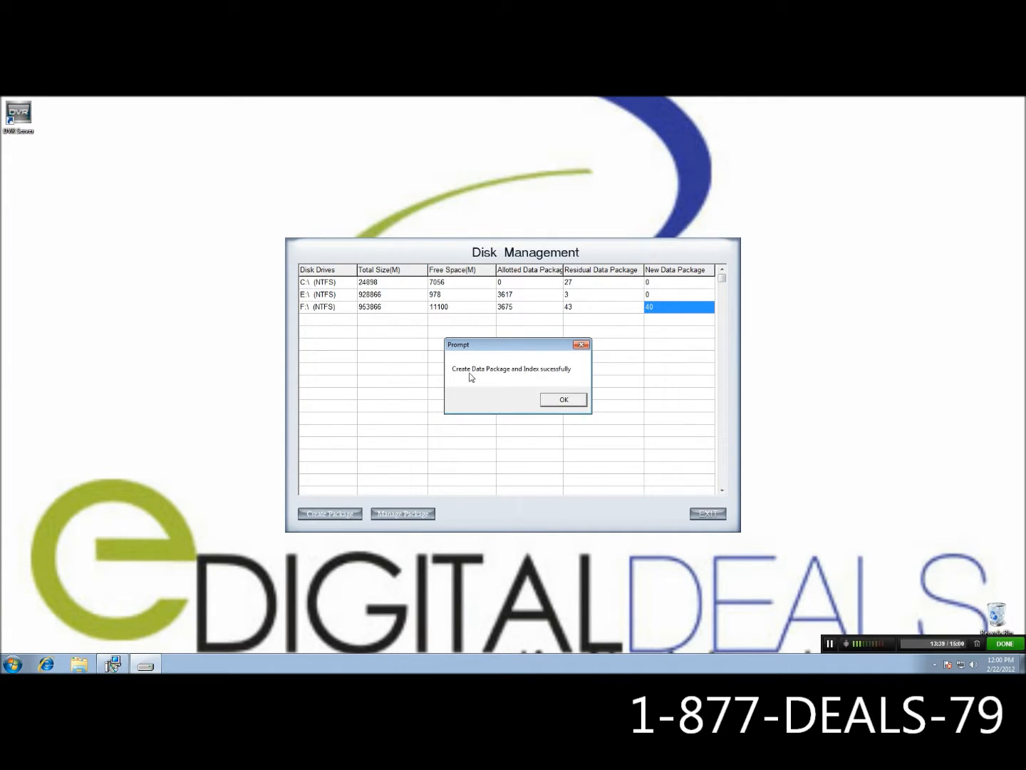
{"action": "mouse_move", "coordinate": [496, 377]}
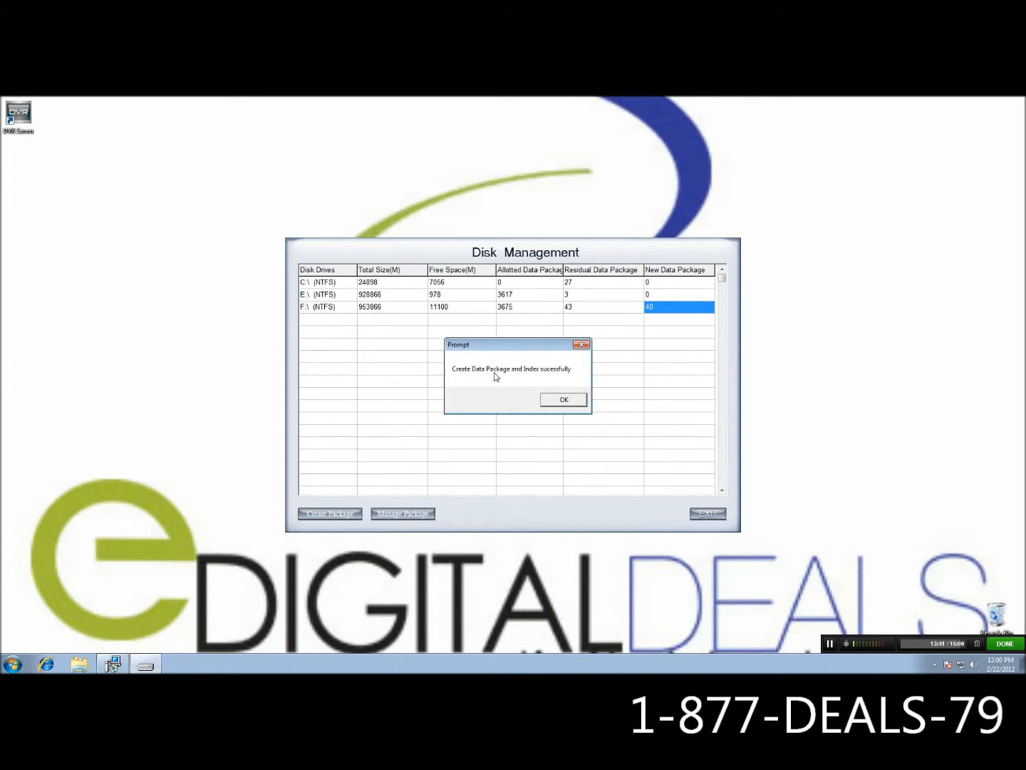
{"action": "mouse_move", "coordinate": [563, 399]}
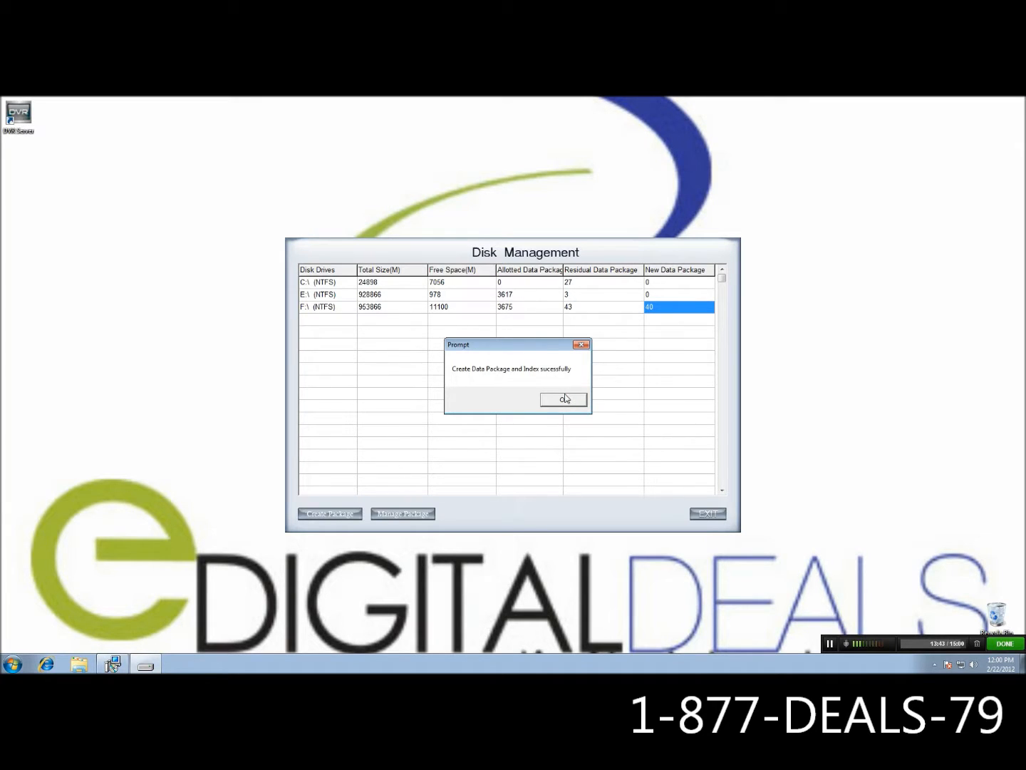
- Acknowledge the package-creation success message and open the Start menu
{"action": "left_click", "coordinate": [563, 399]}
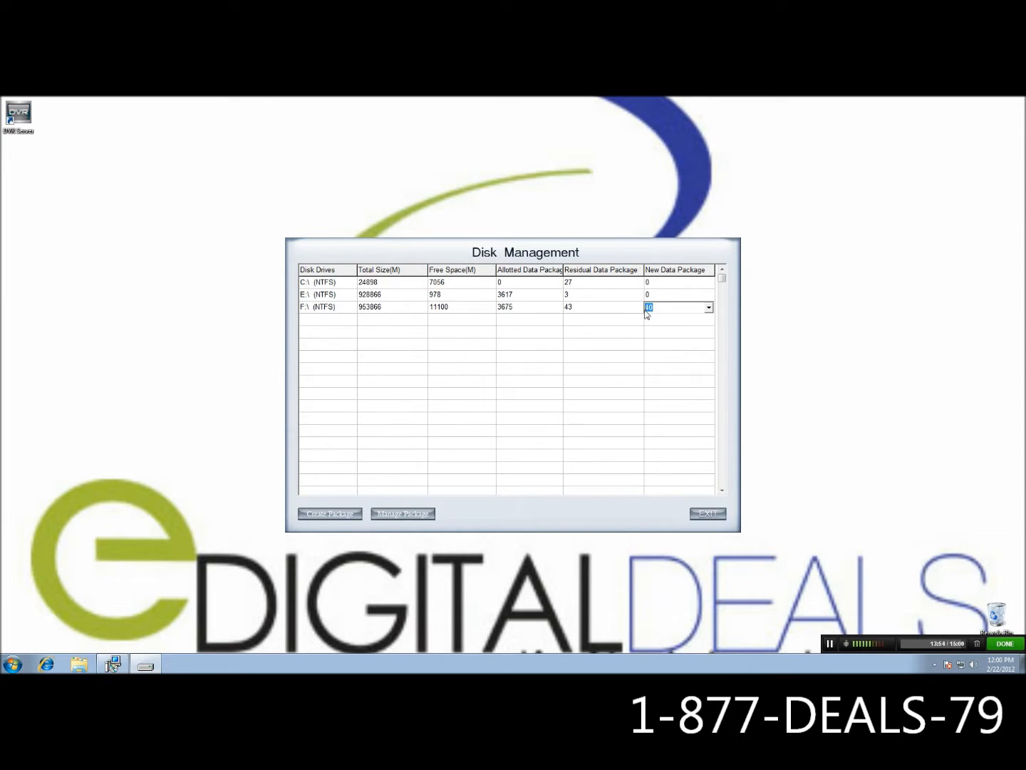
{"action": "mouse_move", "coordinate": [278, 576]}
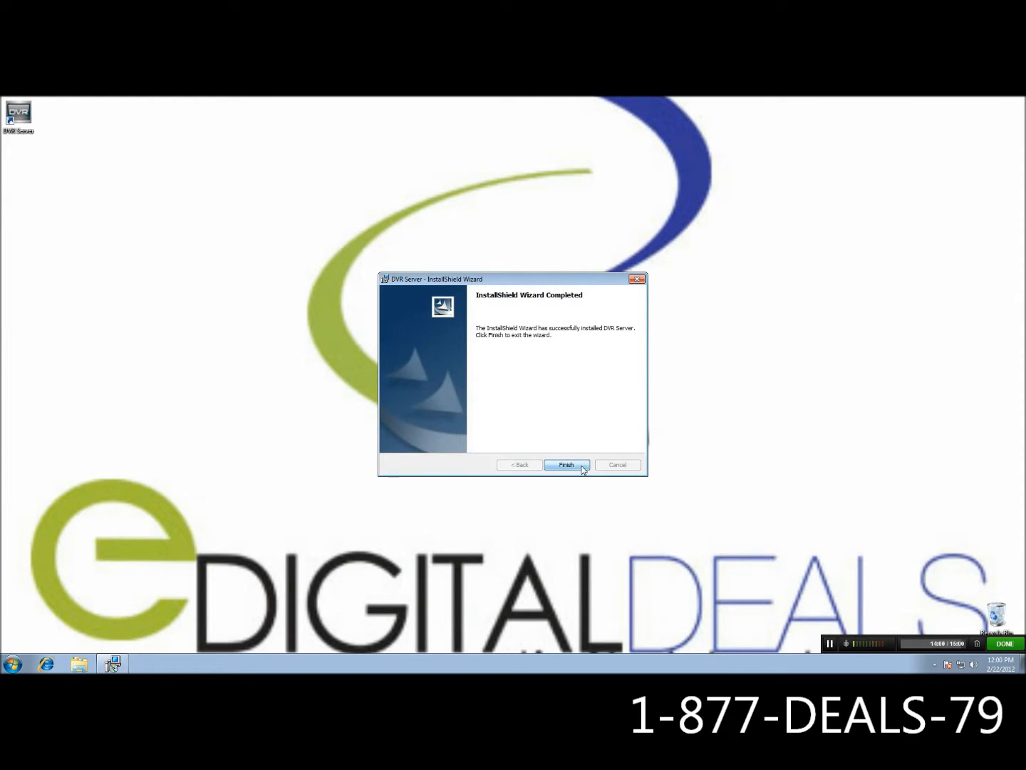
{"action": "left_click", "coordinate": [12, 663]}
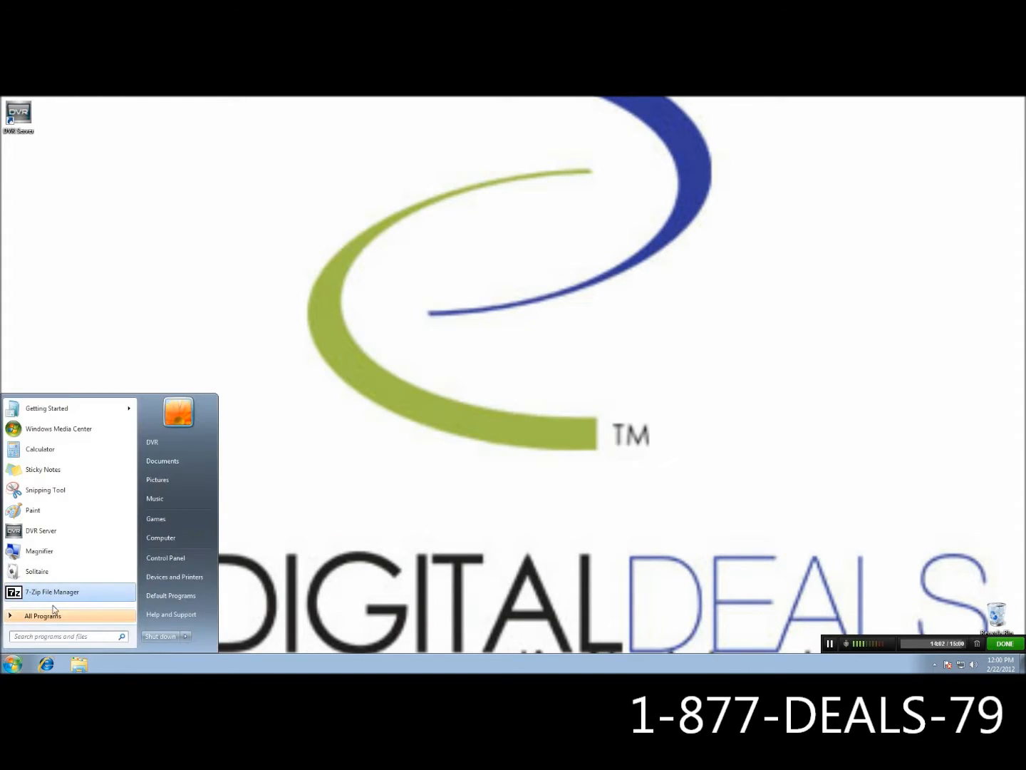
- Open Computer and select Storage (F:), showing 10.8 GB free and E: at 978 MB
{"action": "left_click", "coordinate": [160, 537]}
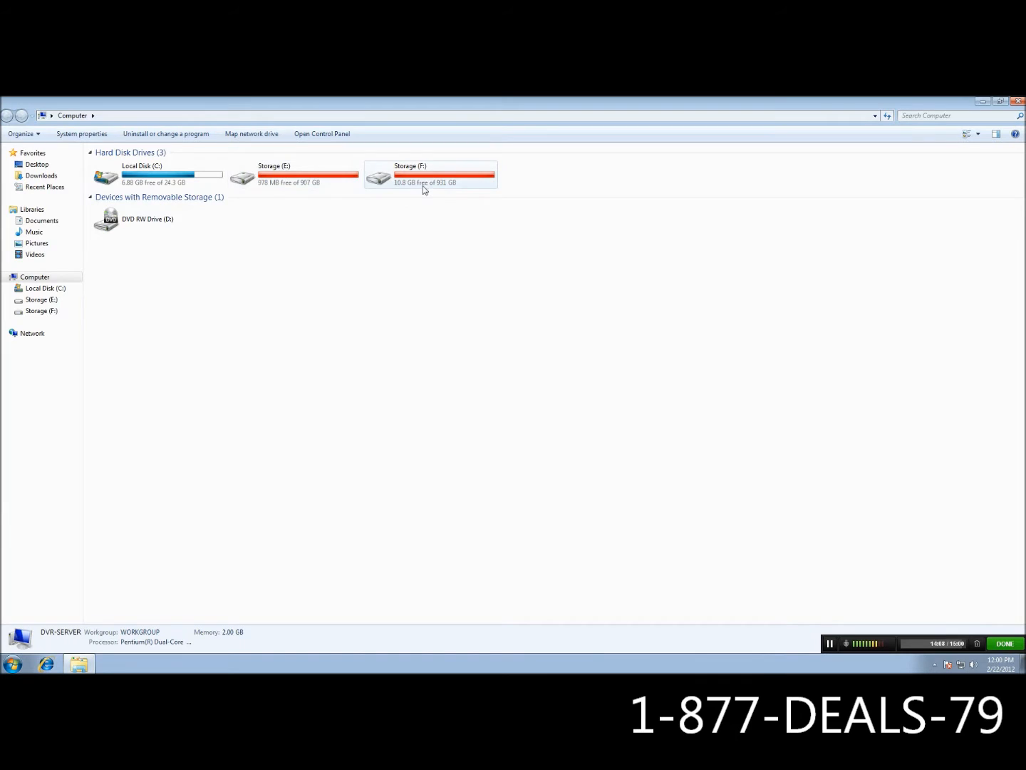
{"action": "mouse_move", "coordinate": [344, 186]}
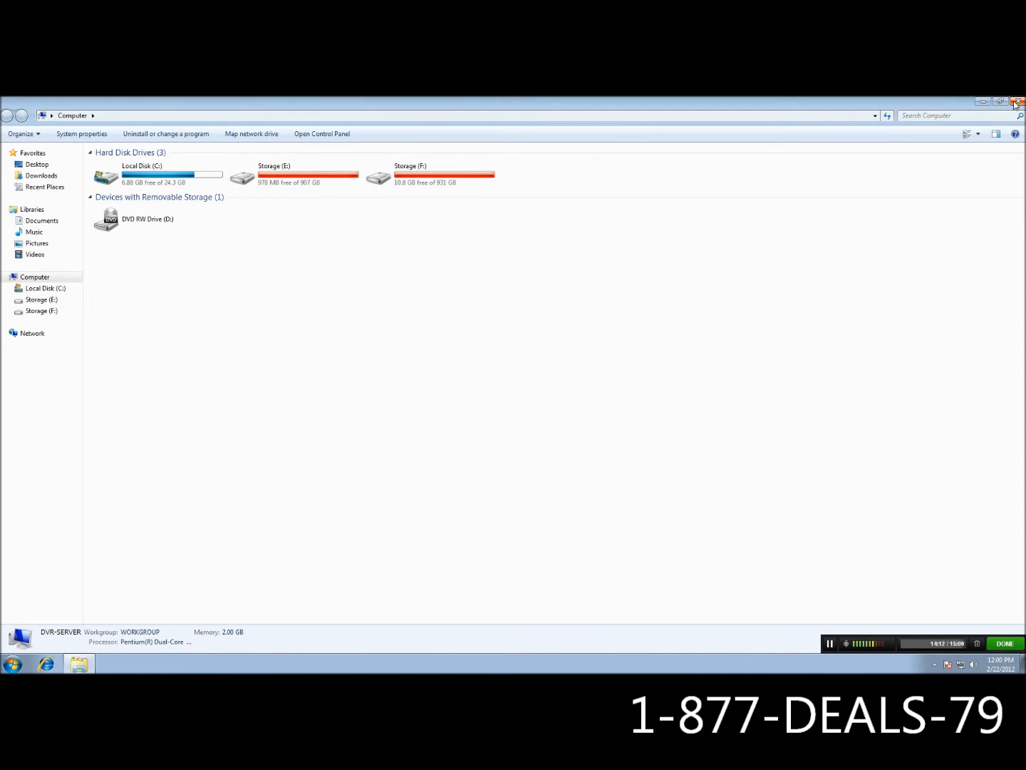
{"action": "mouse_move", "coordinate": [284, 188]}
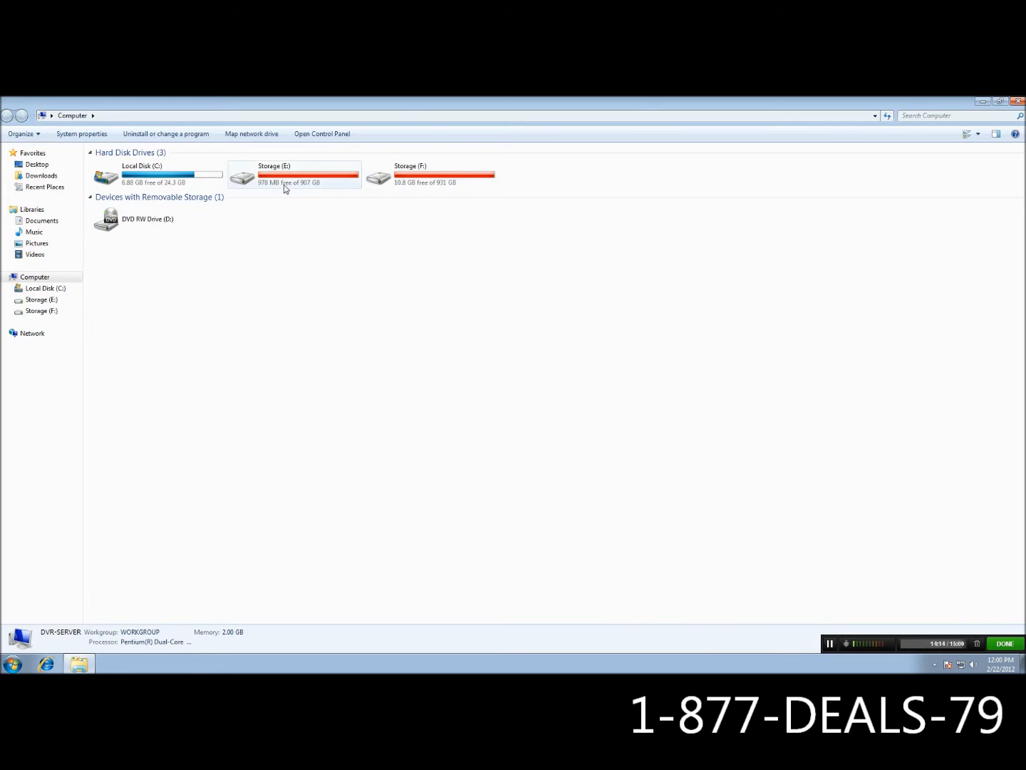
{"action": "left_click", "coordinate": [430, 175]}
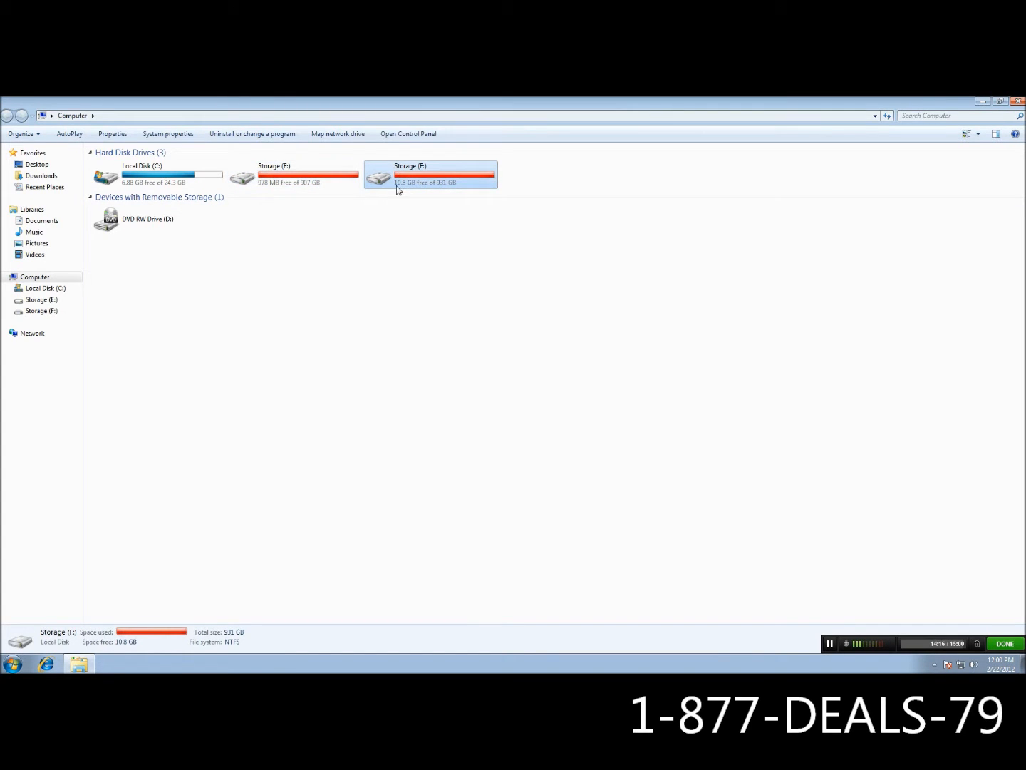
{"action": "mouse_move", "coordinate": [435, 201]}
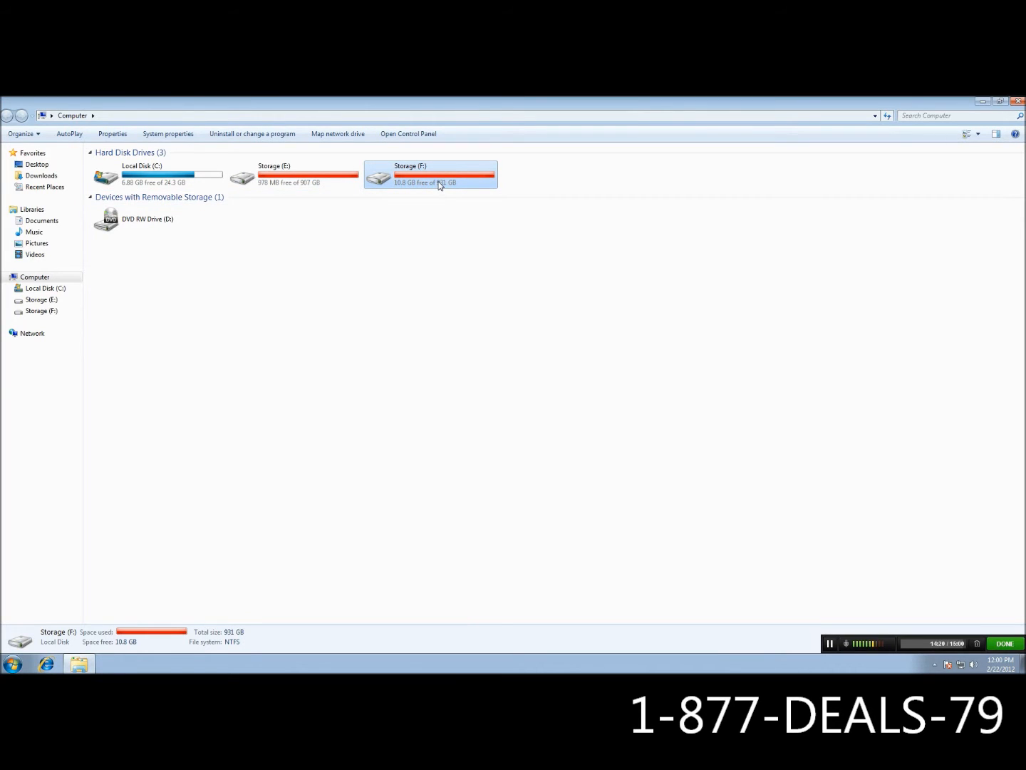
{"action": "mouse_move", "coordinate": [440, 182]}
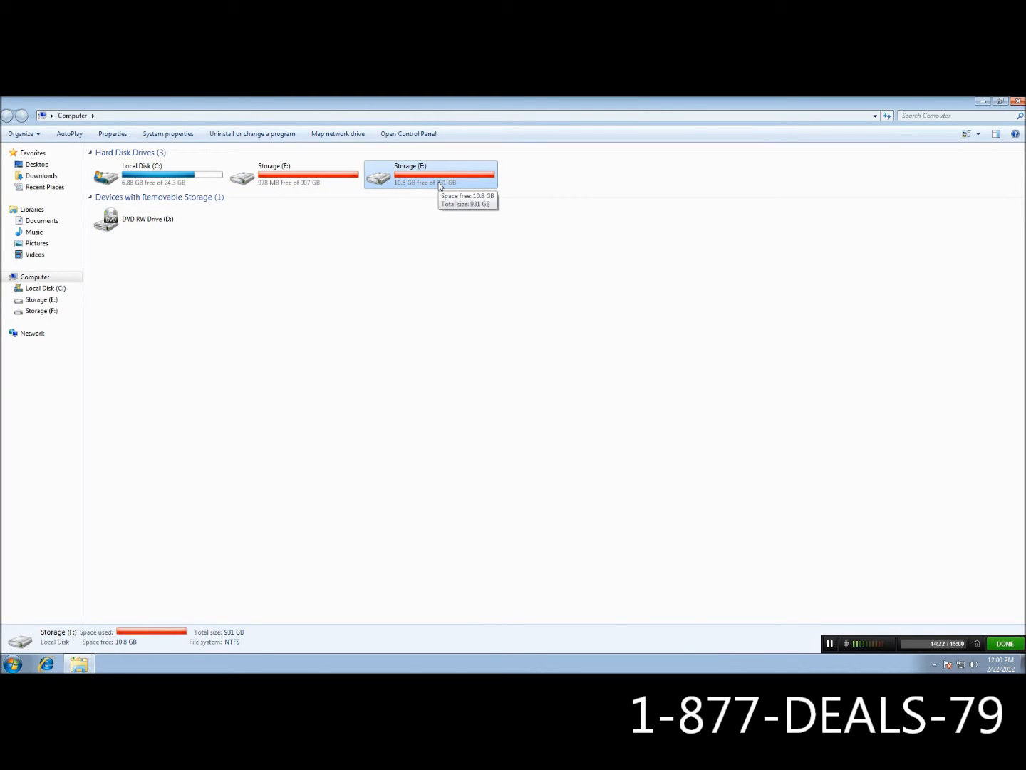